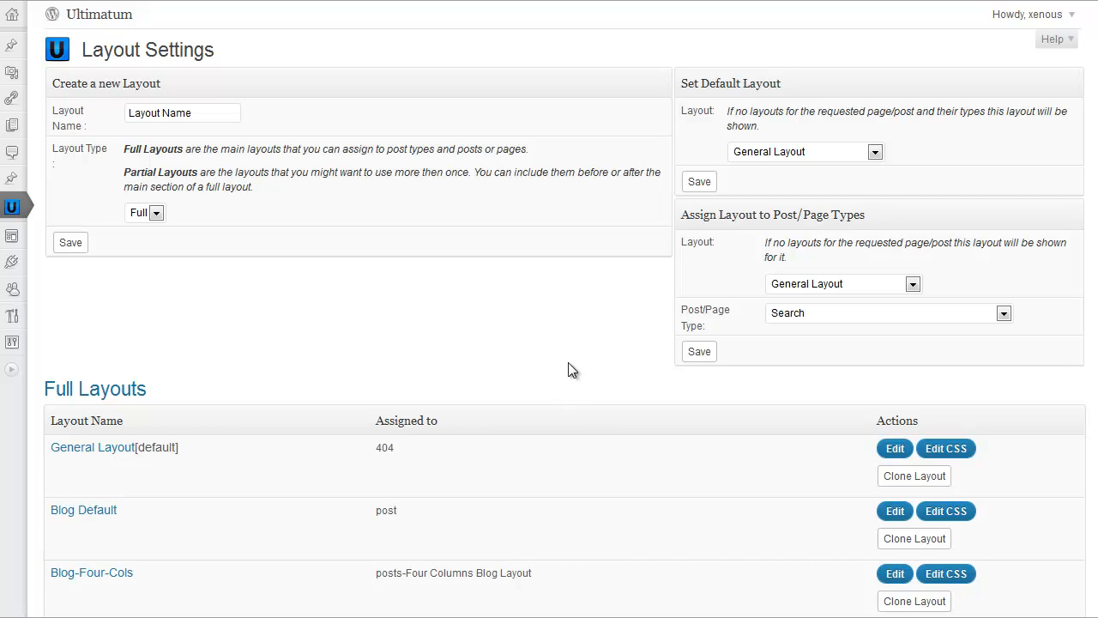
mouse_move(443, 326)
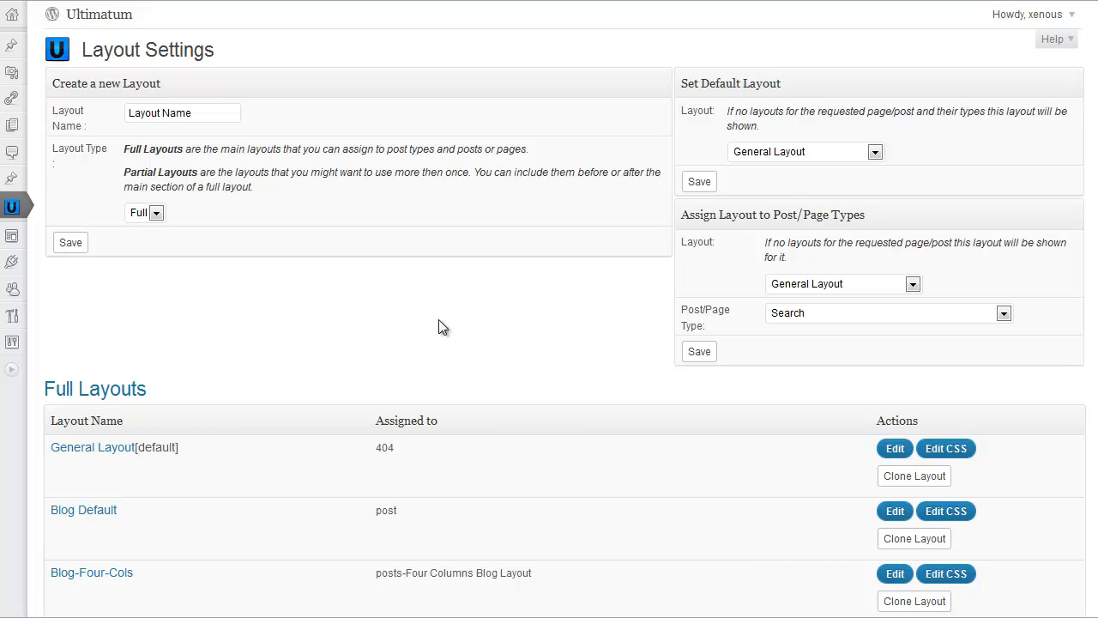
mouse_move(443, 303)
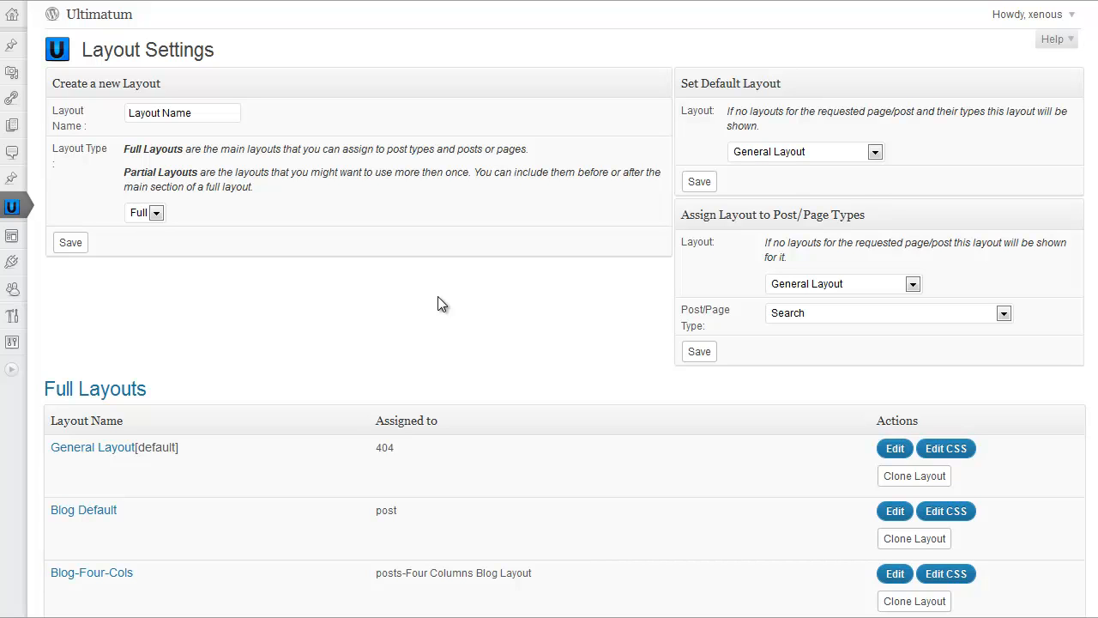
mouse_move(379, 262)
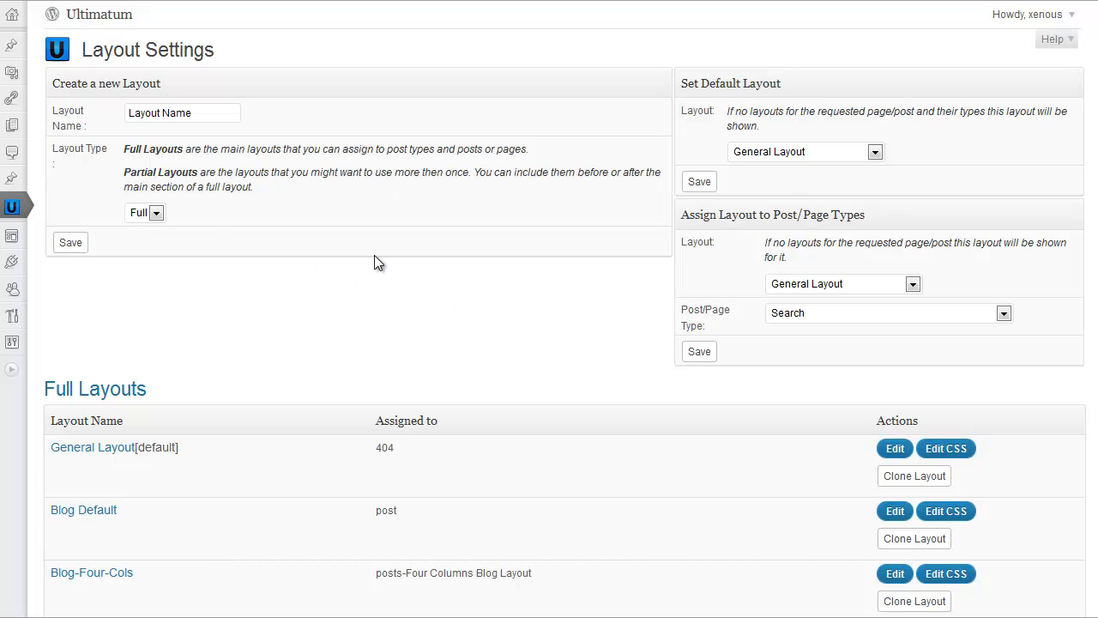
mouse_move(360, 312)
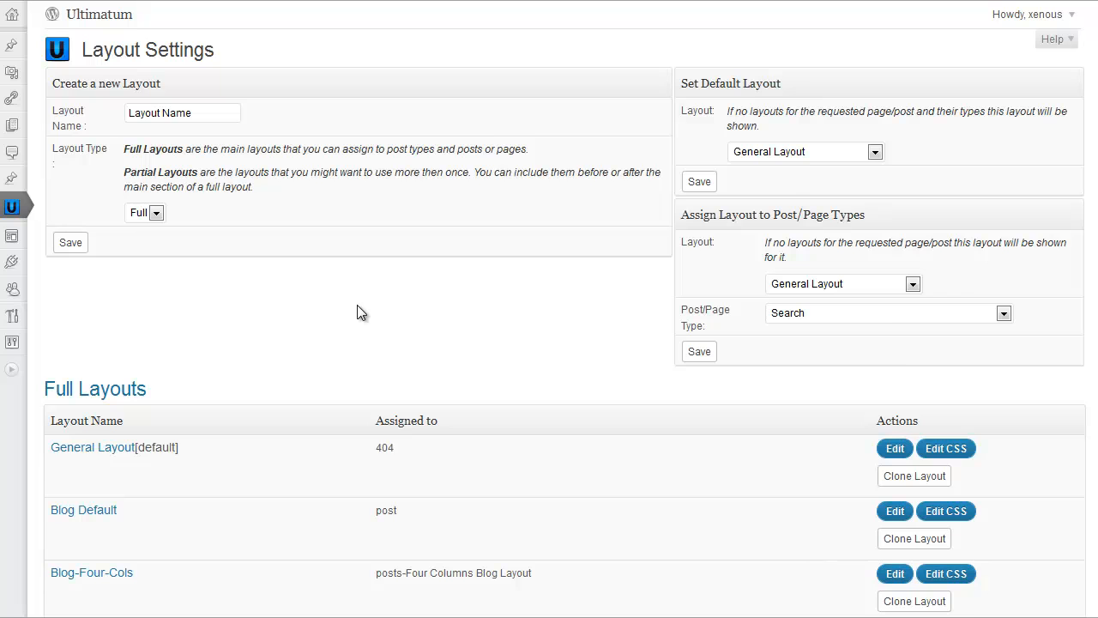
Enter the new layout name, typing 'Home-Alterna' into the Layout Name field
scroll("down", 3)
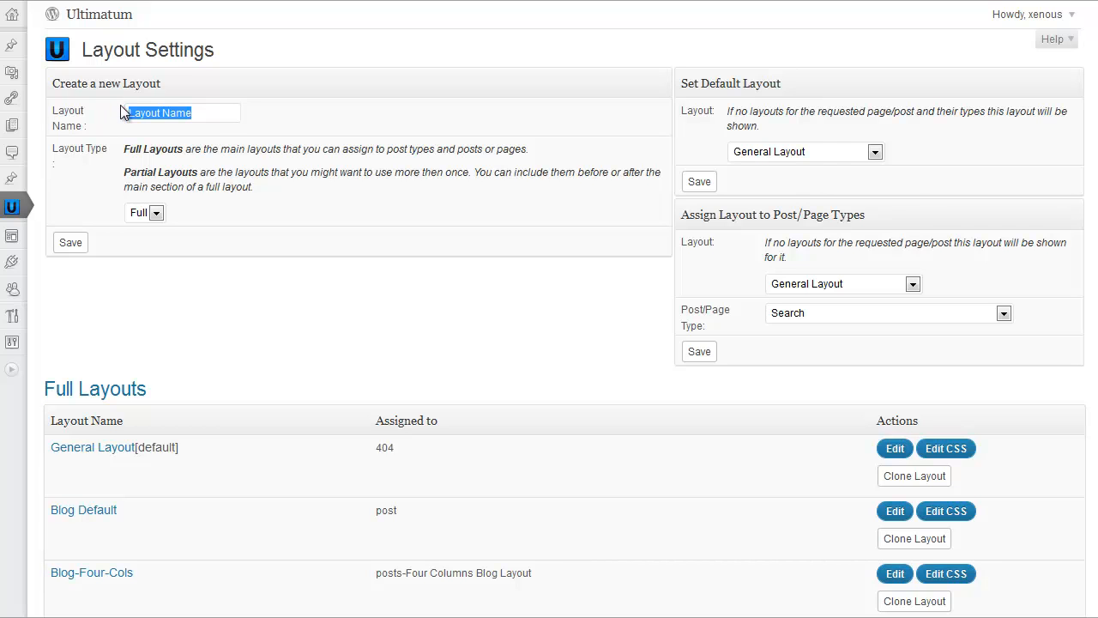
type("Home")
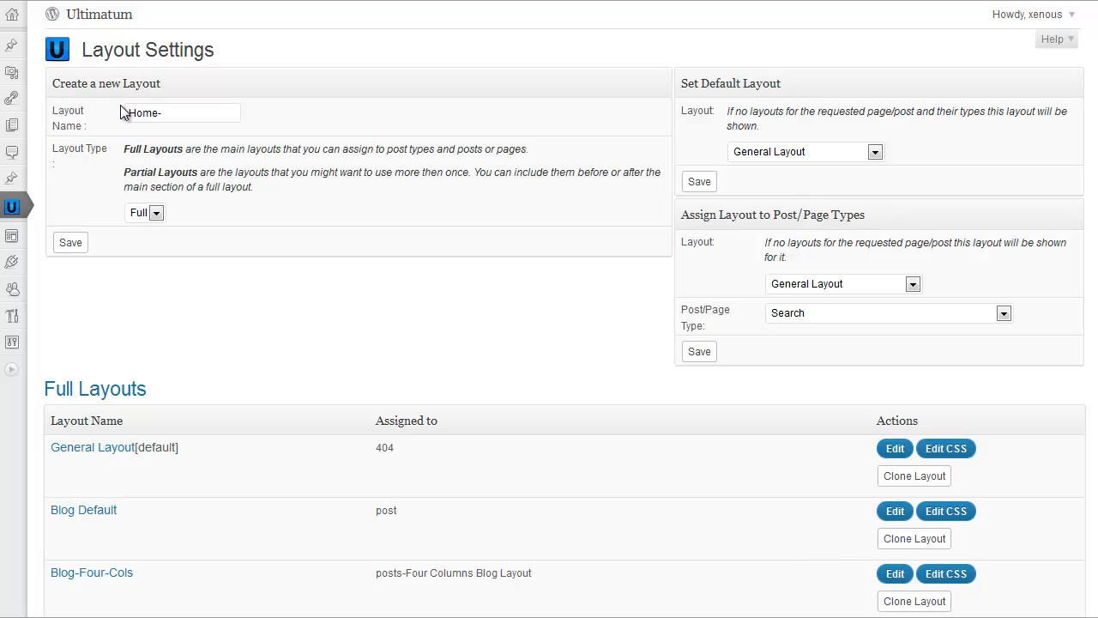
type("-Alternative-")
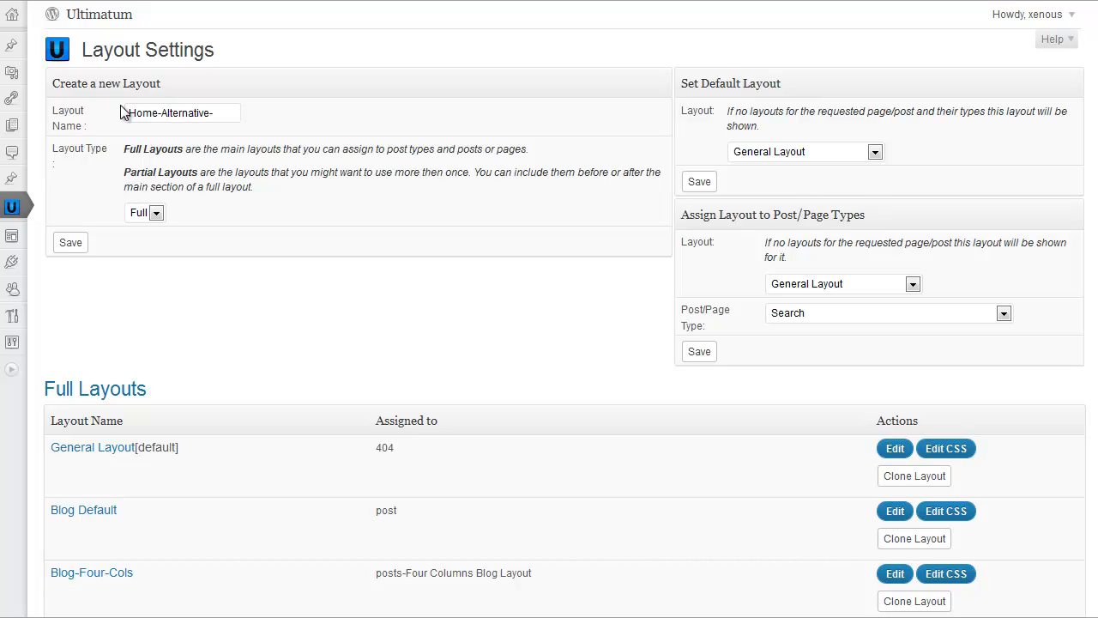
type("Nil")
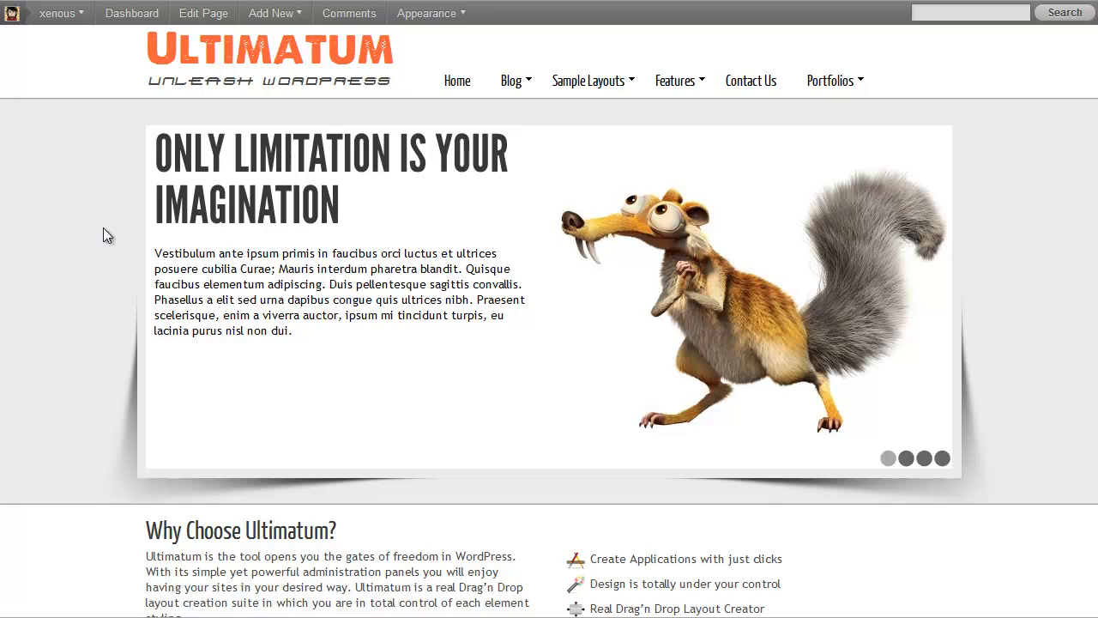
mouse_move(69, 283)
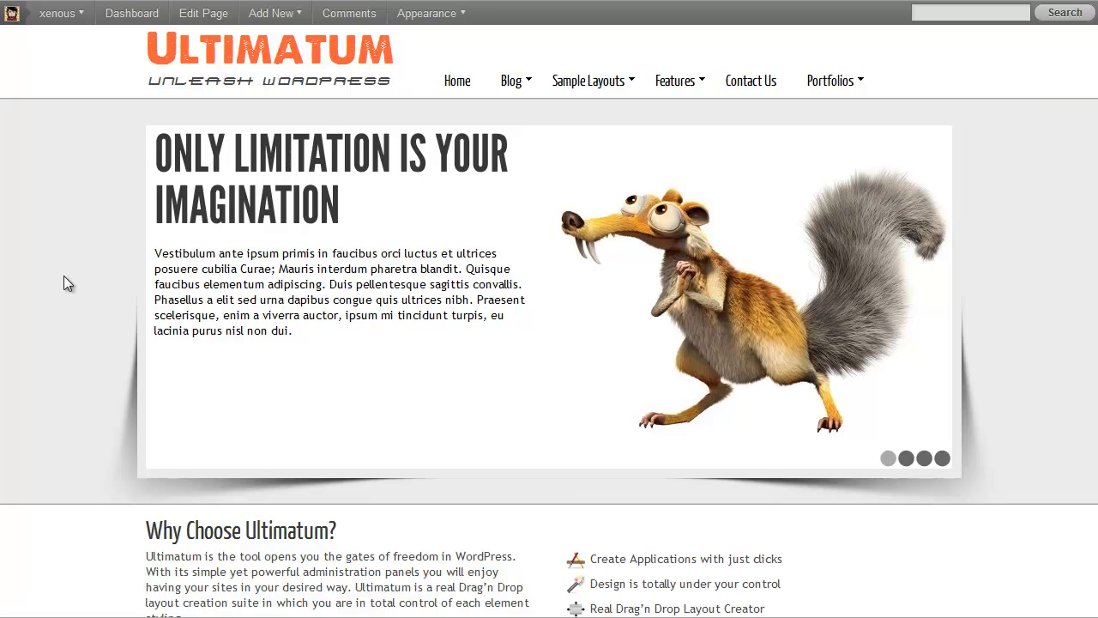
Scroll through the demo home page to review its slideshow and feature sections
scroll("down", 3)
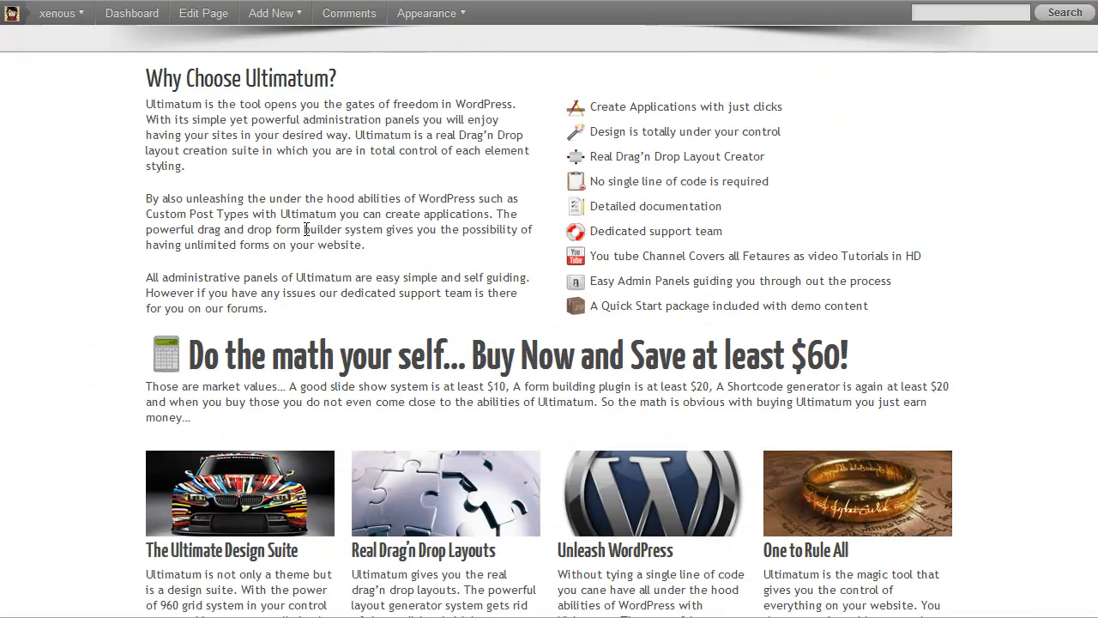
scroll("down", 3)
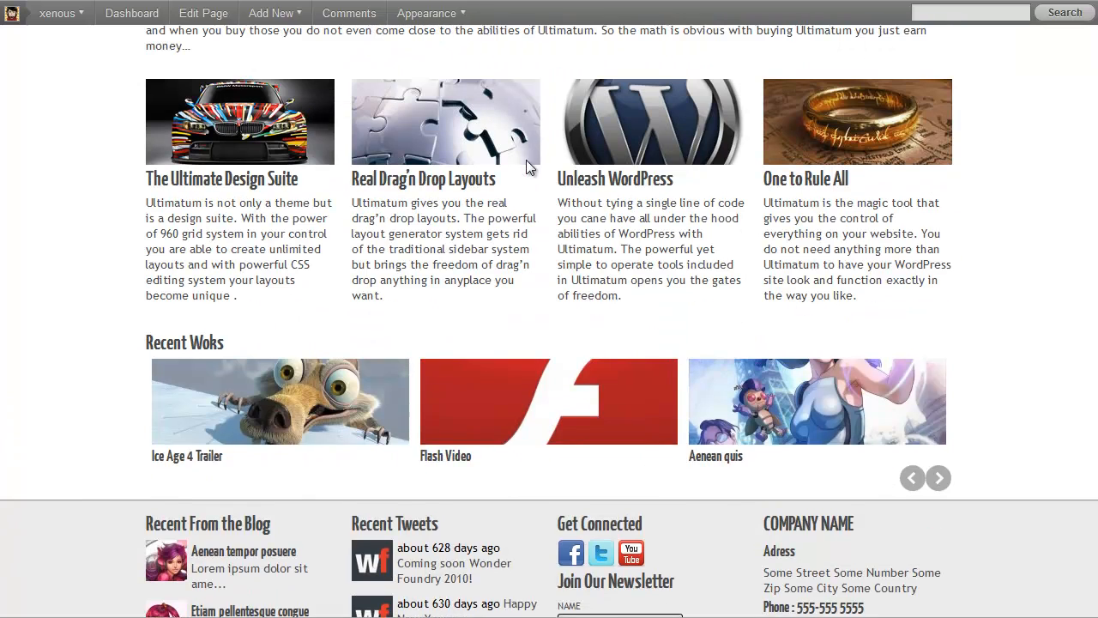
scroll("down", 3)
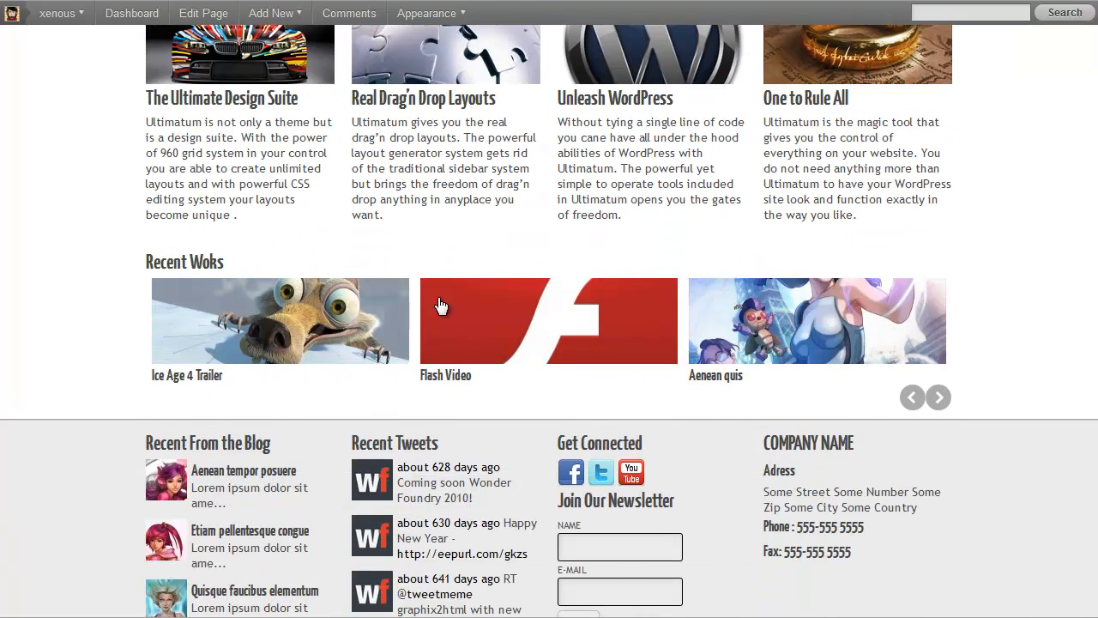
scroll("down", 3)
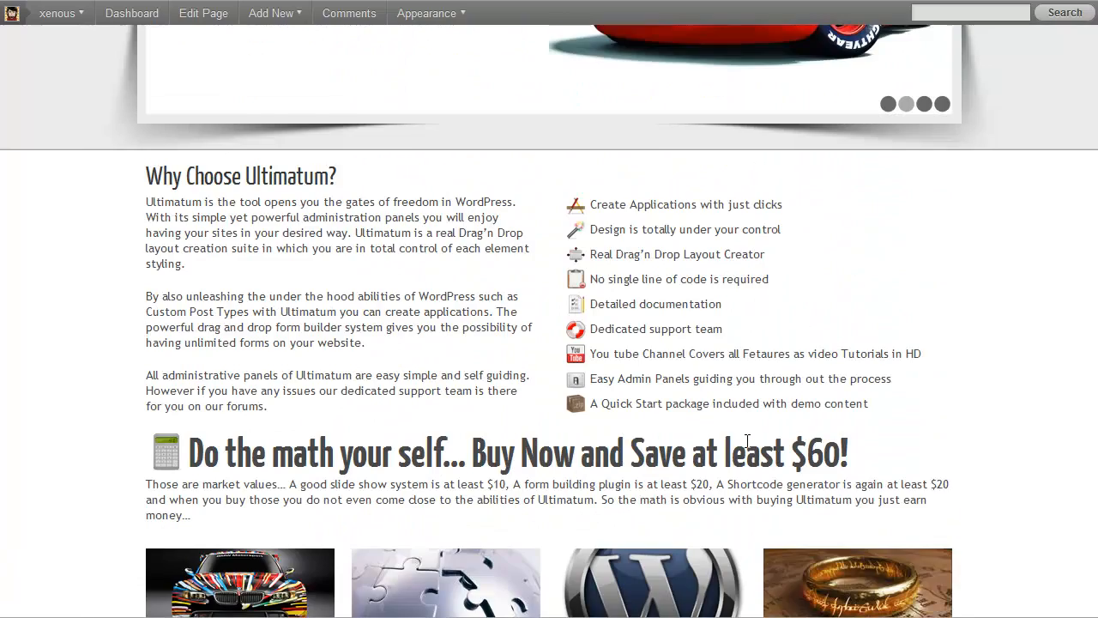
scroll("up", 3)
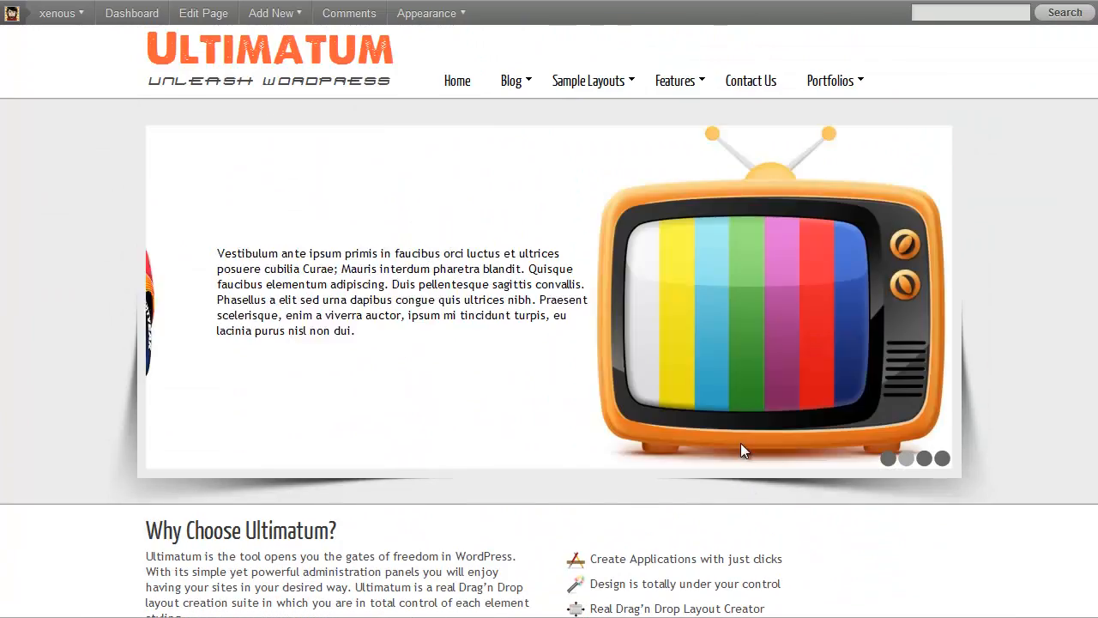
scroll("down", 3)
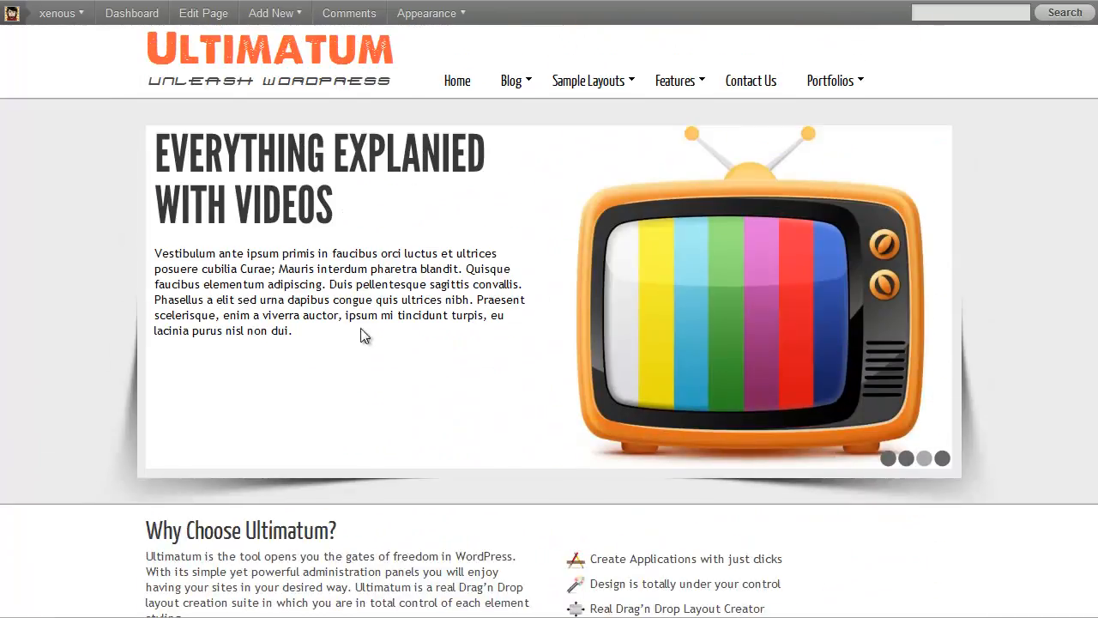
scroll("down", 3)
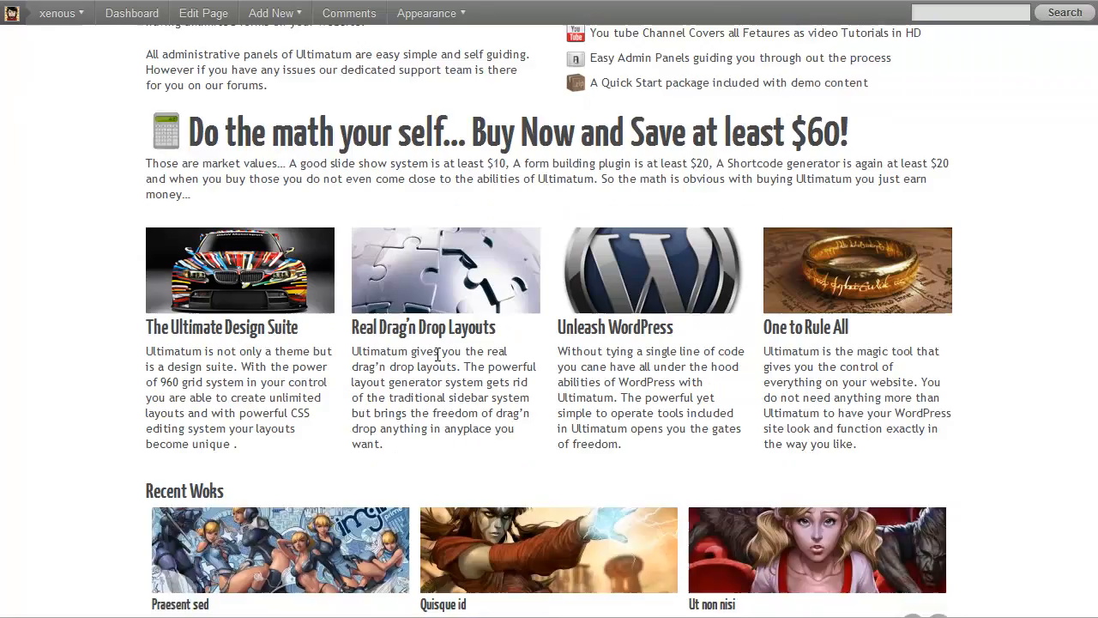
scroll("down", 3)
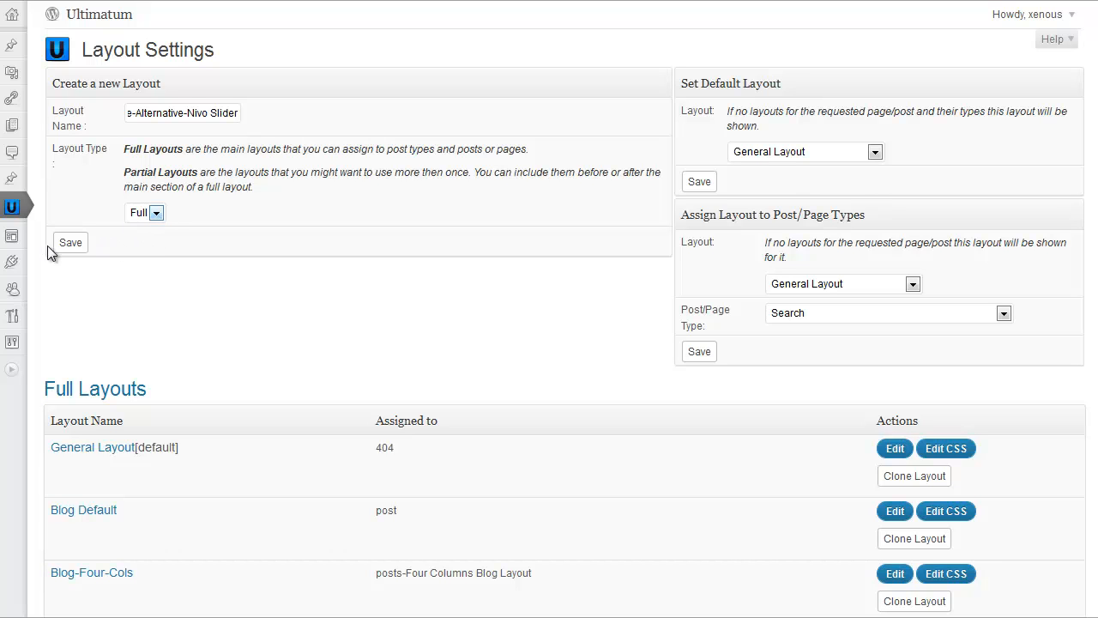
Save the new full layout Home-Alternative-Nivo Slider so it opens in the Layout Editor
left_click(71, 242)
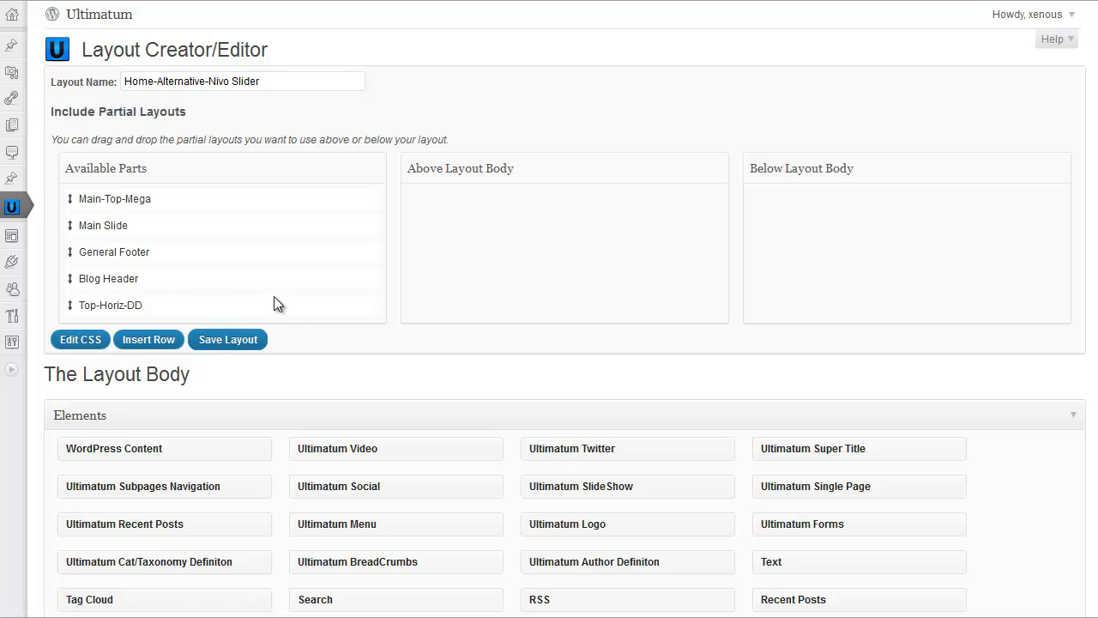
mouse_move(242, 223)
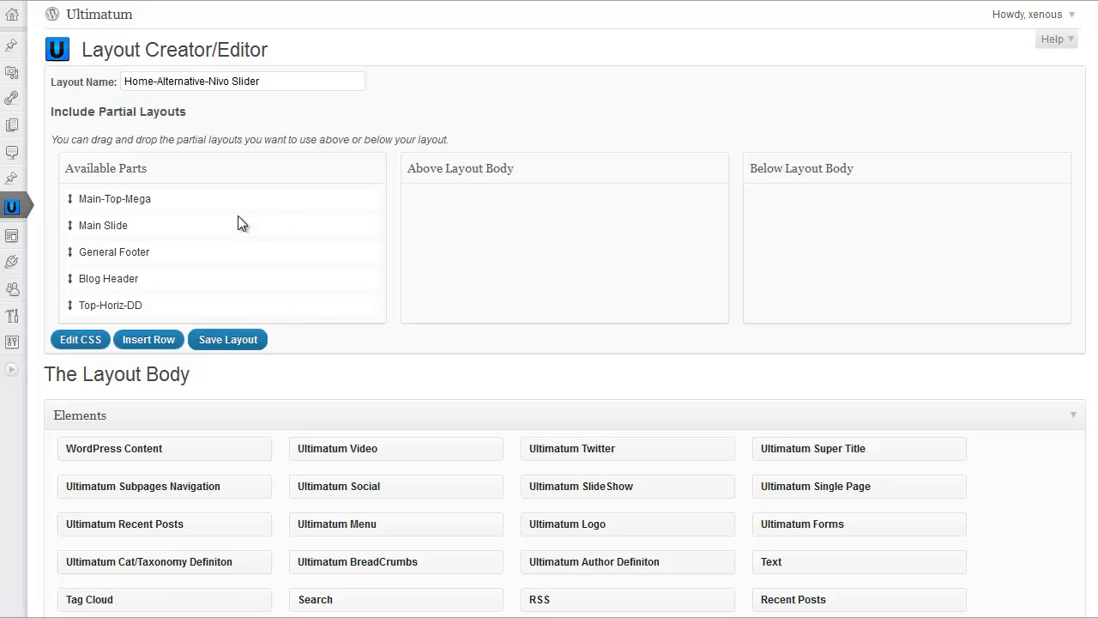
mouse_move(173, 171)
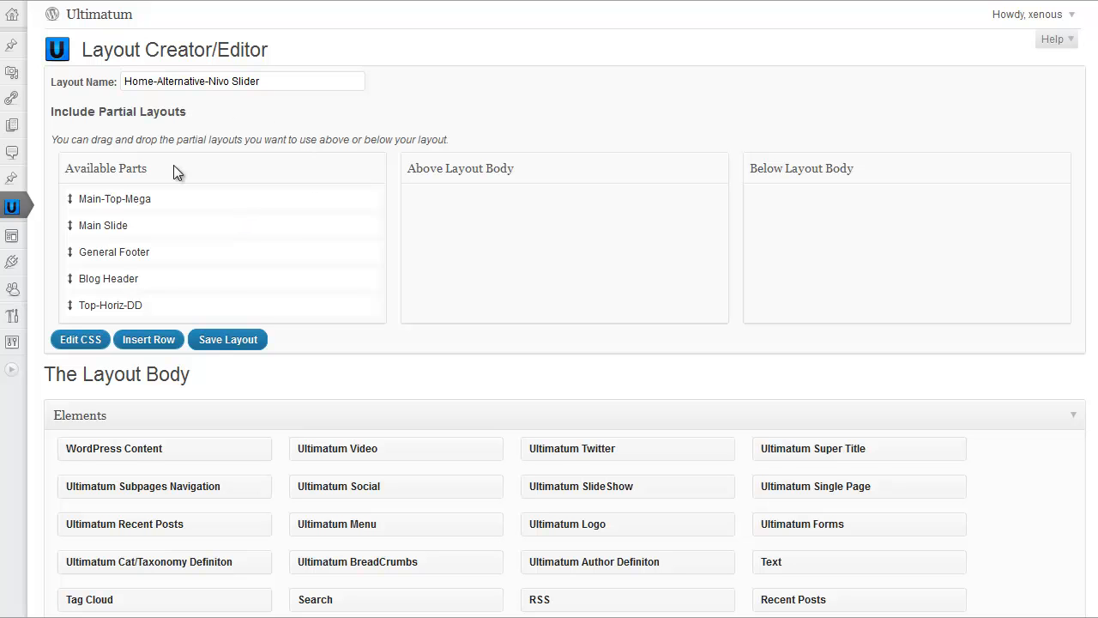
mouse_move(141, 271)
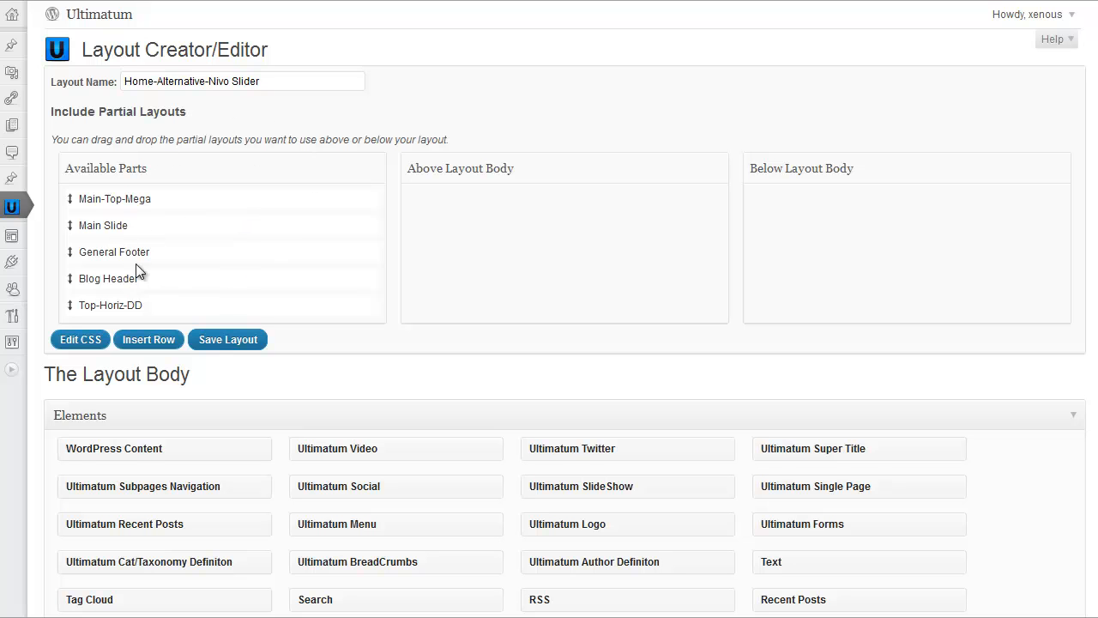
mouse_move(153, 223)
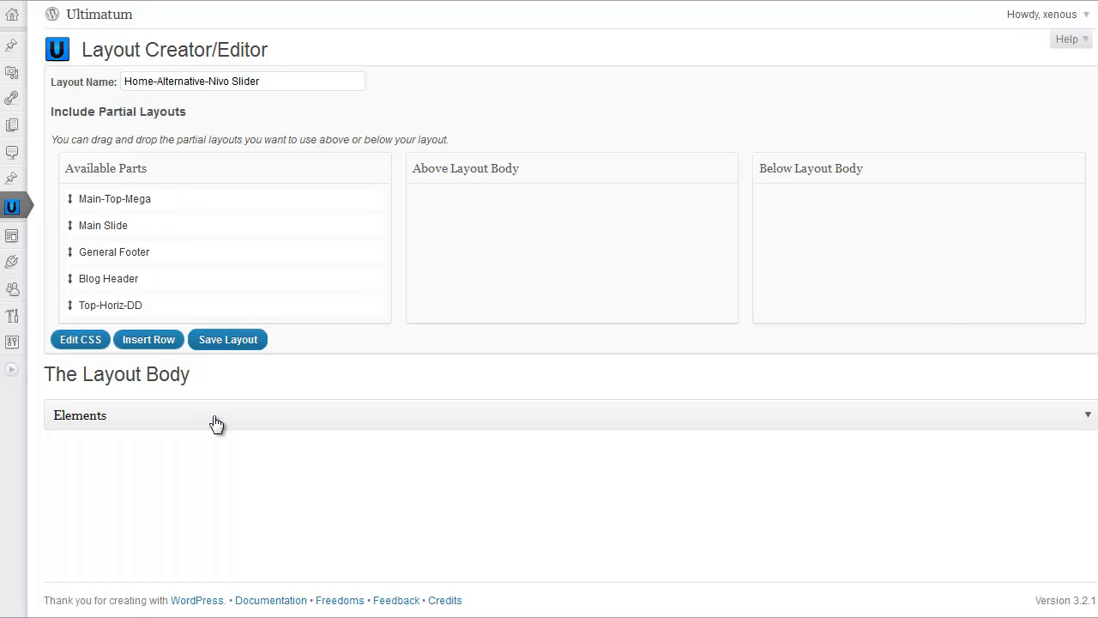
mouse_move(909, 241)
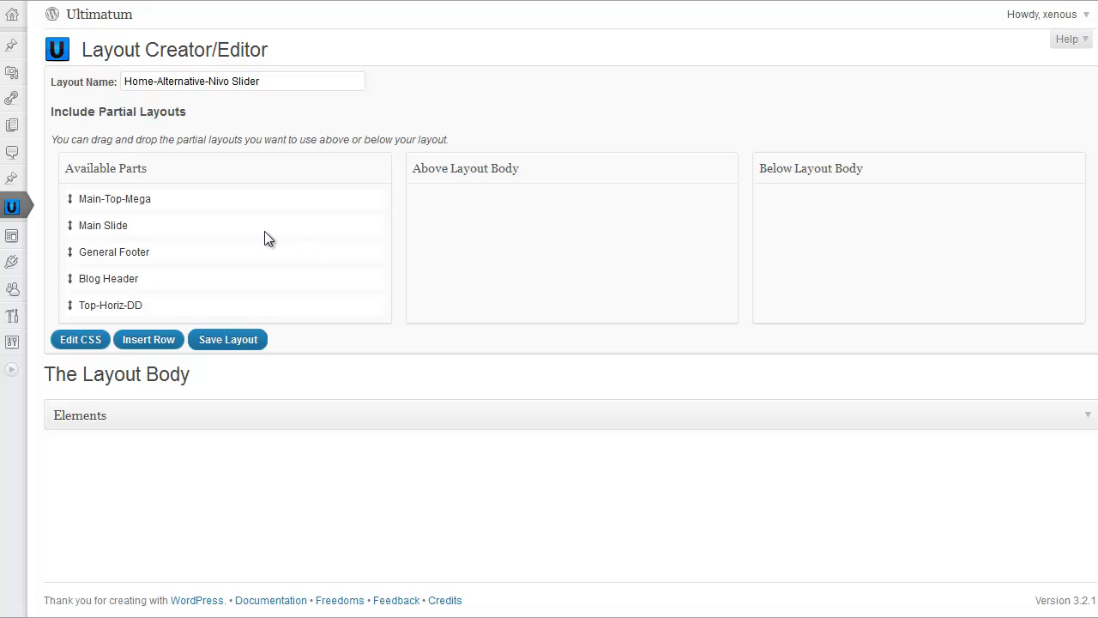
Place Main-Top-Mega above the layout body with General Footer below, and save the layout
left_click_drag(113, 199, 546, 223)
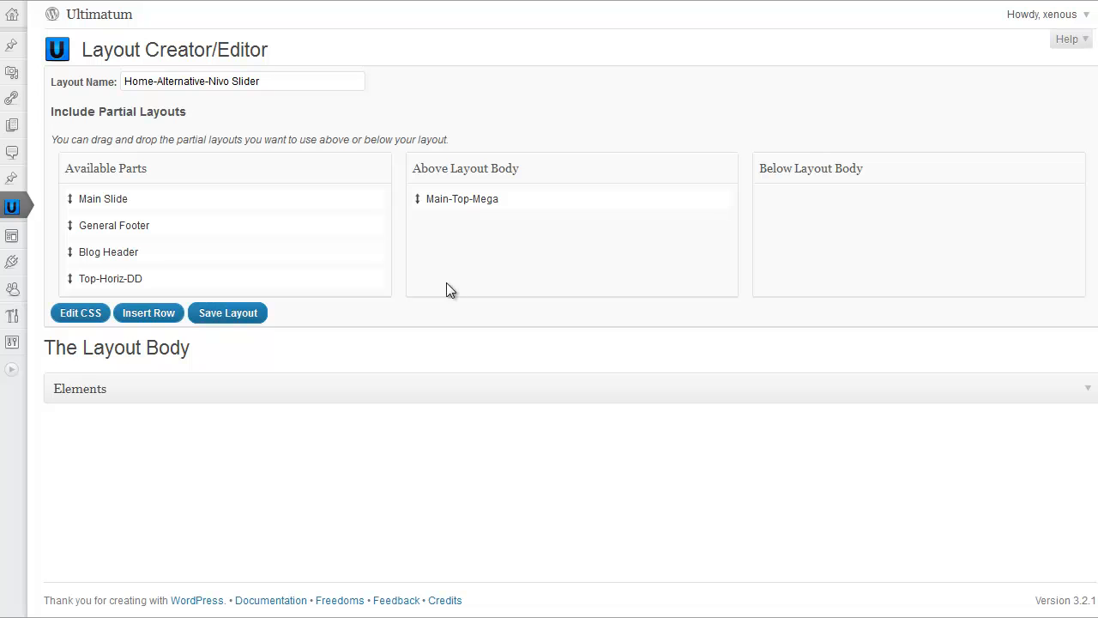
mouse_move(415, 192)
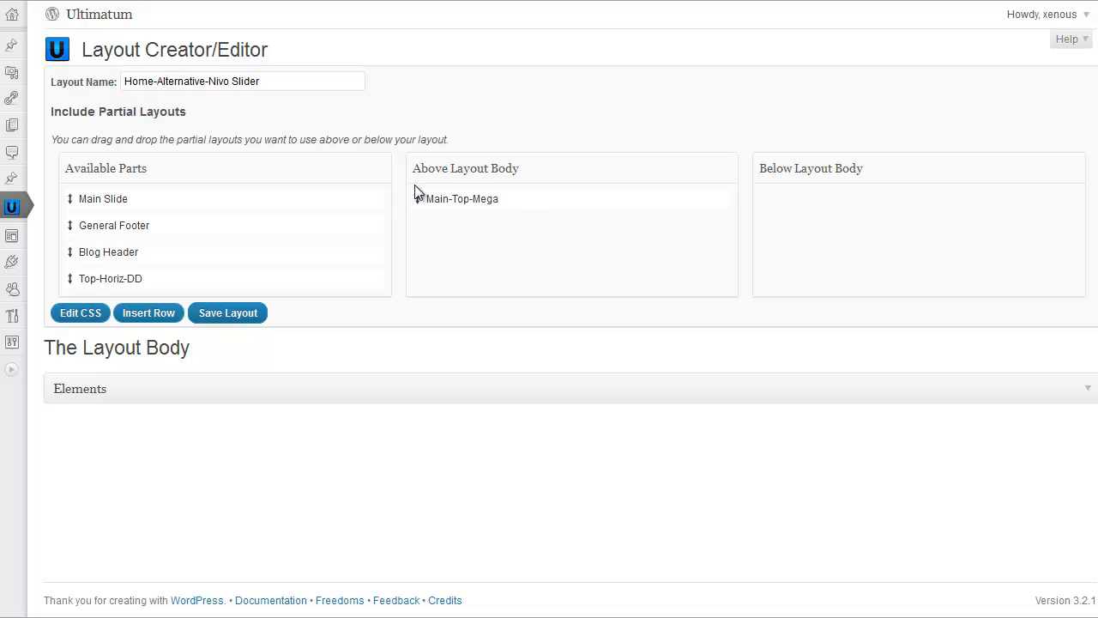
mouse_move(480, 195)
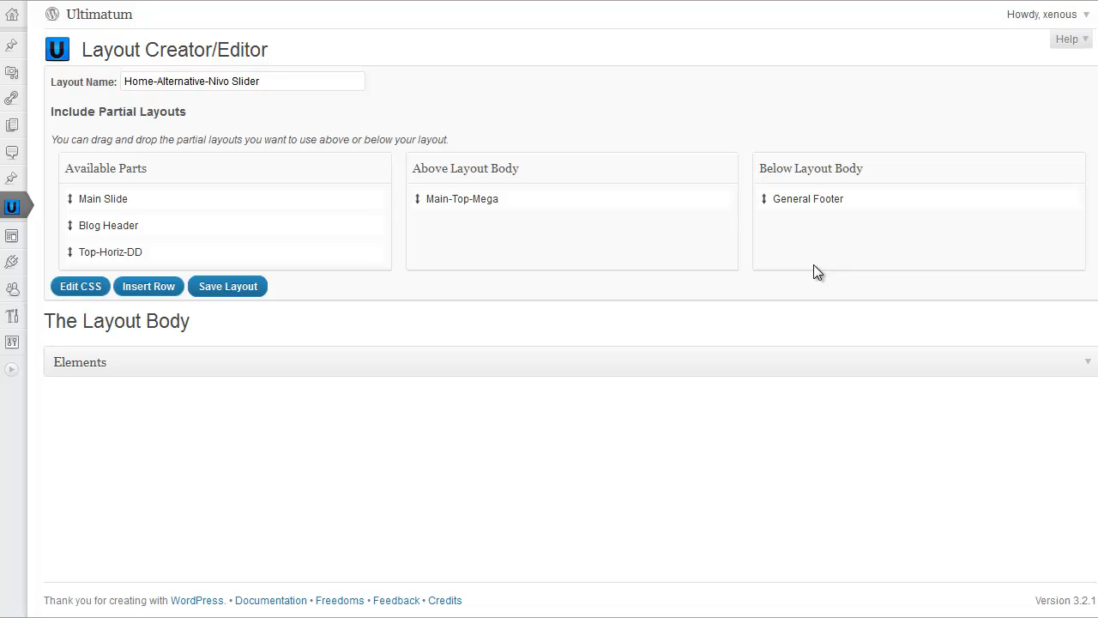
mouse_move(283, 334)
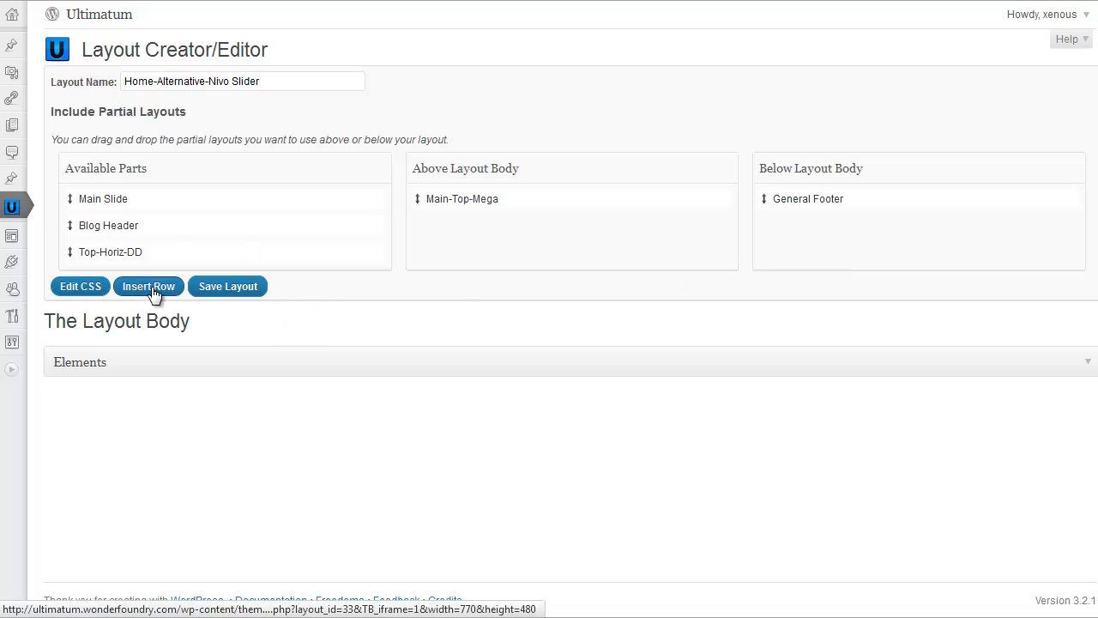
left_click(226, 285)
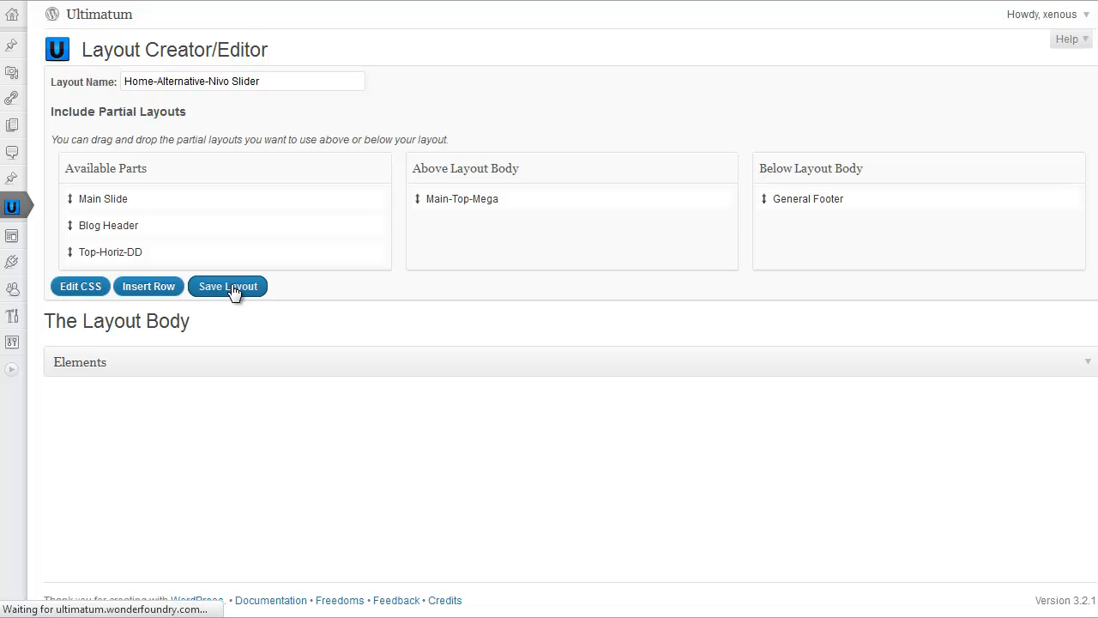
left_click(226, 285)
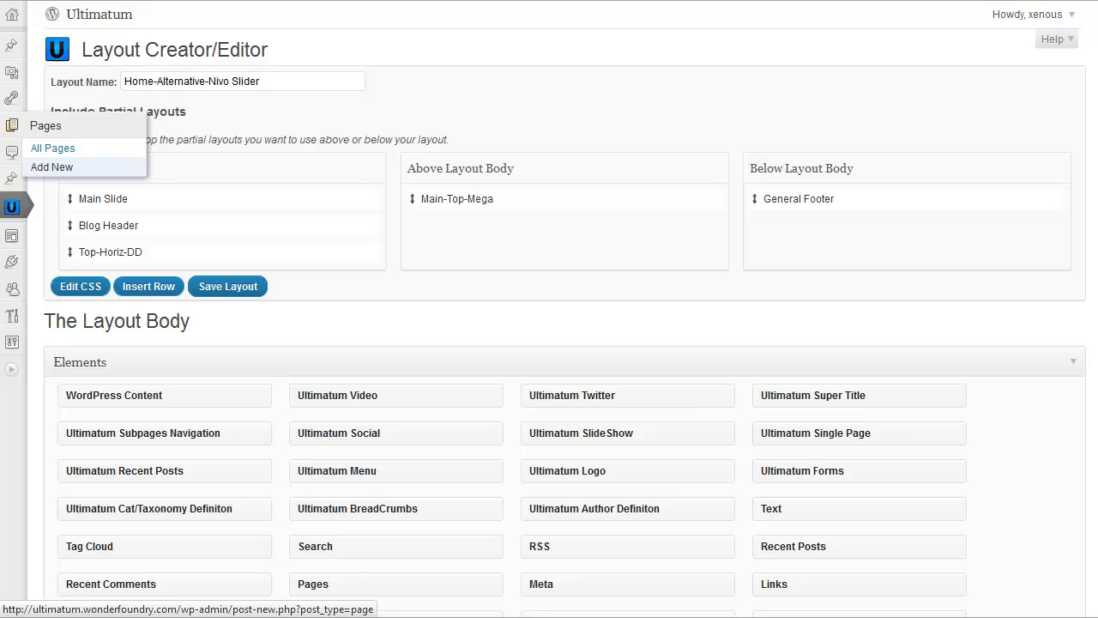
Create a new page titled 'Test Title' and let the draft autosave
left_click(51, 167)
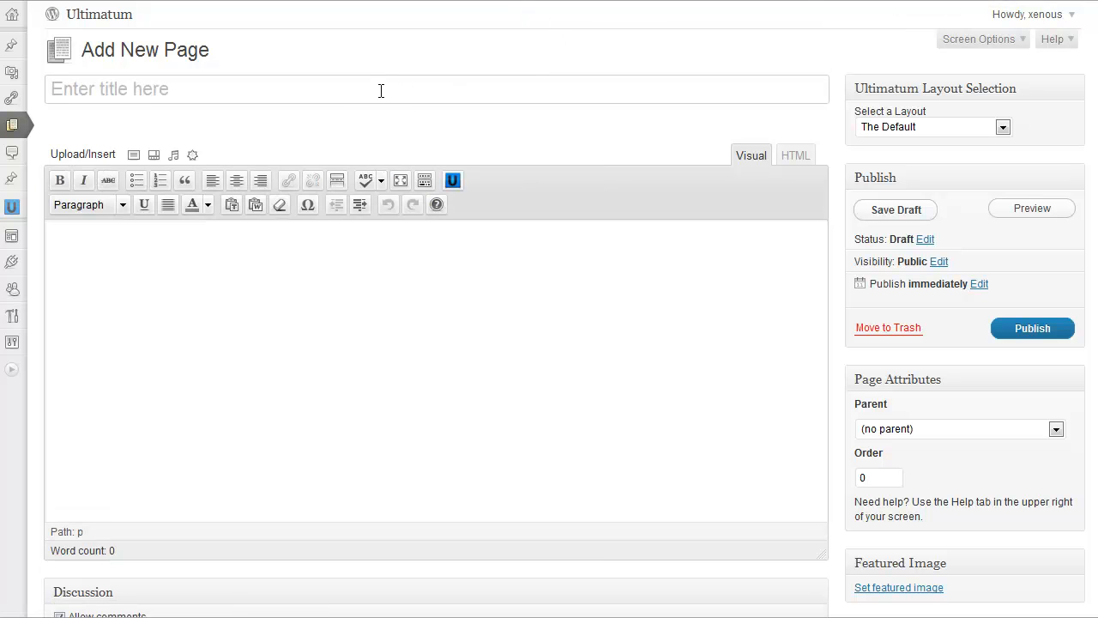
type("T")
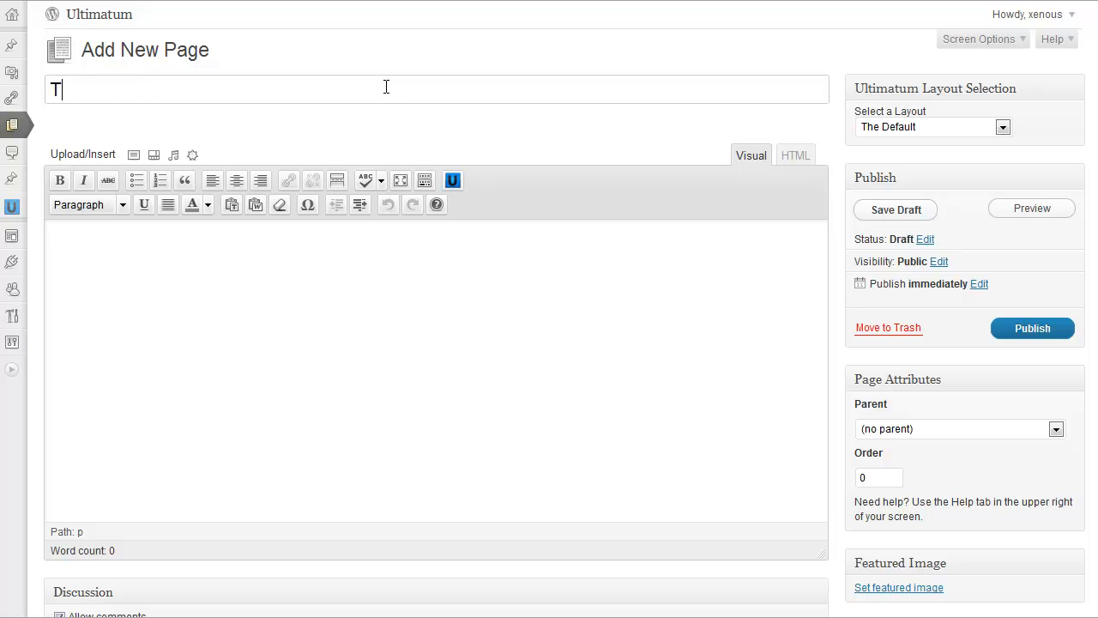
type("est Ti")
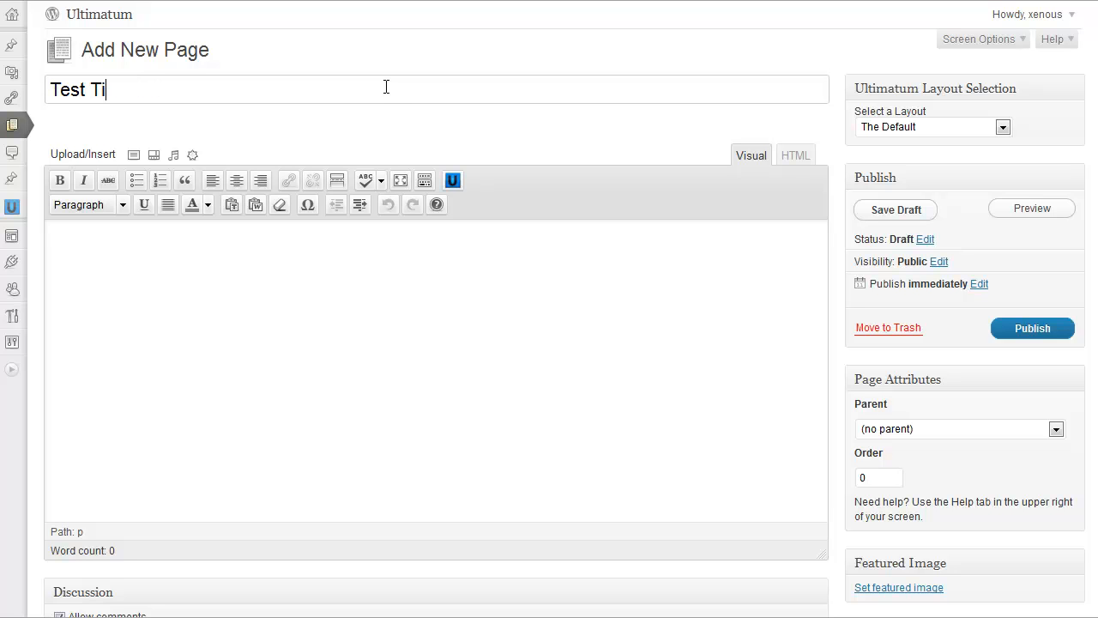
type("l")
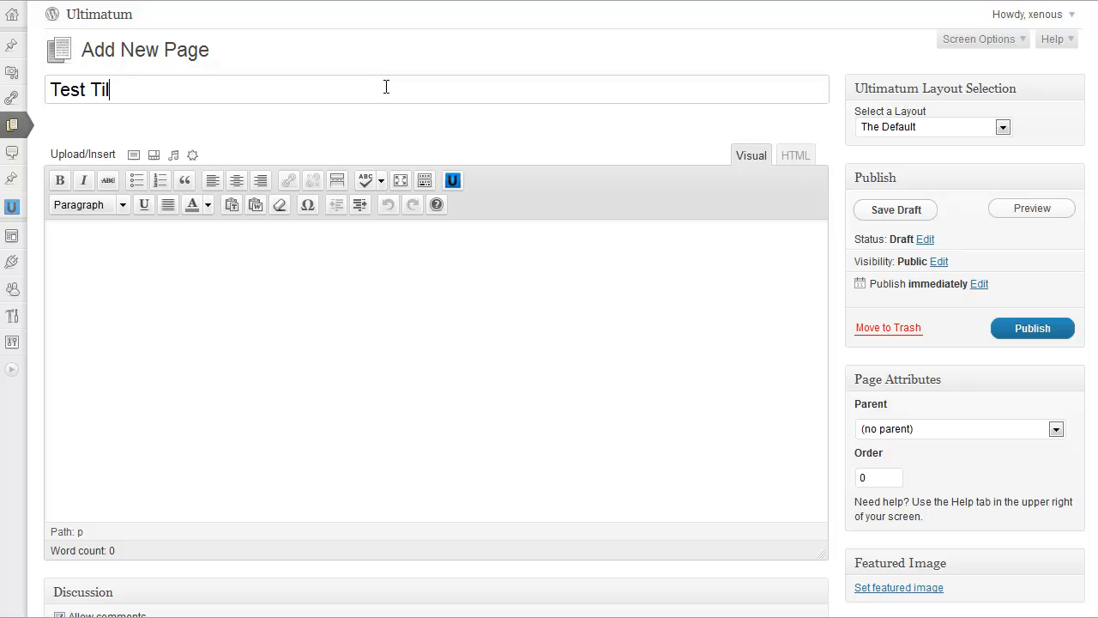
type("t")
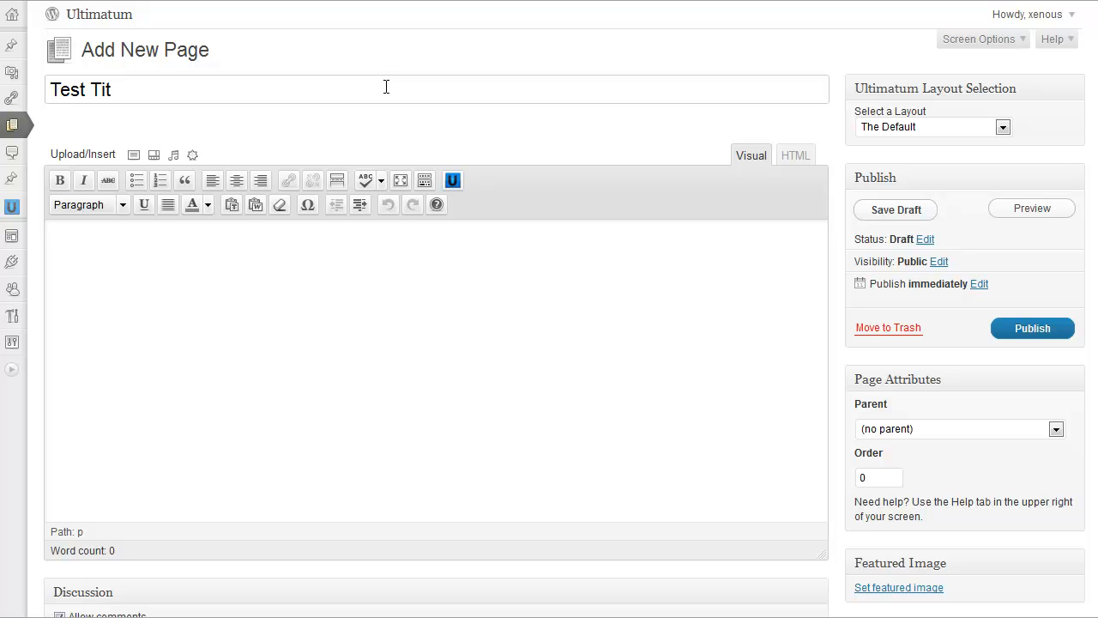
type("le")
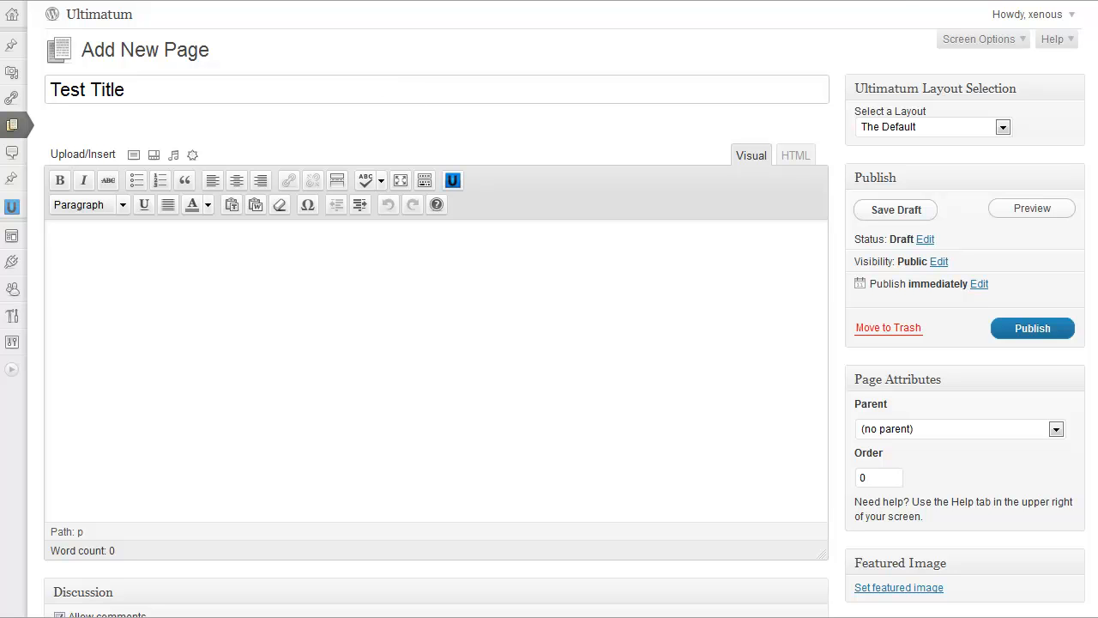
left_click(895, 209)
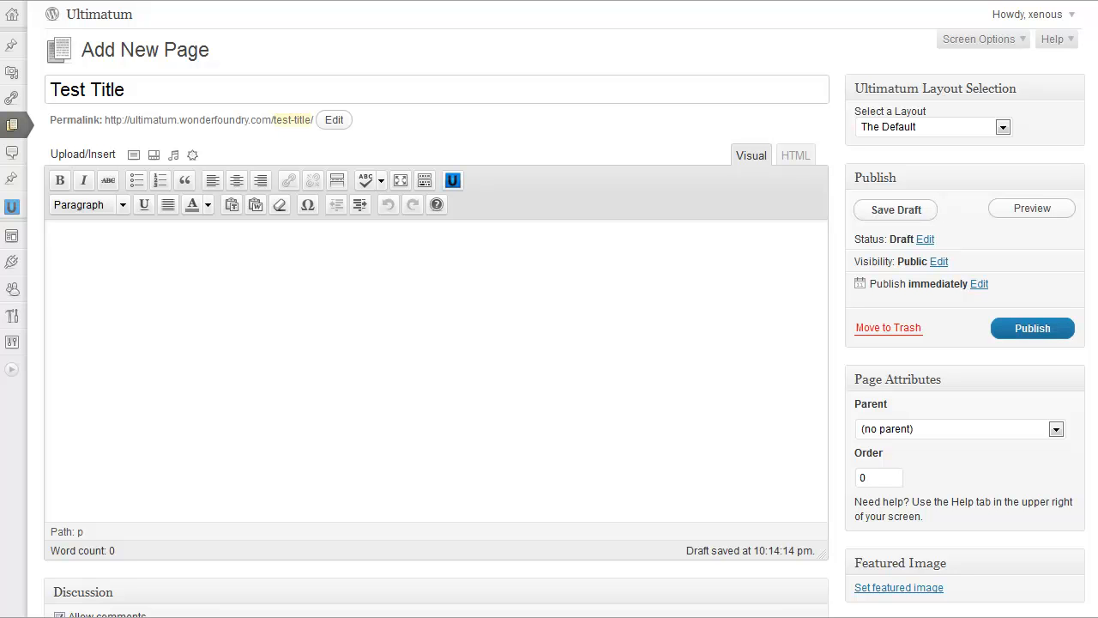
mouse_move(632, 384)
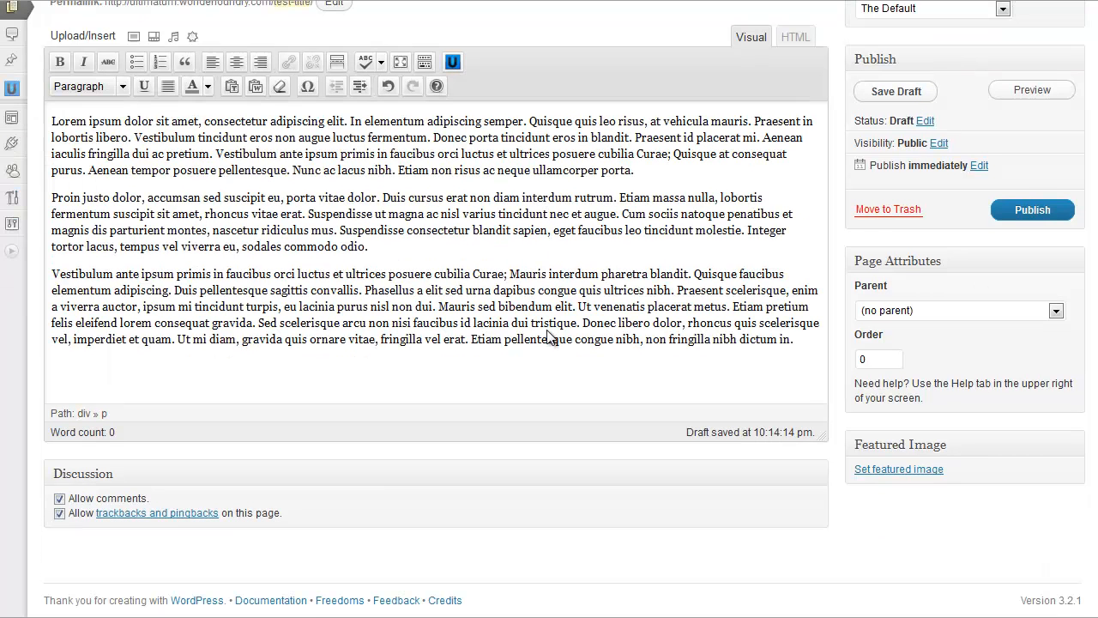
Assign the Home-Alternative-Nivo Slider layout to the Test Title page and publish it
left_click(59, 497)
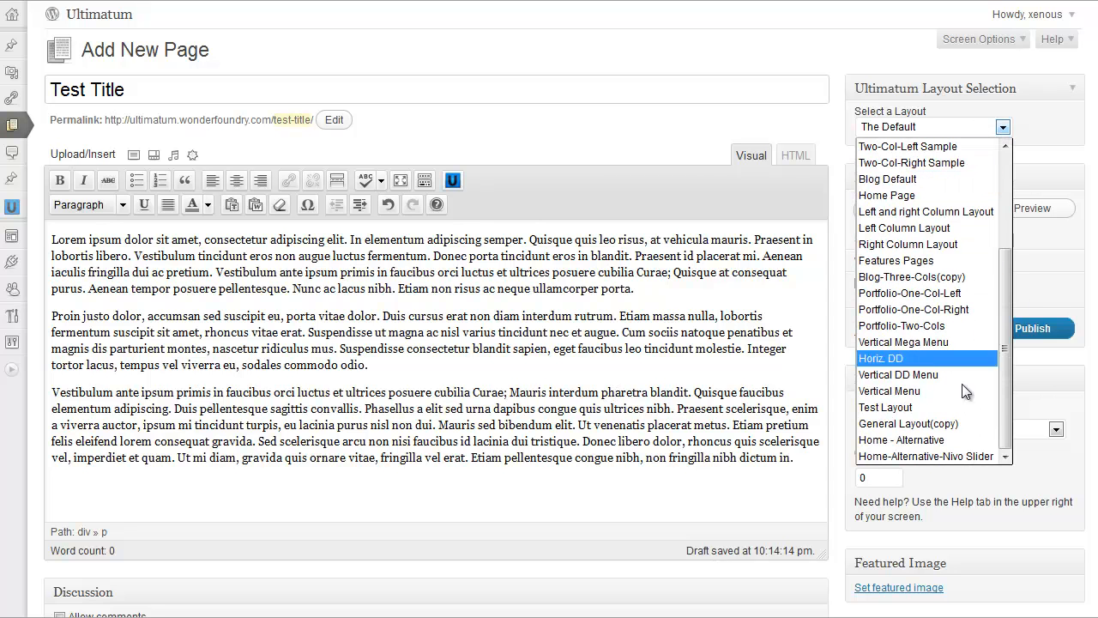
left_click(927, 457)
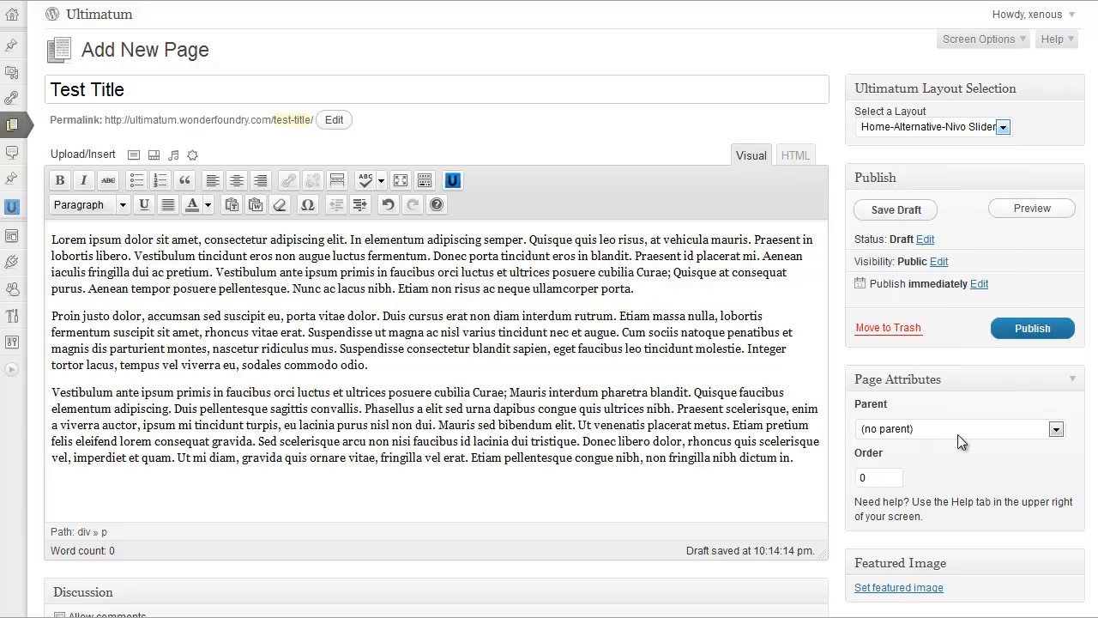
mouse_move(942, 79)
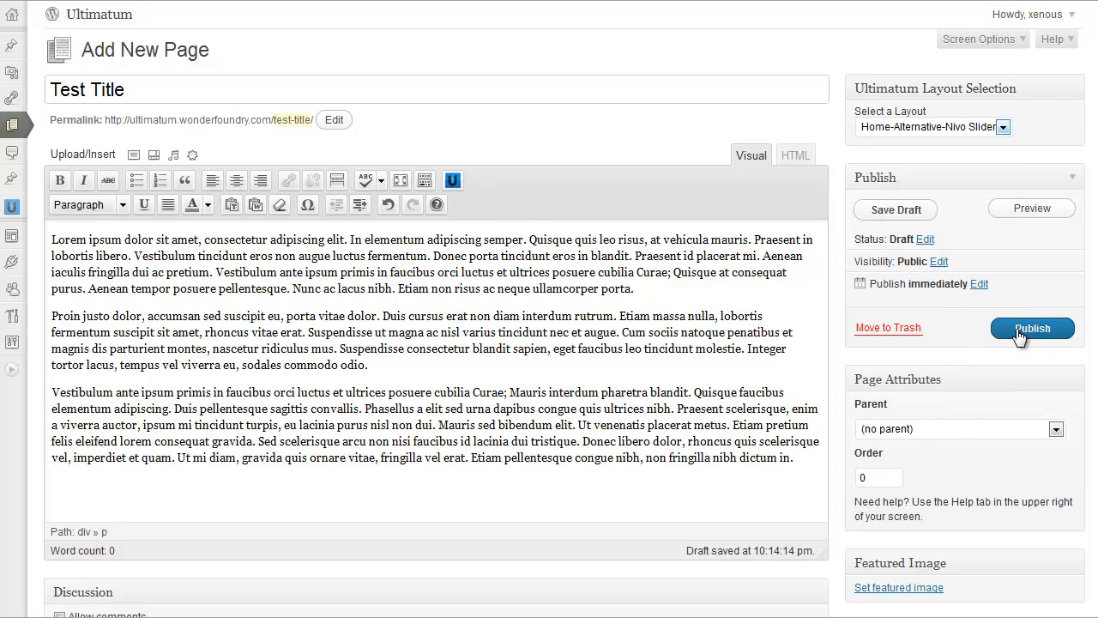
left_click(1032, 329)
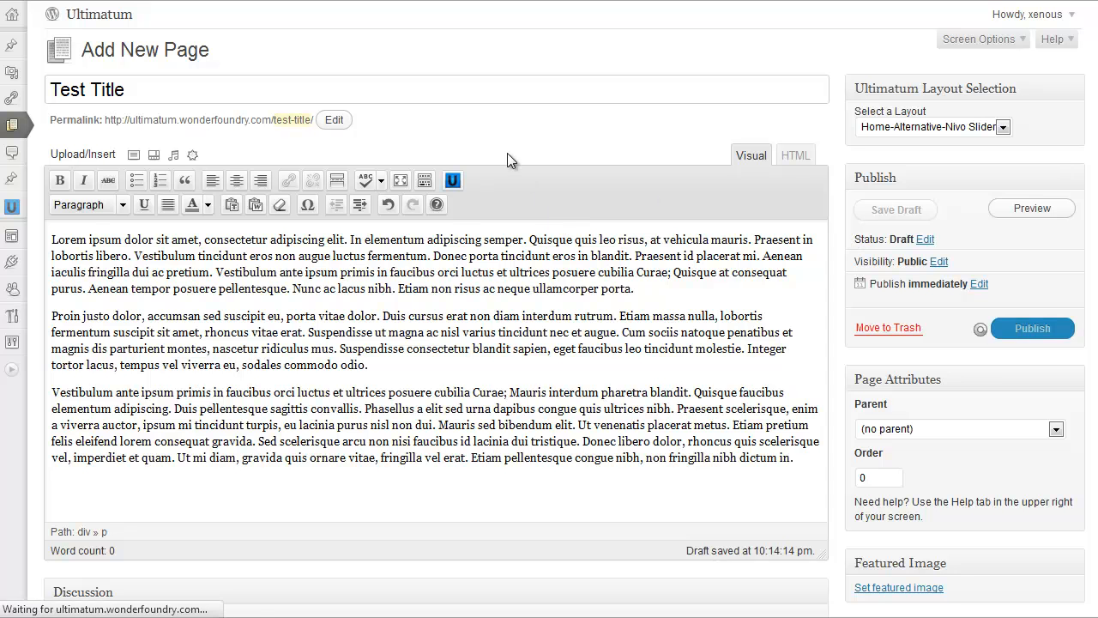
left_click(1032, 328)
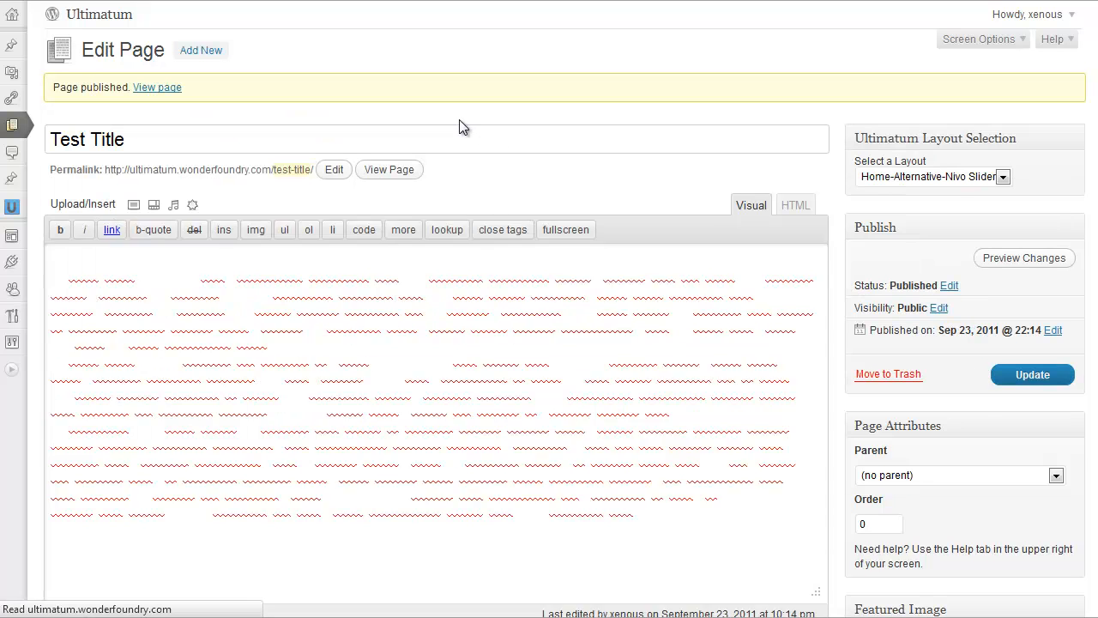
Go to Ultimatum Layouts and open Home-Alternative-Nivo Slider for editing
left_click(158, 86)
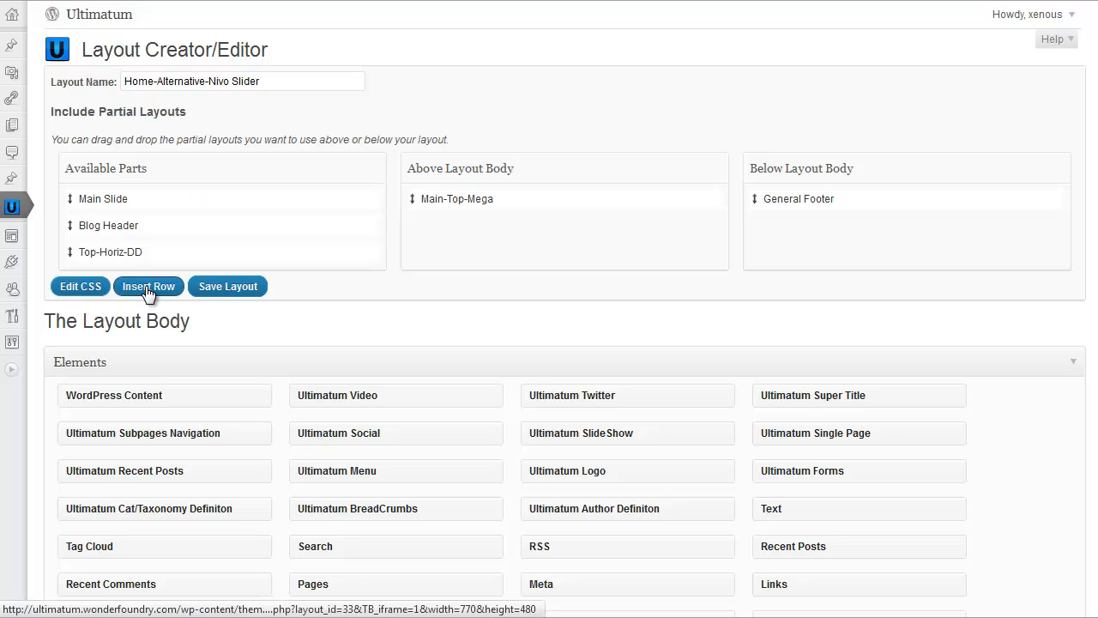
Insert a single 100% full-width row into the layout body
left_click(148, 284)
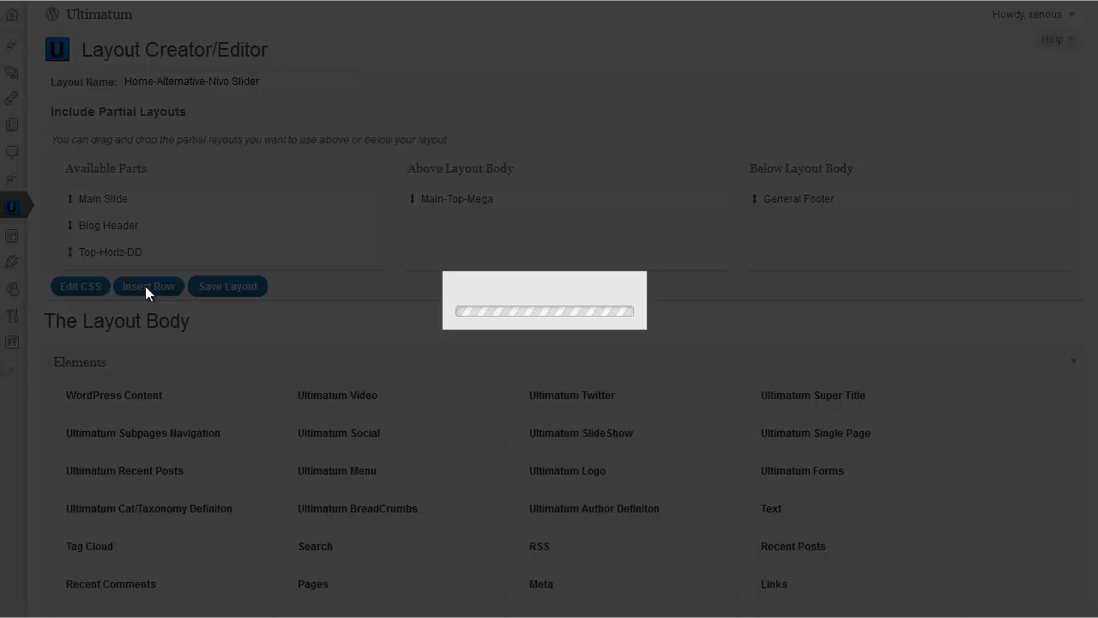
left_click(148, 285)
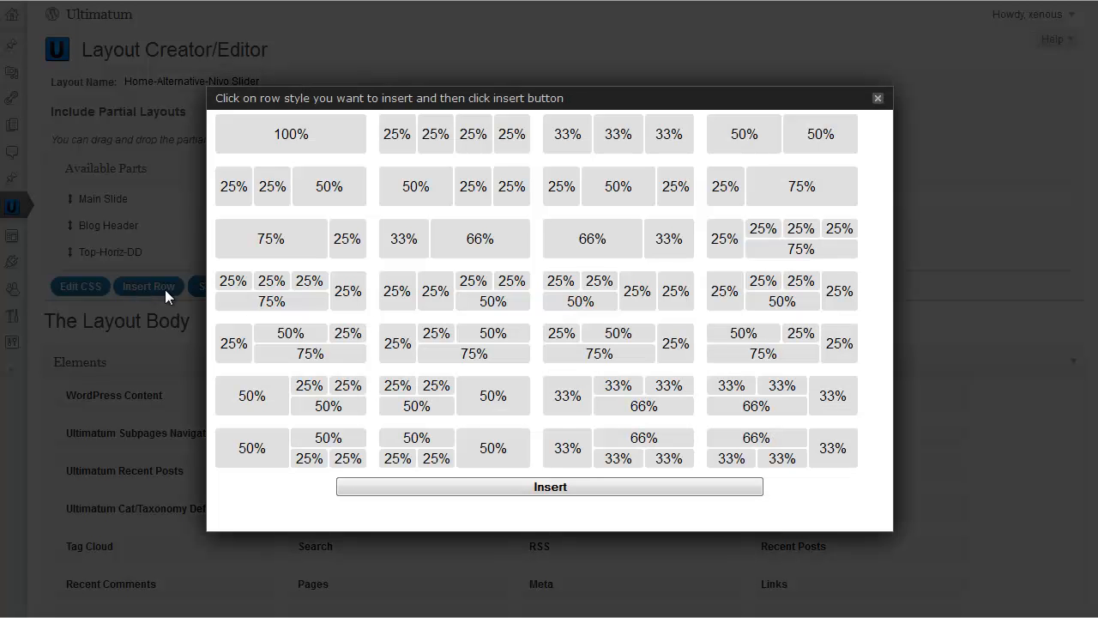
mouse_move(580, 257)
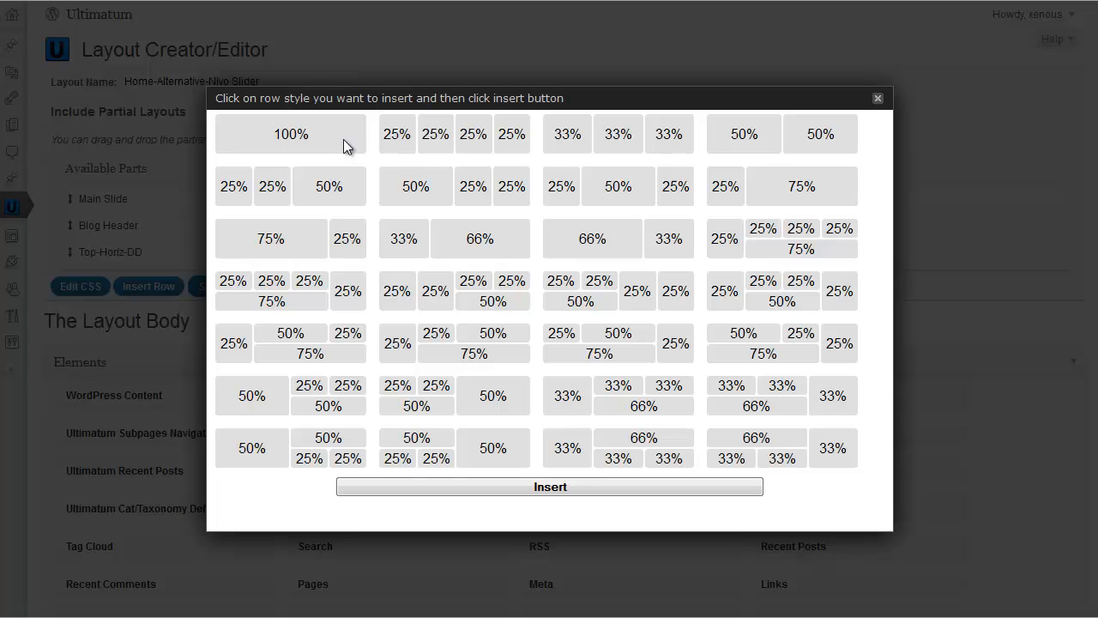
left_click(292, 134)
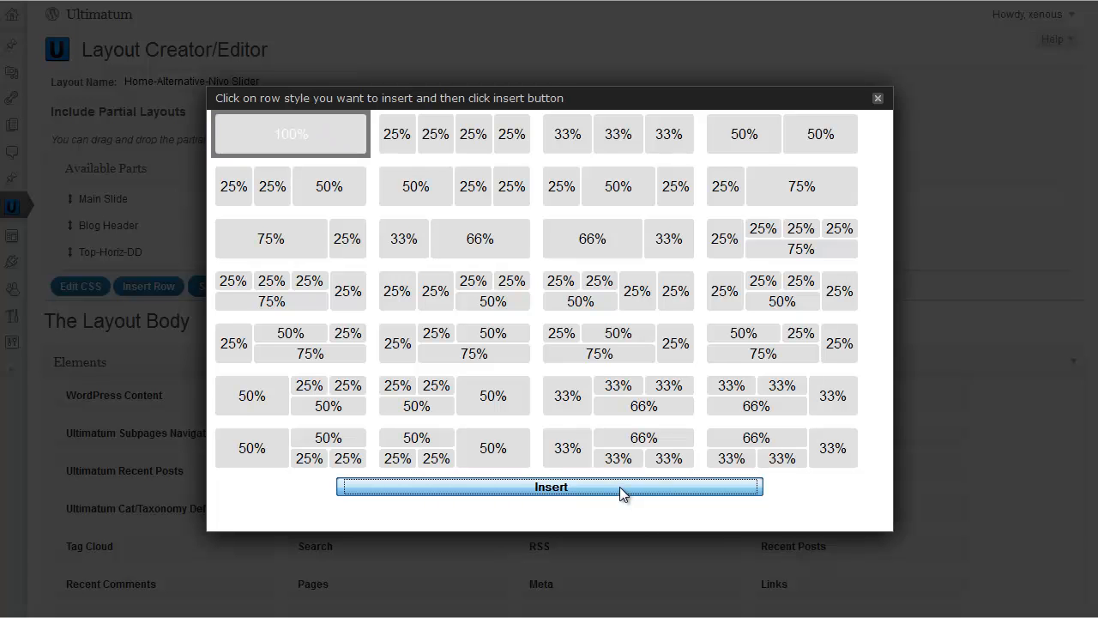
left_click(549, 487)
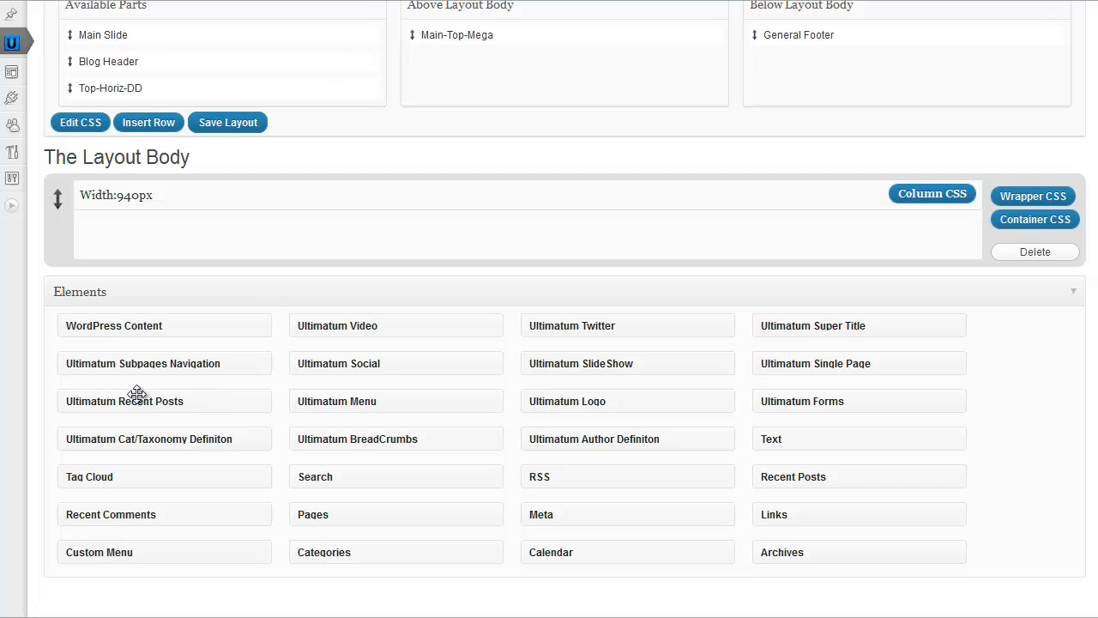
mouse_move(810, 355)
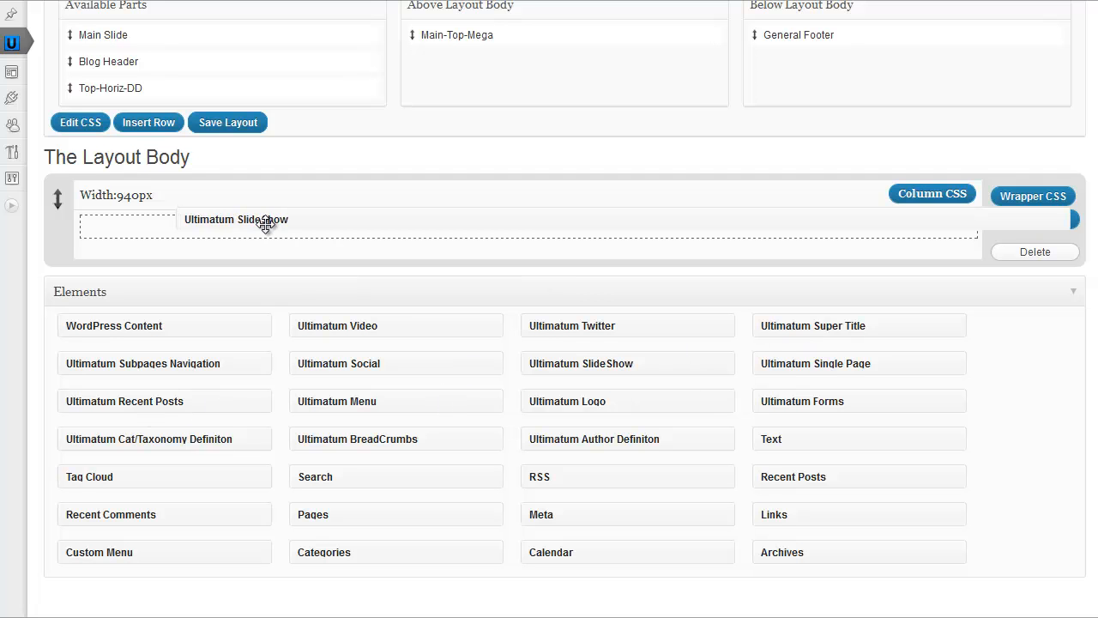
Set the row's SlideShow element to the Nivo script, 400 high, and save the layout
left_click(237, 220)
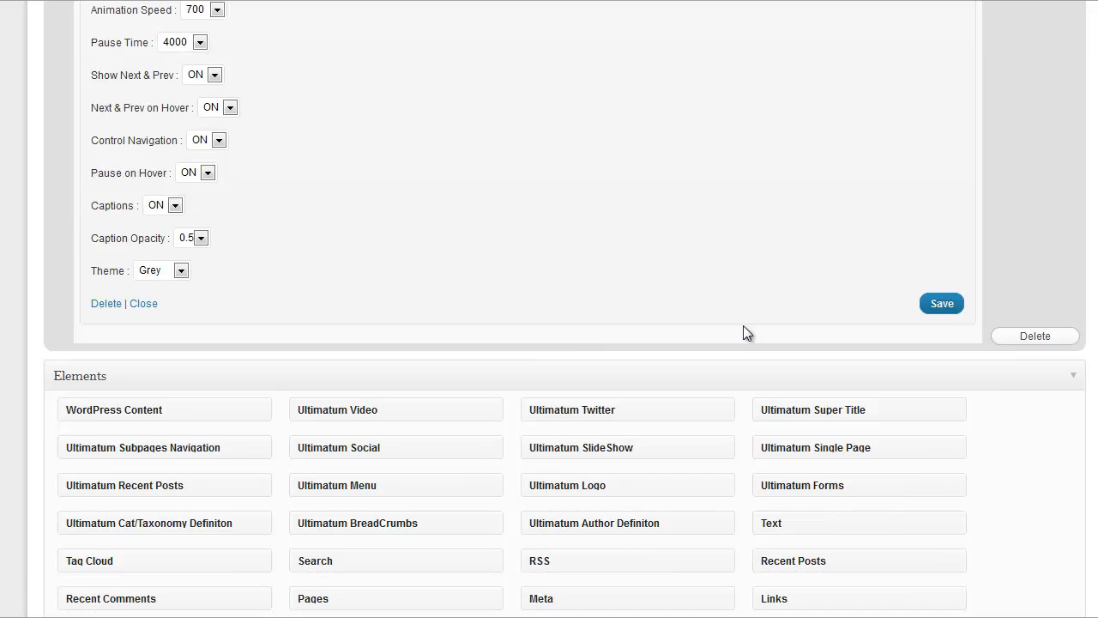
left_click(940, 302)
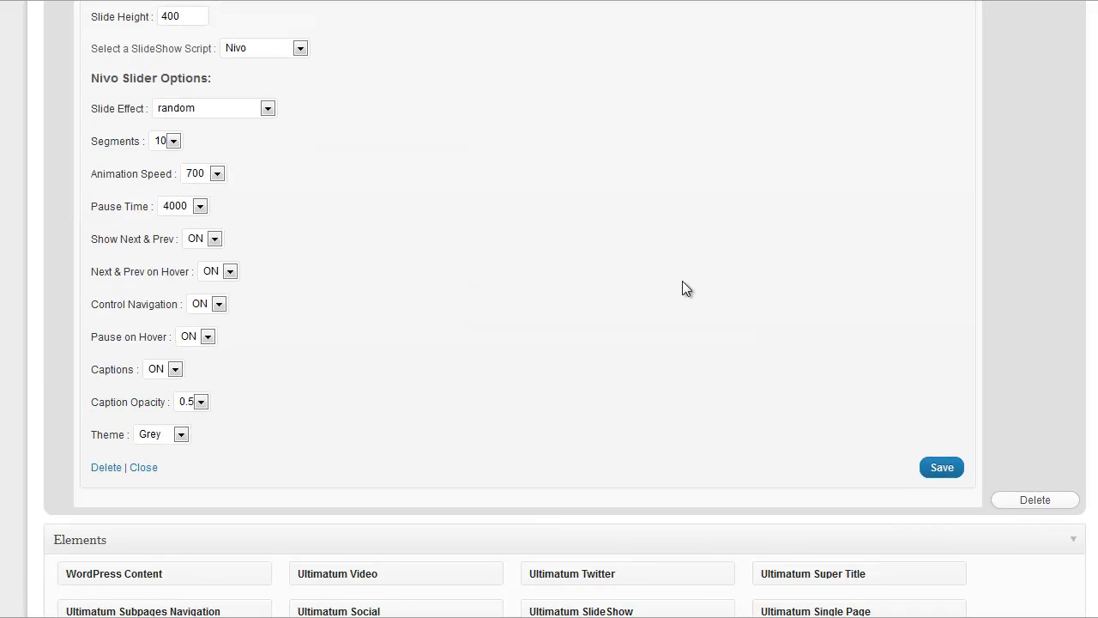
scroll("up", 3)
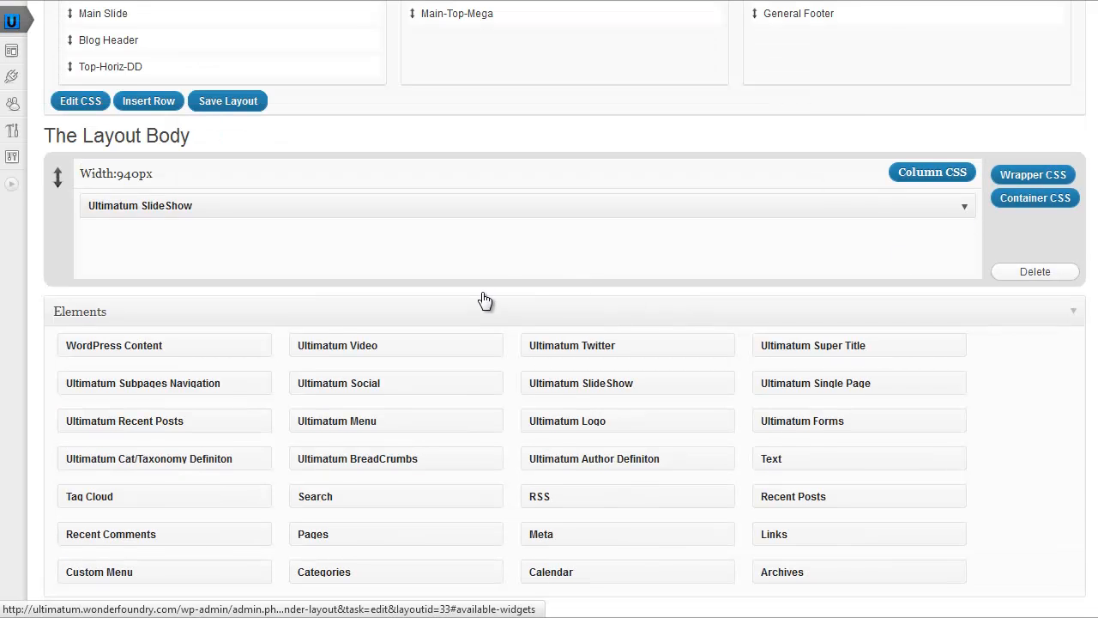
scroll("up", 3)
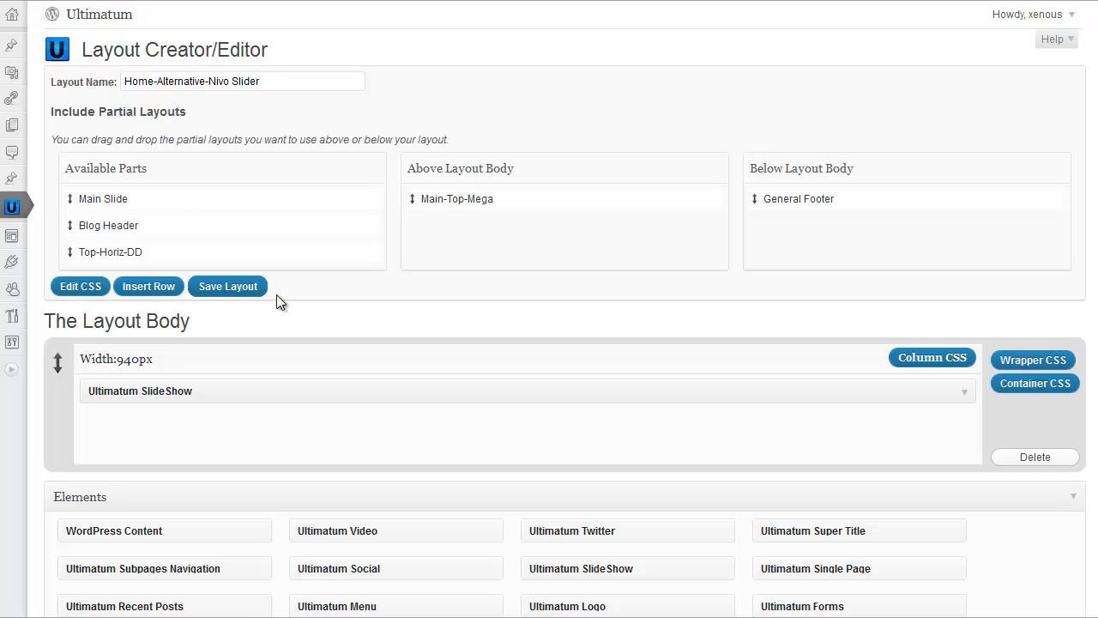
left_click(227, 285)
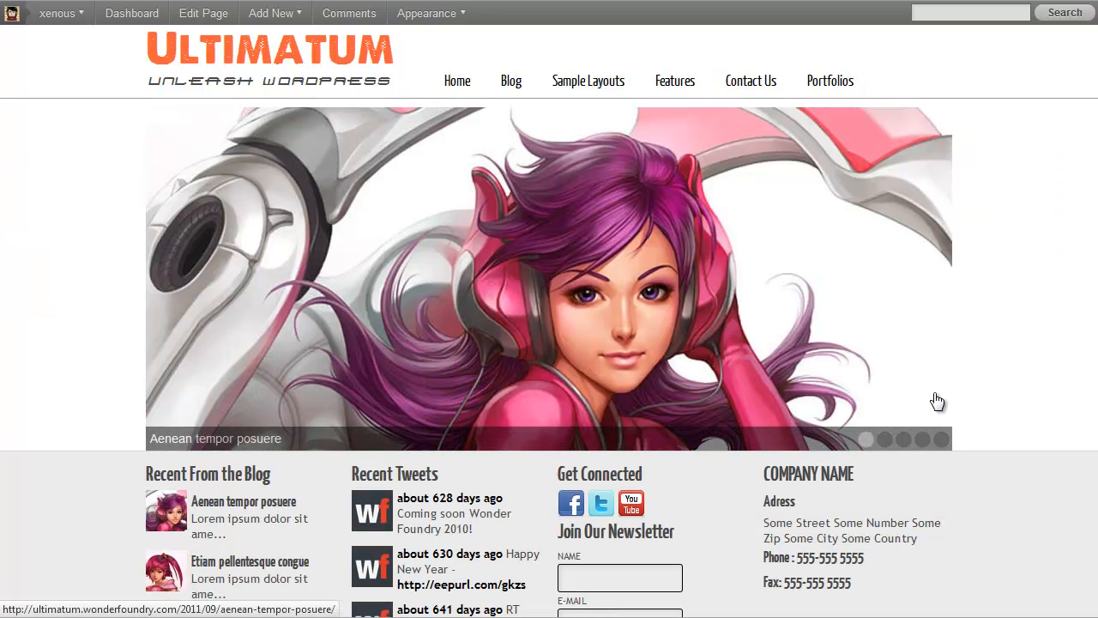
mouse_move(336, 256)
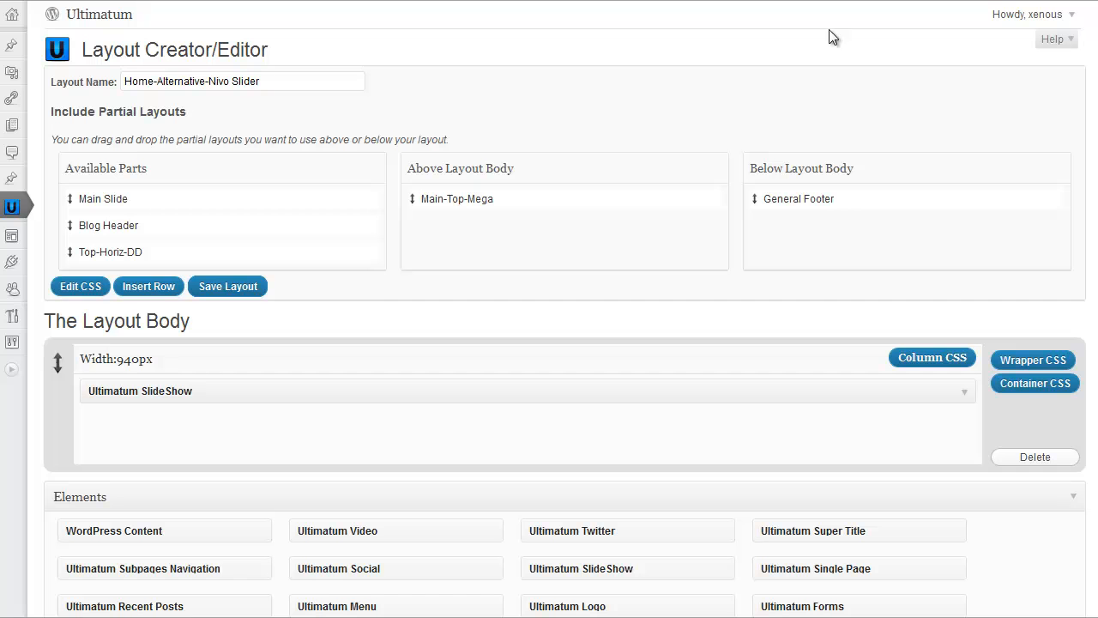
Insert a second row of four 25% quarter-width columns below the slideshow row
left_click(148, 285)
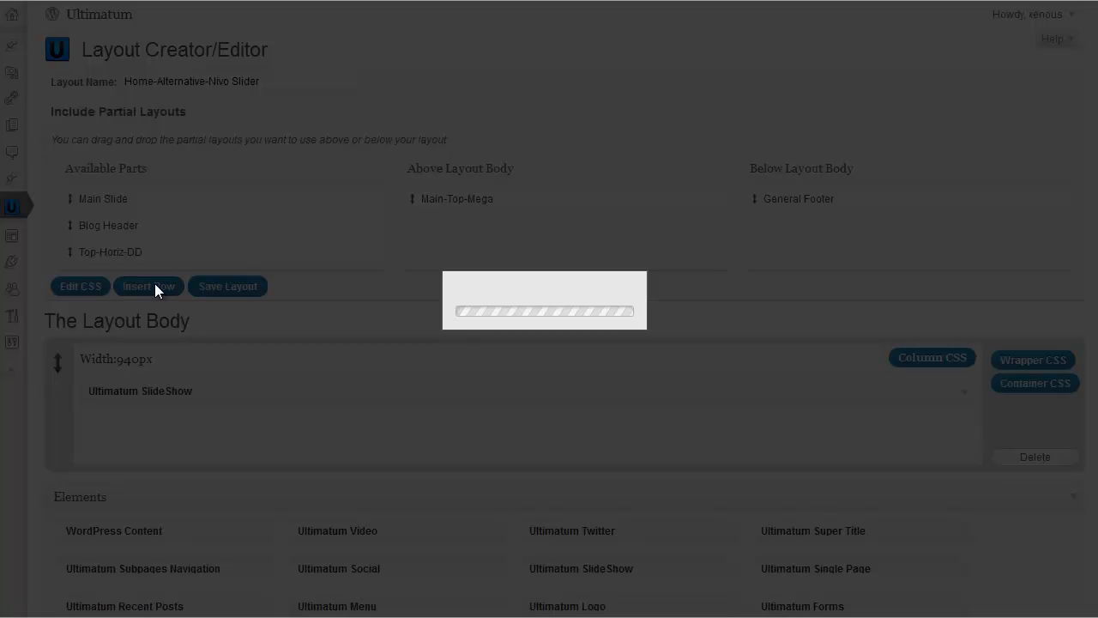
left_click(148, 285)
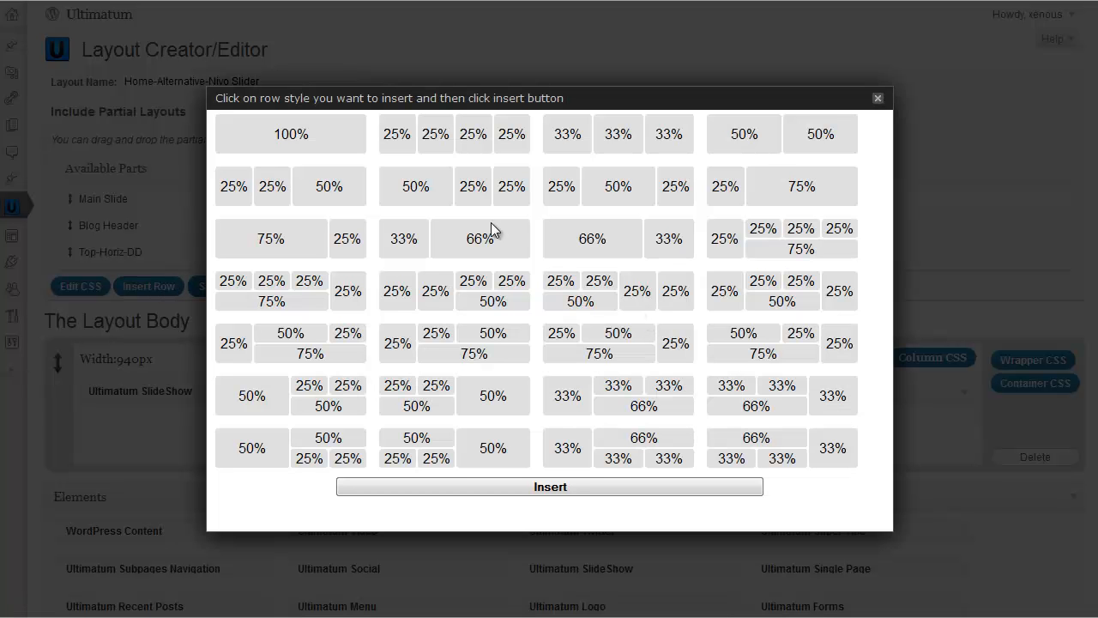
left_click(453, 134)
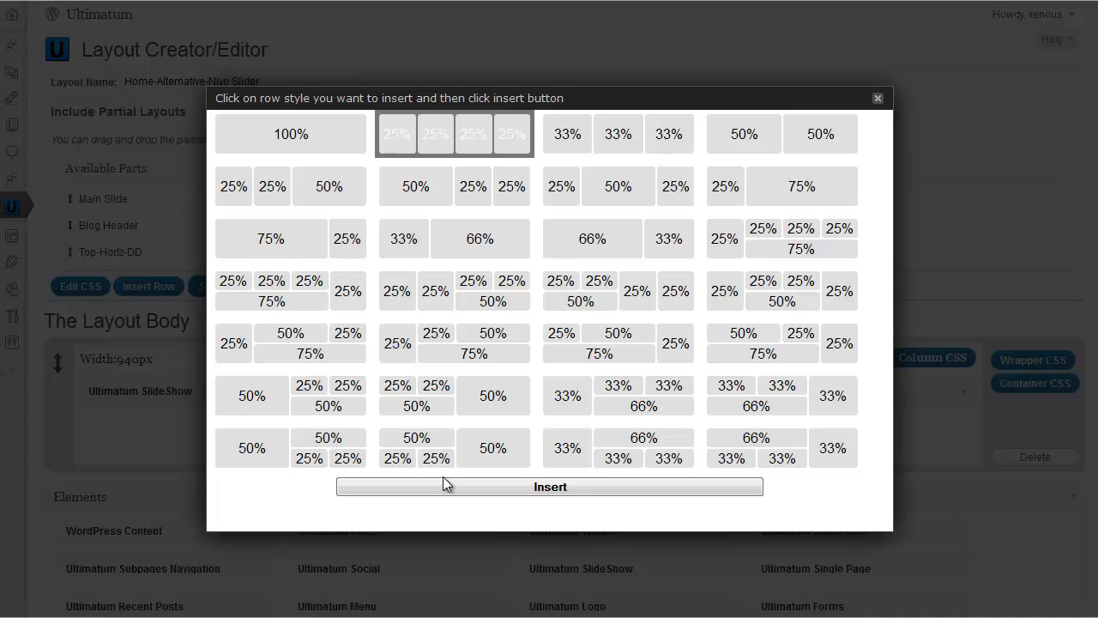
left_click(549, 487)
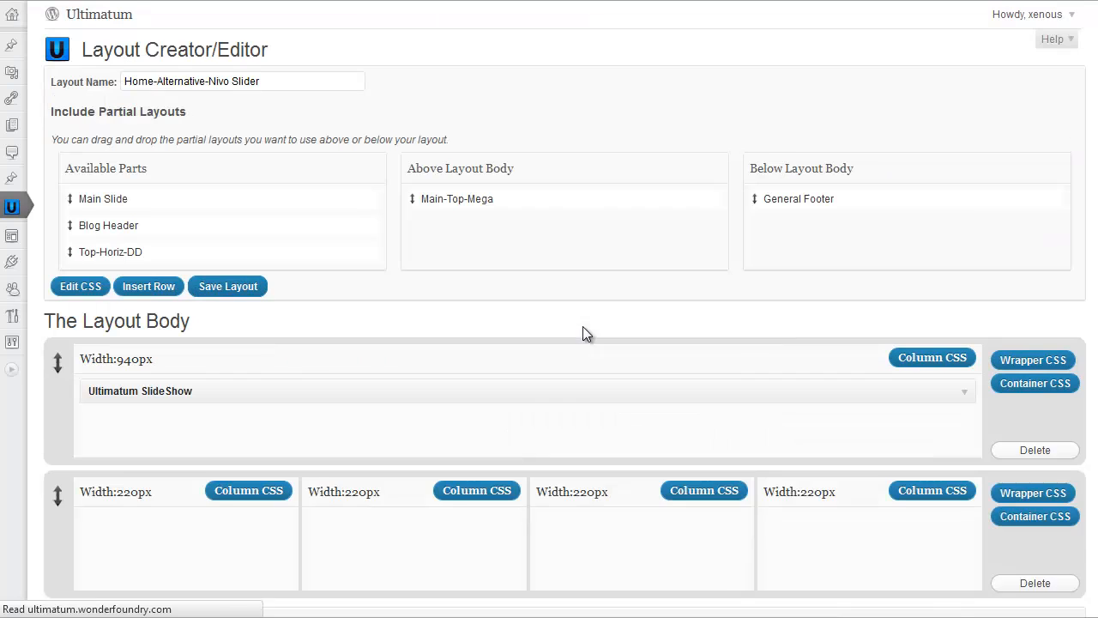
Point the first column's Single Page element at 'The Ultimate Design Suite' with Featured Image Before Title, and save
scroll("down", 3)
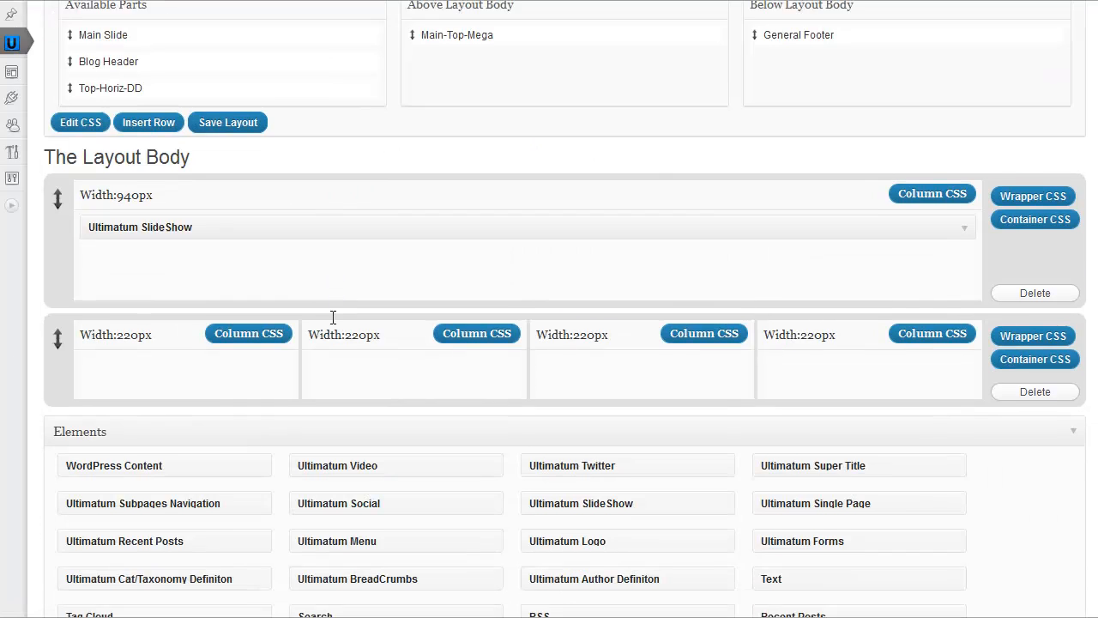
scroll("down", 3)
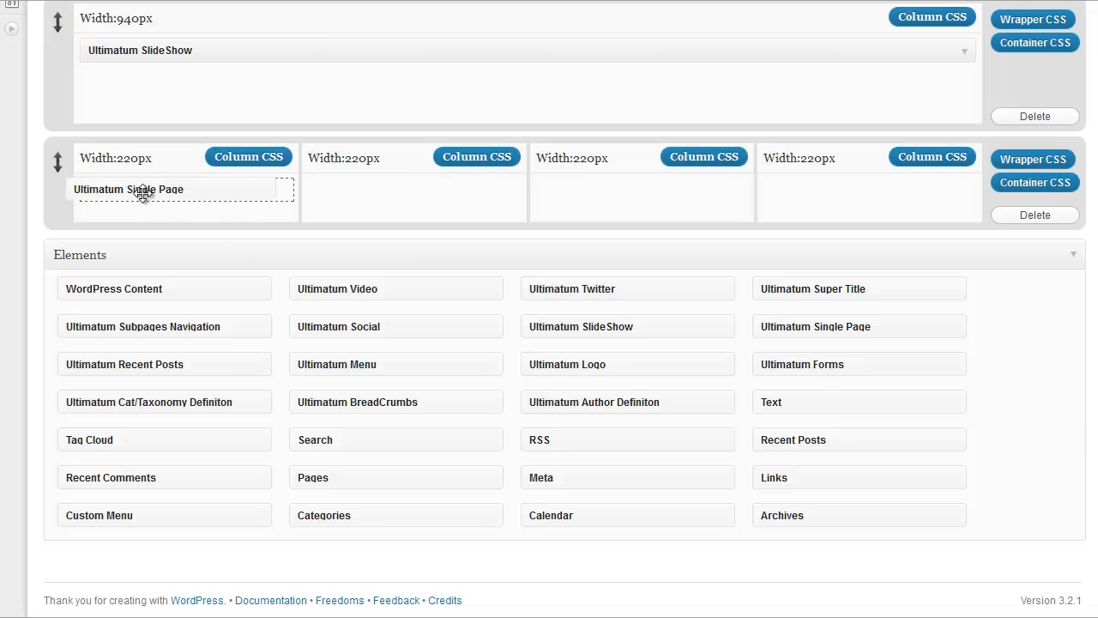
left_click(128, 188)
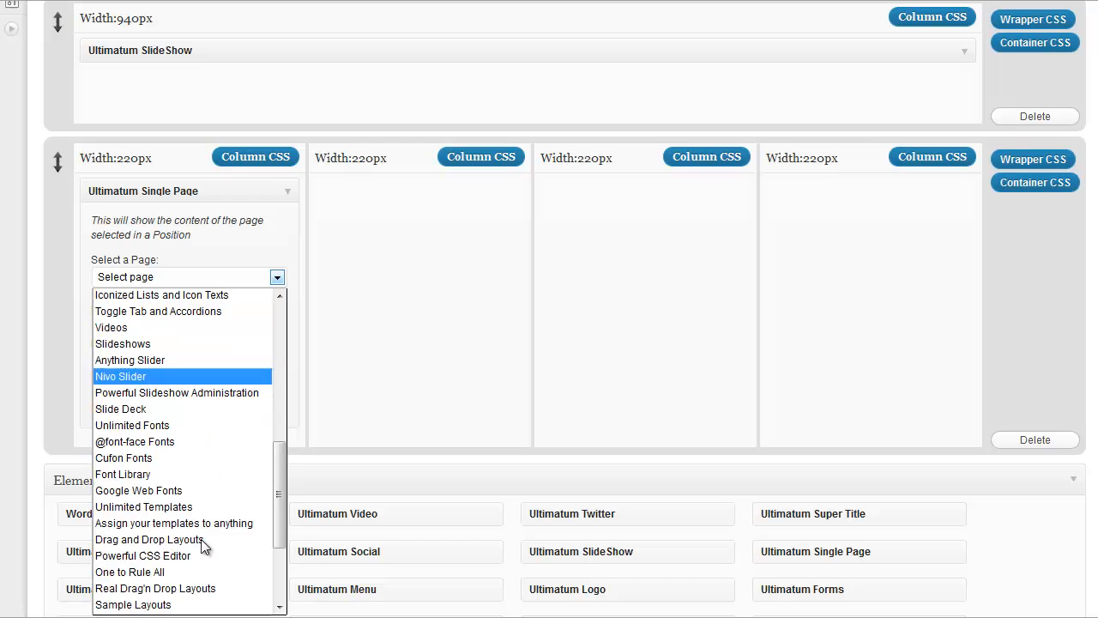
scroll("down", 3)
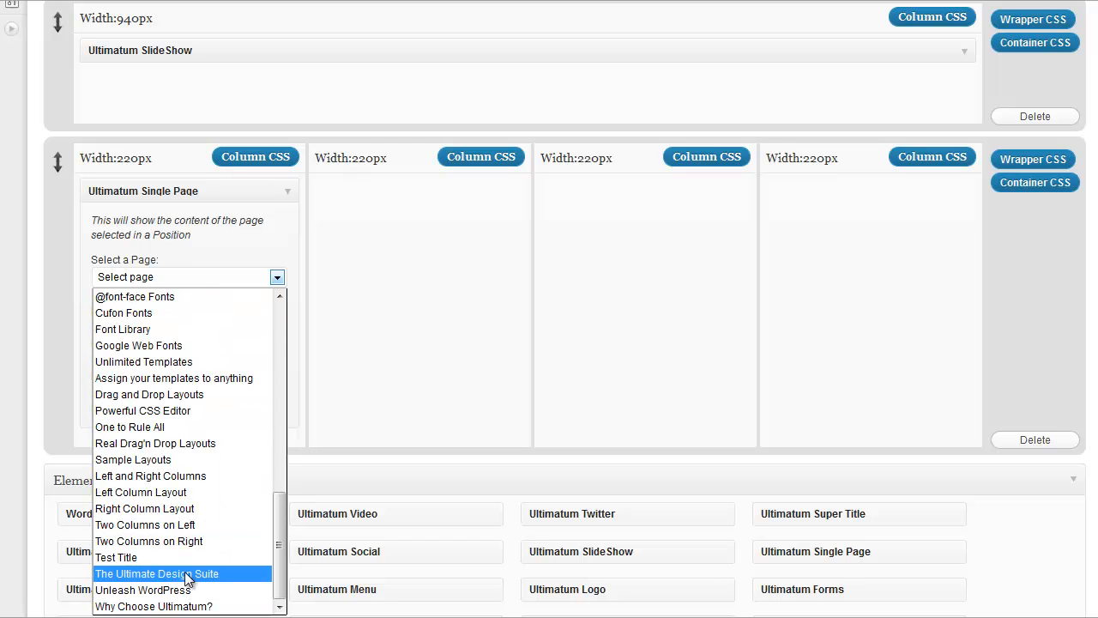
left_click(157, 573)
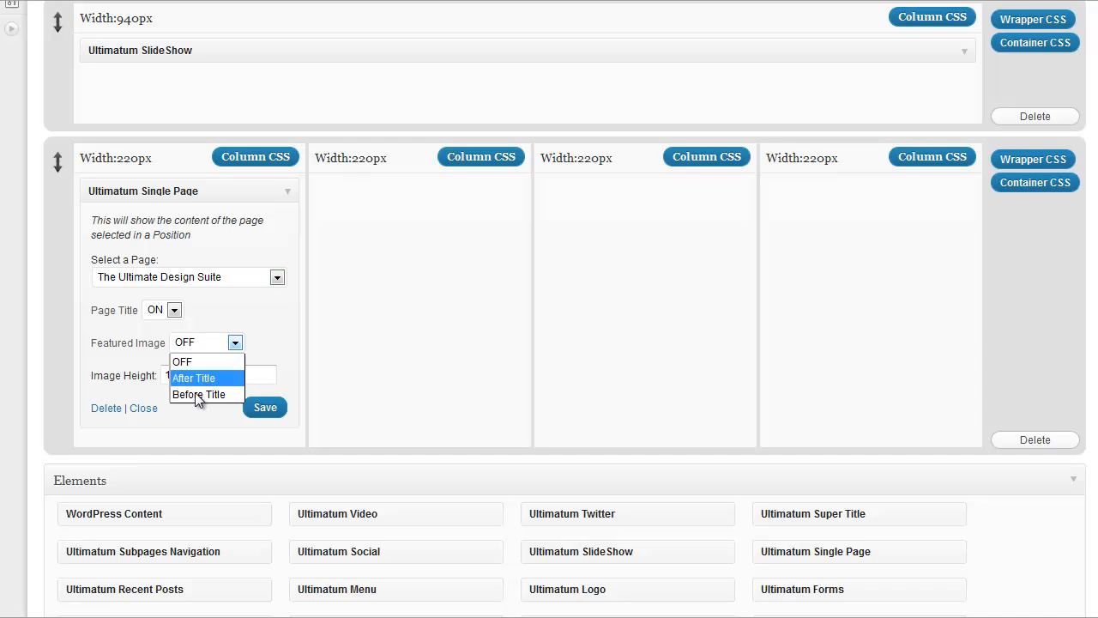
left_click(199, 393)
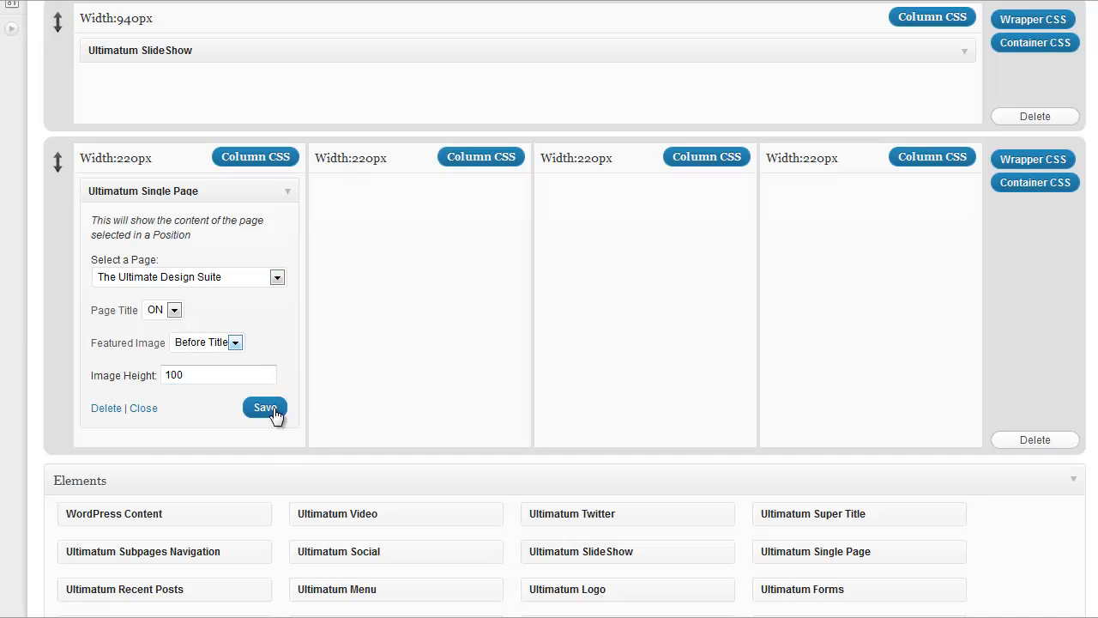
scroll("down", 3)
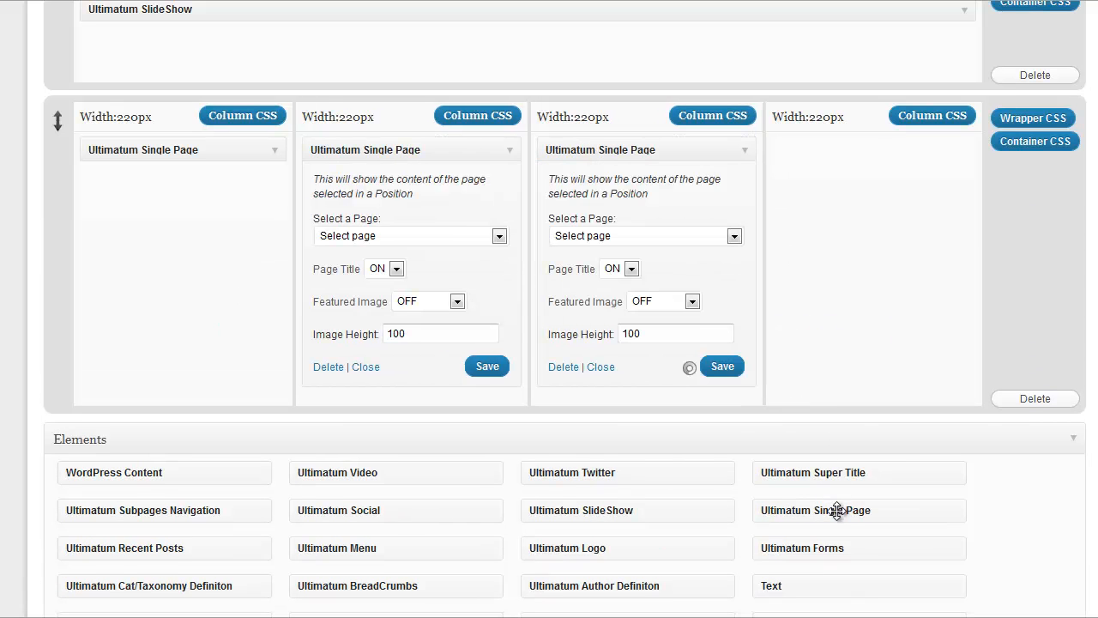
Drop an Ultimatum Single Page element into the remaining quarter columns
left_click_drag(814, 510, 858, 140)
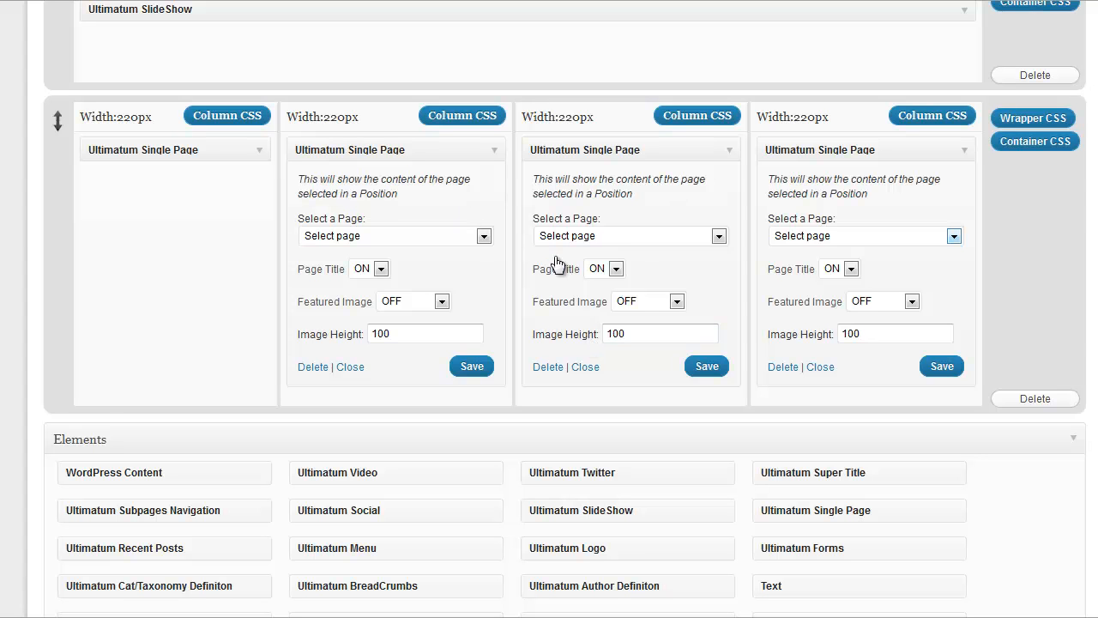
mouse_move(466, 268)
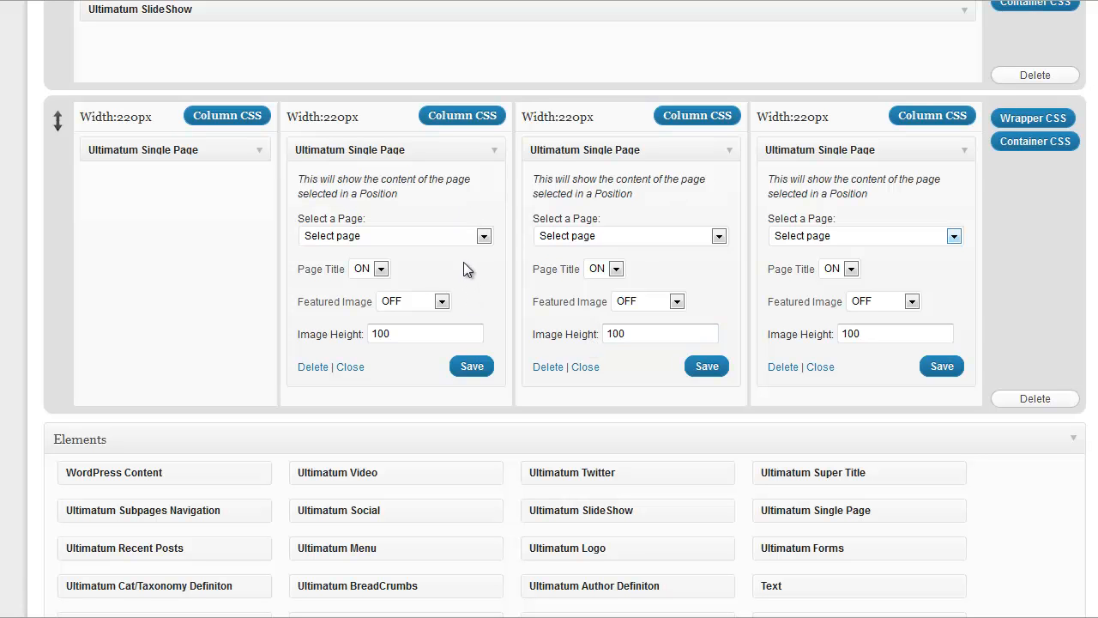
left_click(484, 235)
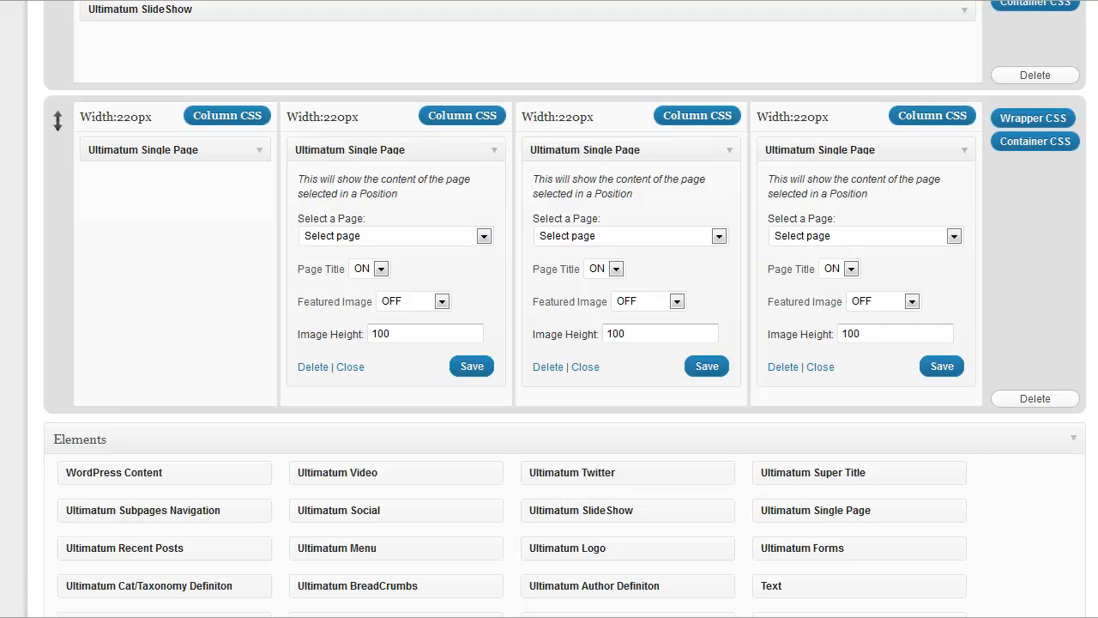
Set the second column to 'Real Drag'n Drop Layouts' with Featured Image Before Title
left_click(483, 235)
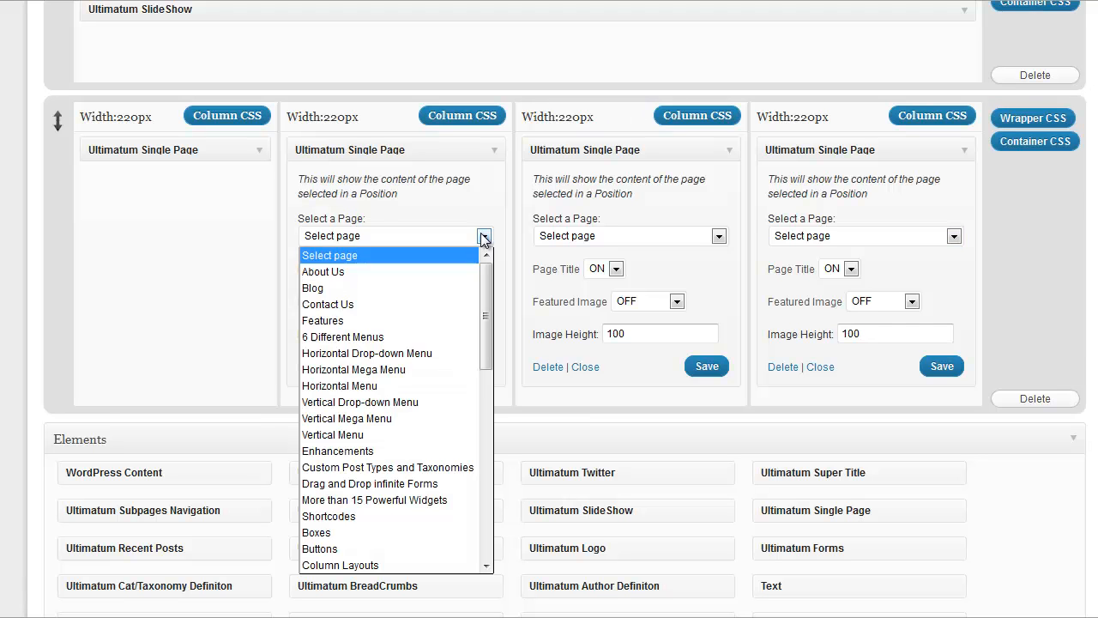
scroll("down", 3)
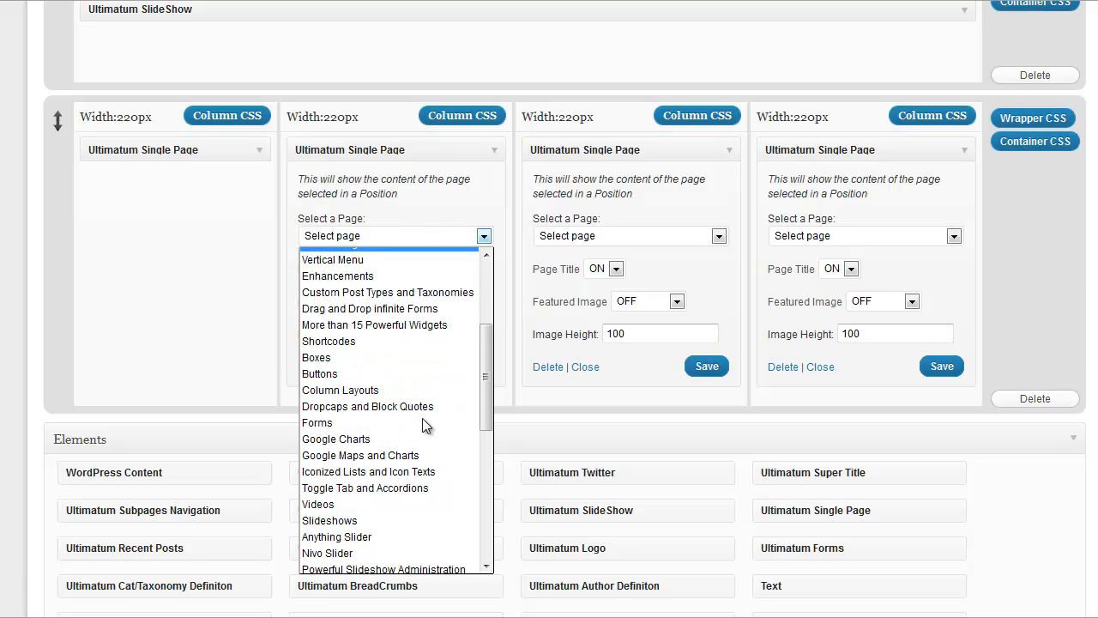
left_click(371, 309)
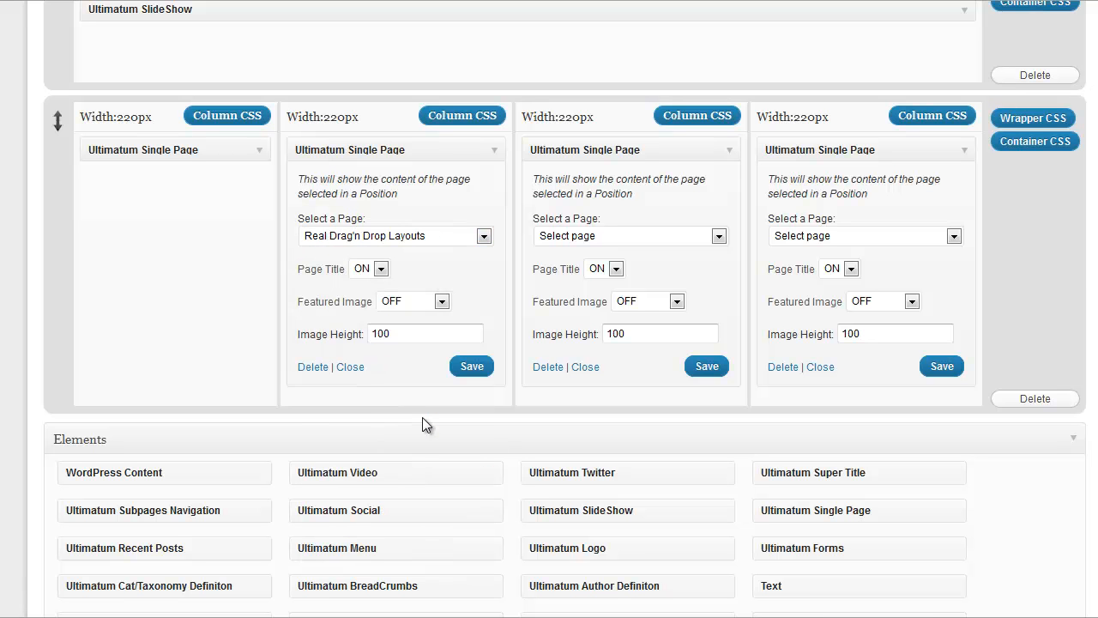
left_click(443, 302)
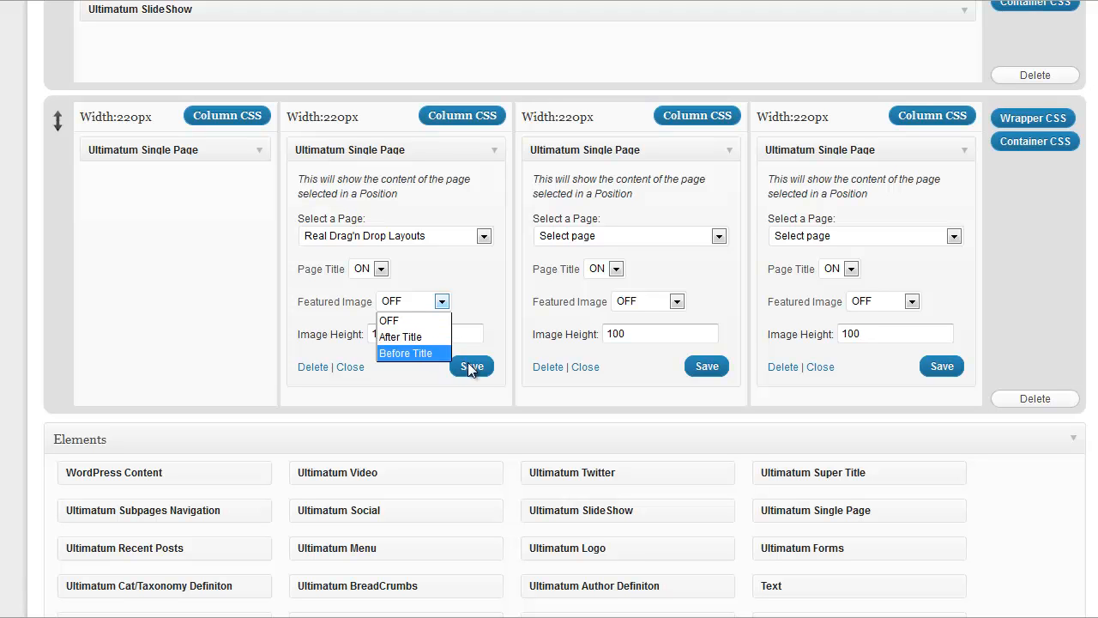
left_click(405, 353)
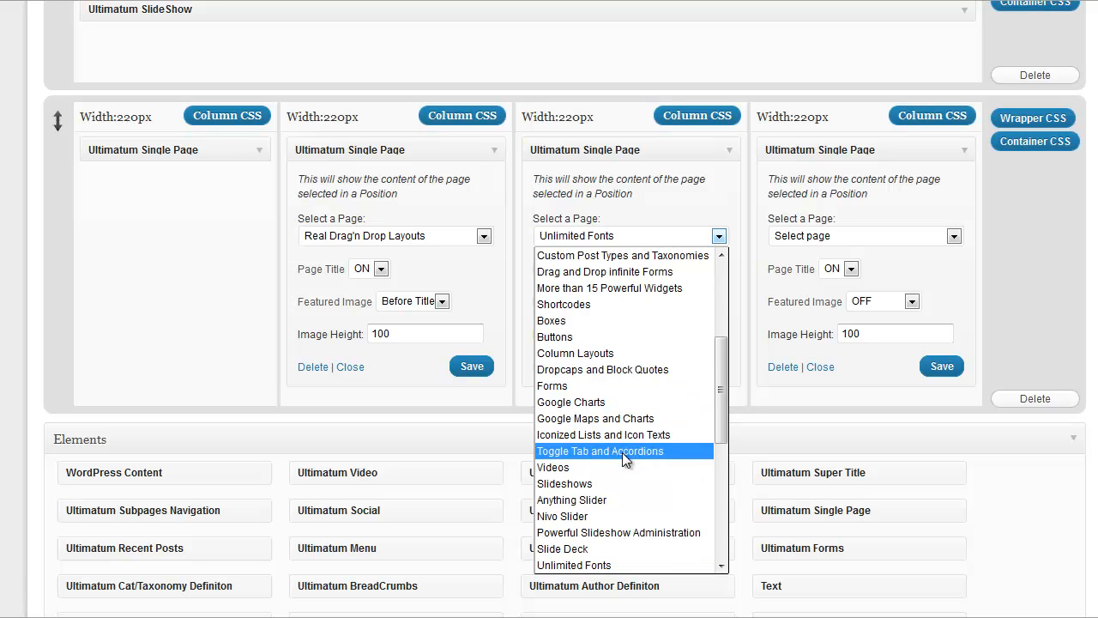
Set the third column's Unleash WordPress element to show its featured image
scroll("down", 3)
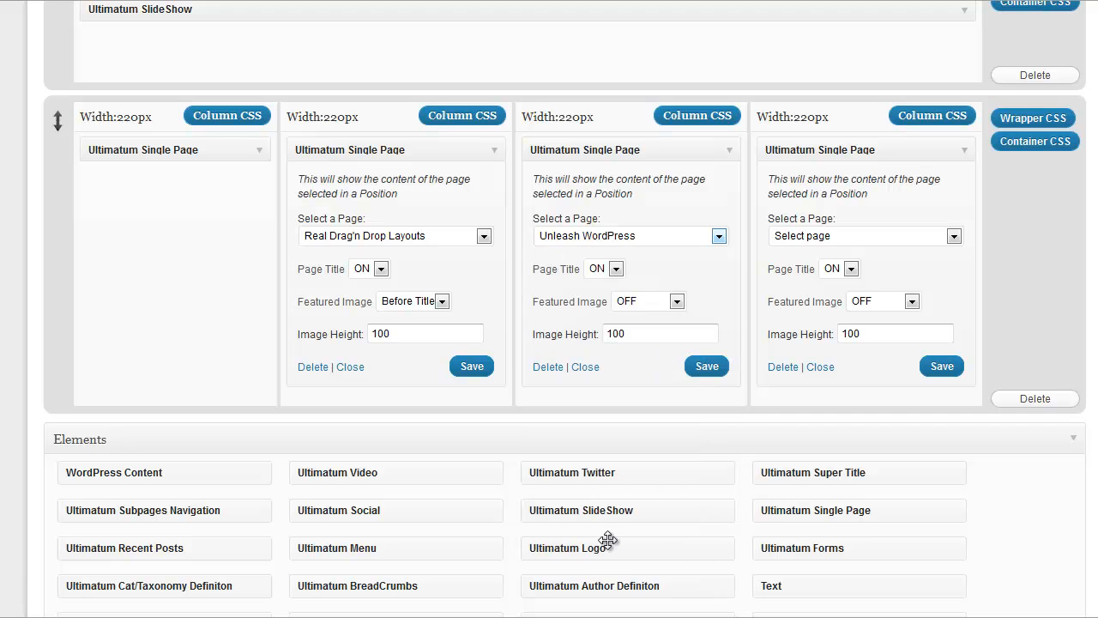
left_click(676, 300)
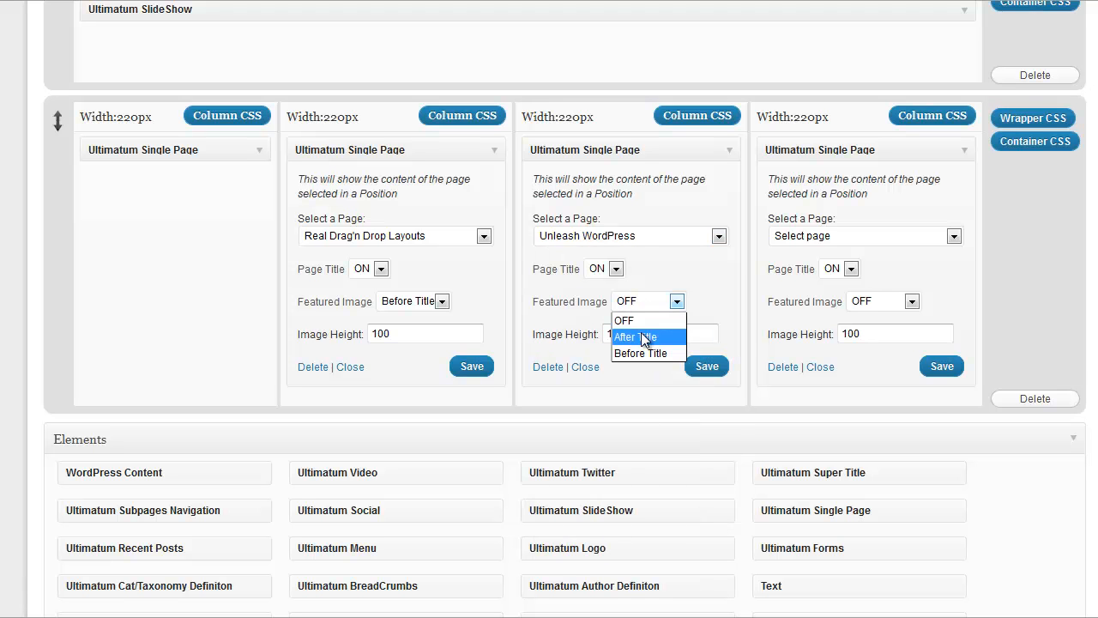
left_click(640, 354)
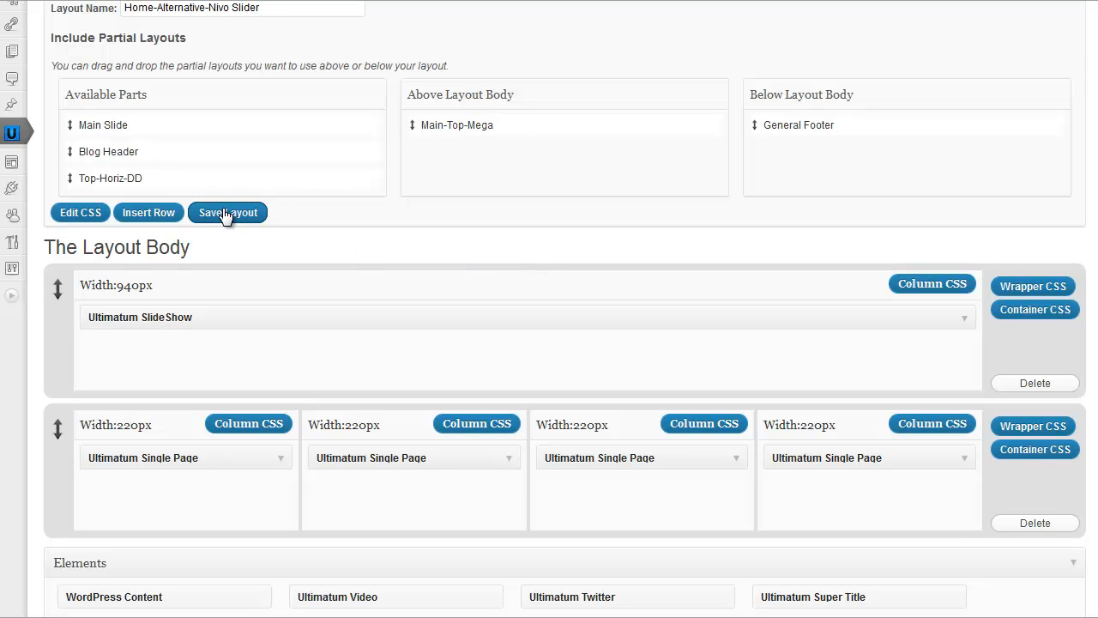
Save the layout and view the test page with the slider above four page teasers
left_click(226, 212)
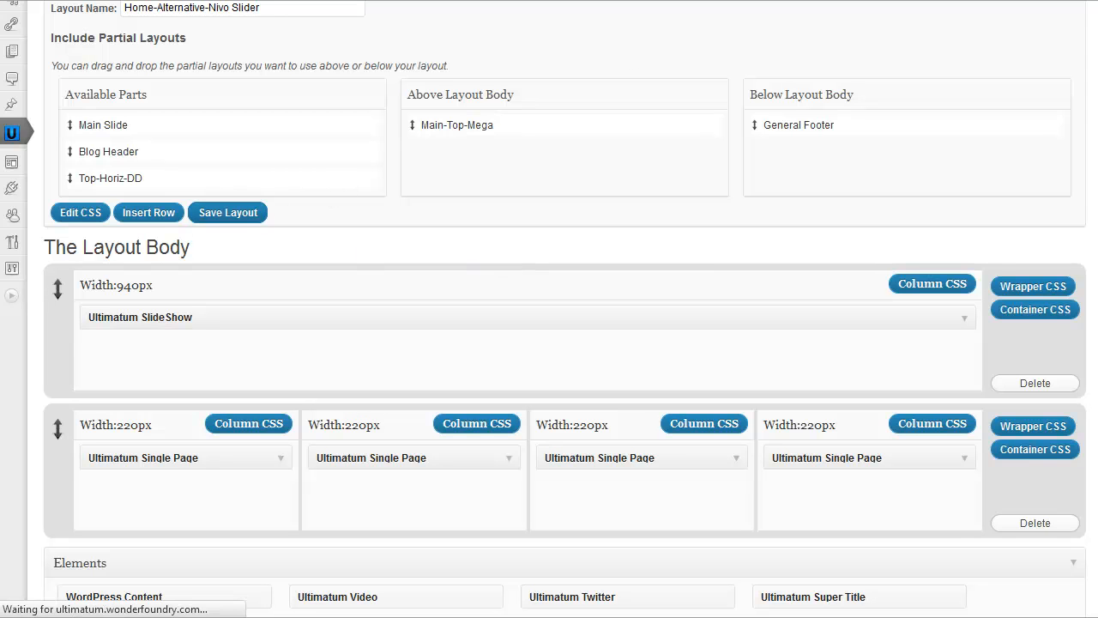
left_click(227, 213)
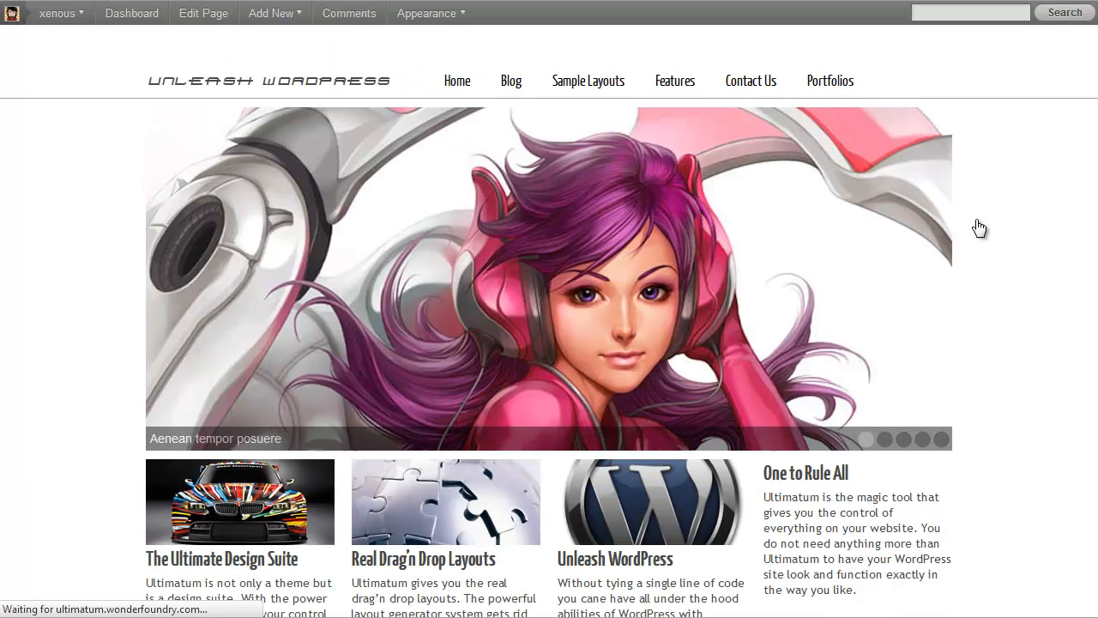
Back in the editor, set the fourth column's One to Rule All element to Featured Image off
scroll("down", 3)
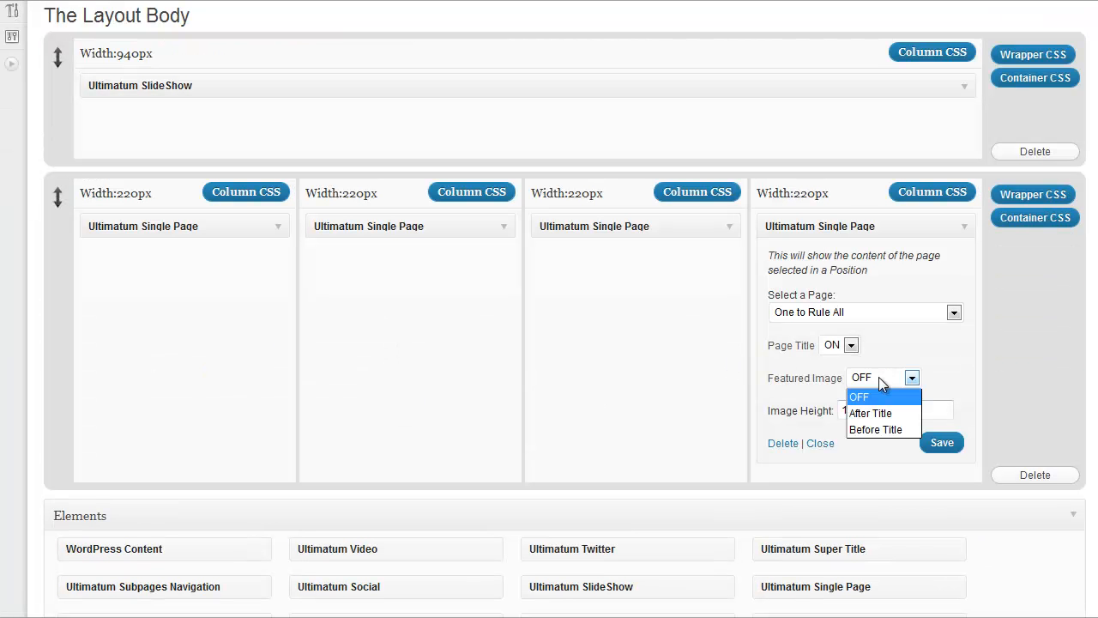
left_click(875, 429)
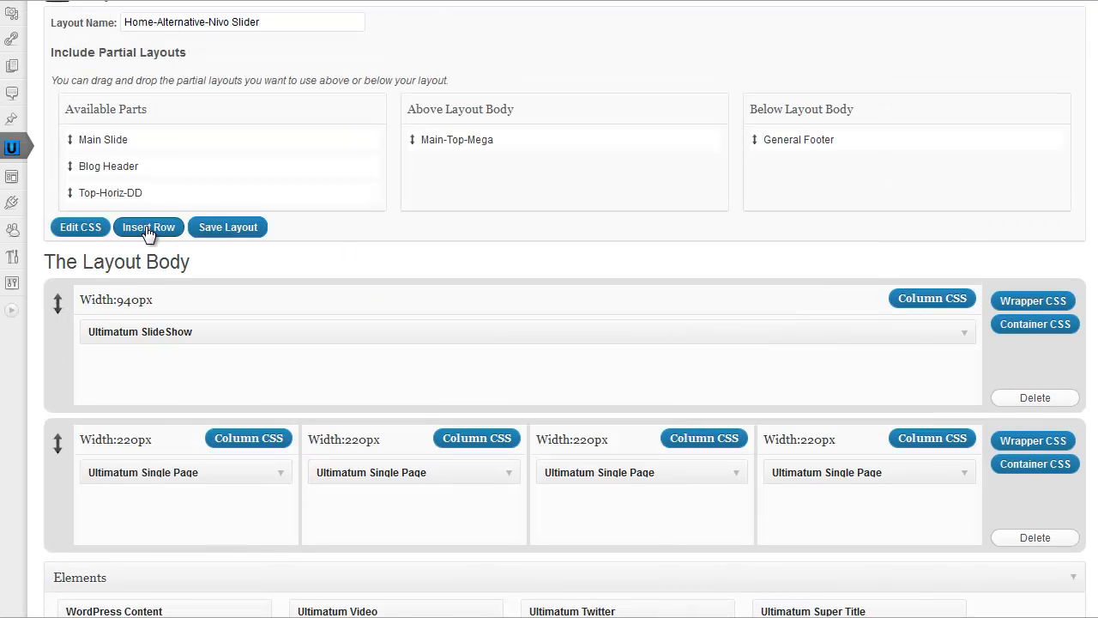
Insert a new body row using the 50% / 50% two-column style
left_click(148, 226)
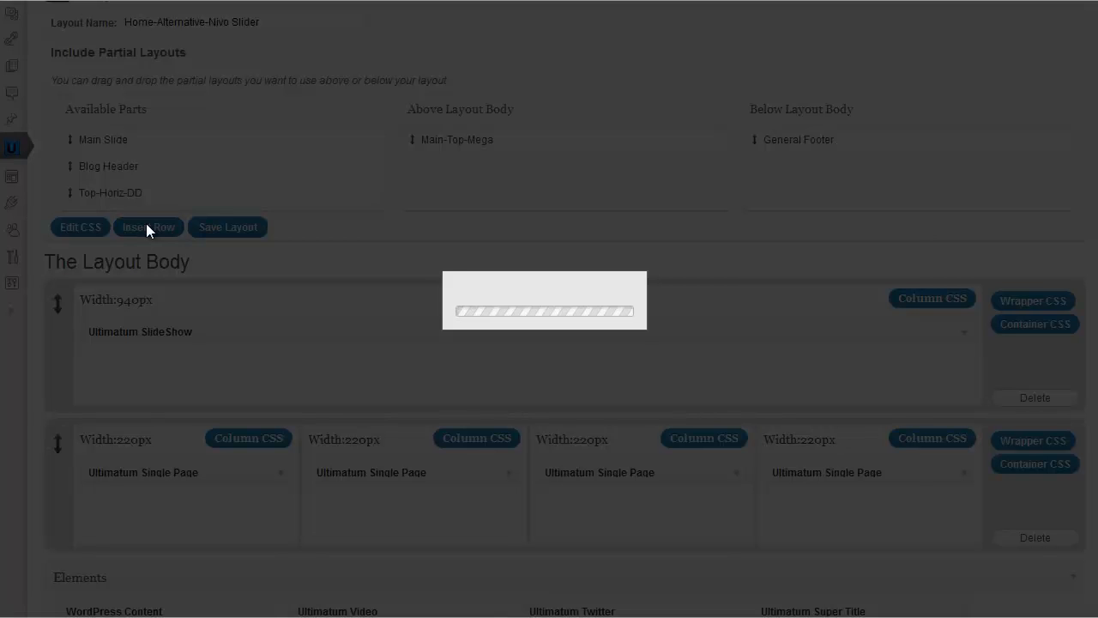
left_click(148, 226)
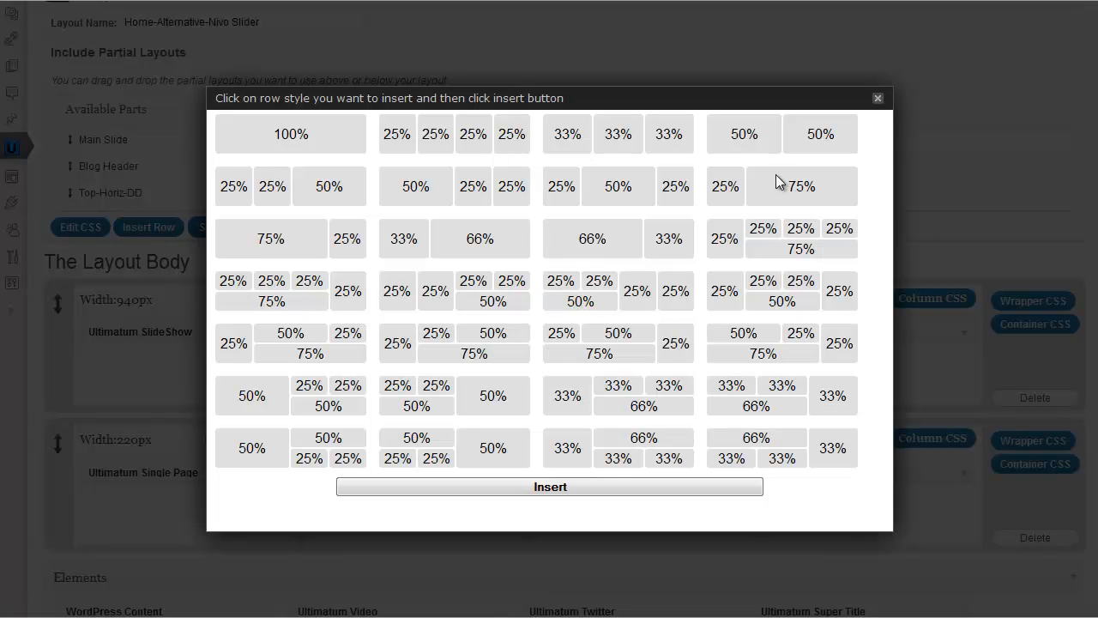
left_click(780, 134)
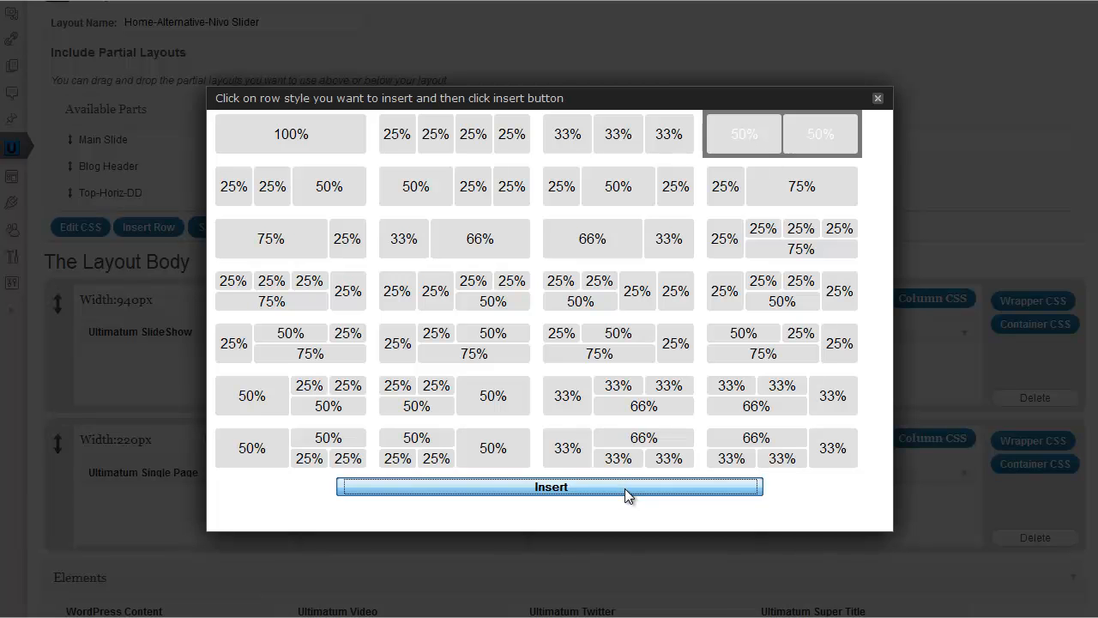
left_click(549, 487)
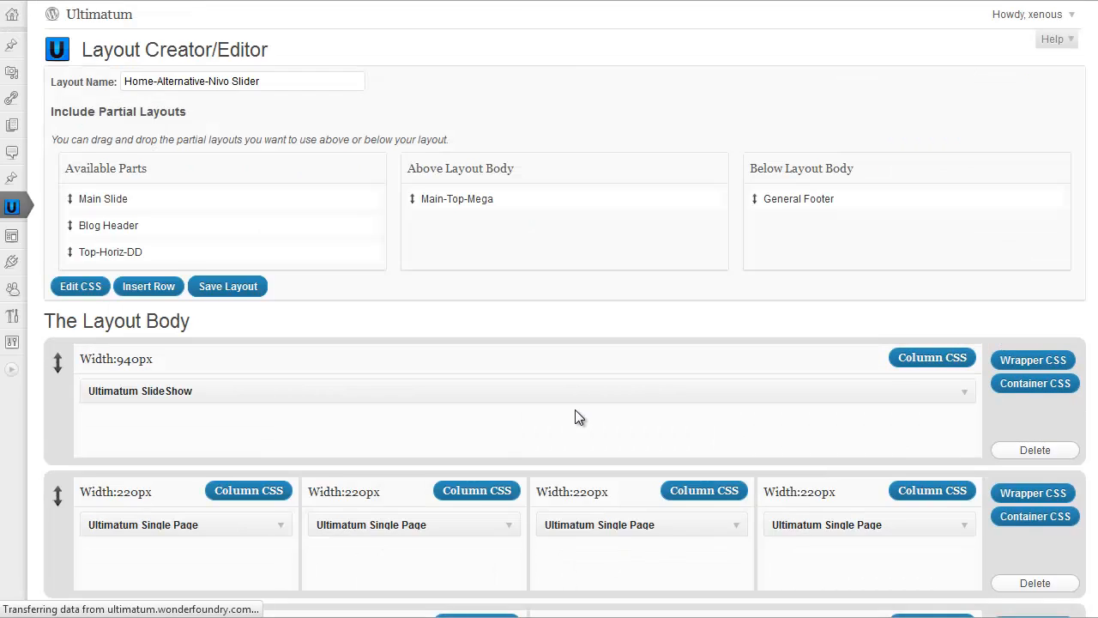
Set the right half-column's WordPress Content element to No image and Meta OFF
scroll("down", 3)
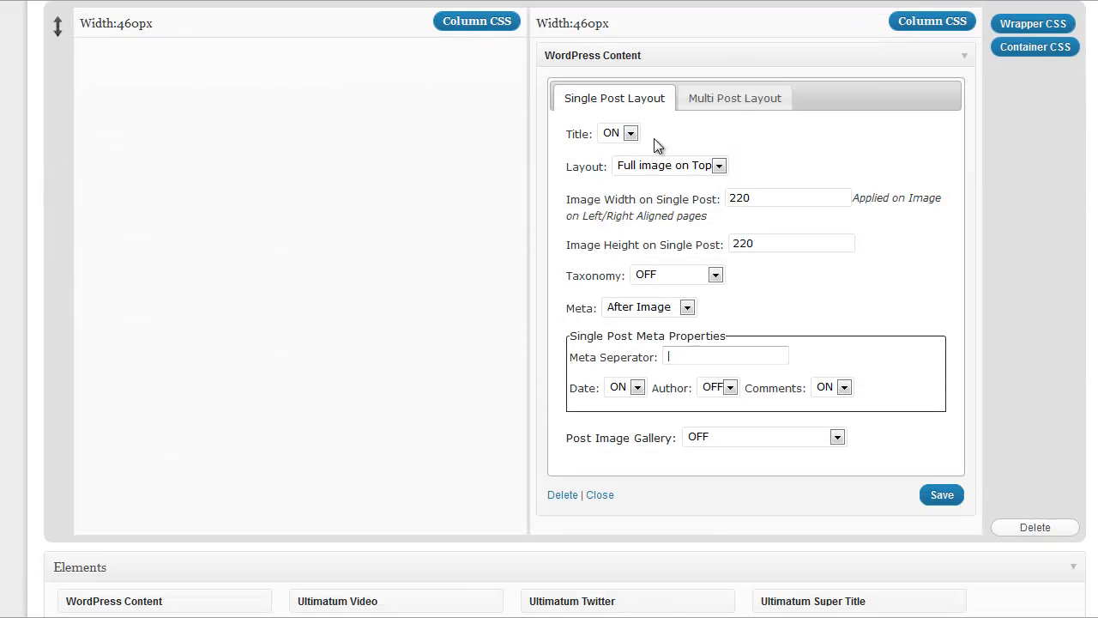
left_click(719, 165)
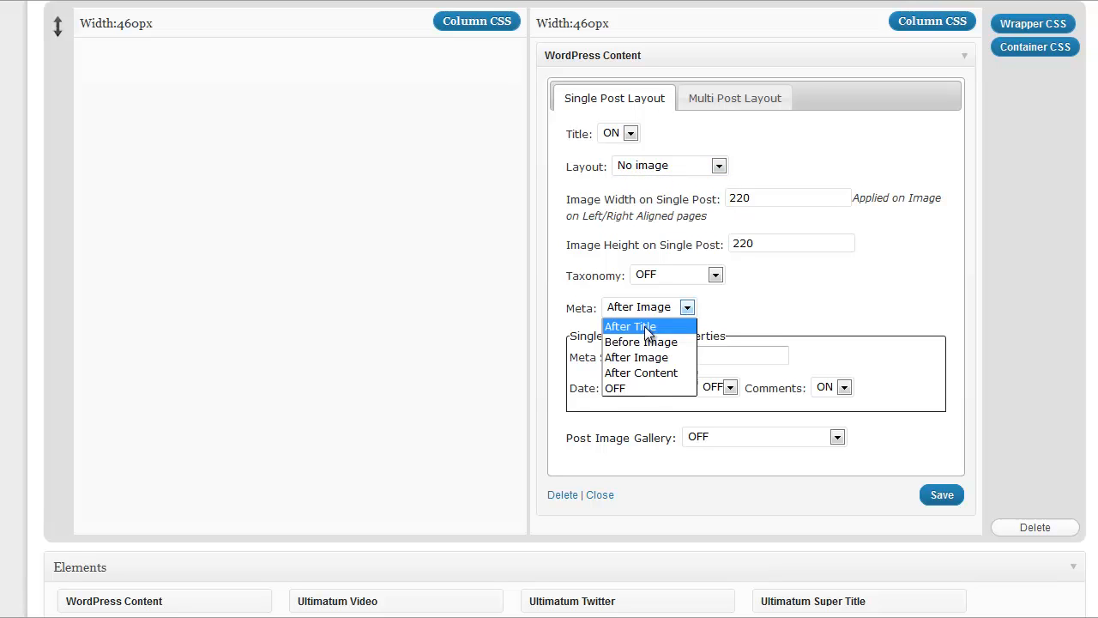
left_click(614, 387)
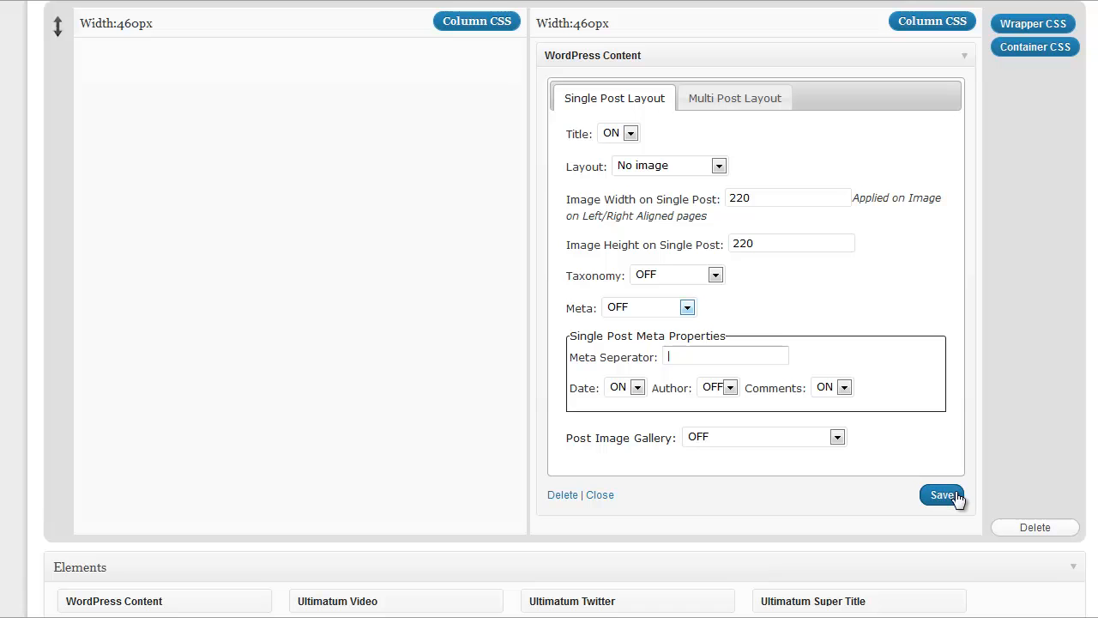
mouse_move(678, 334)
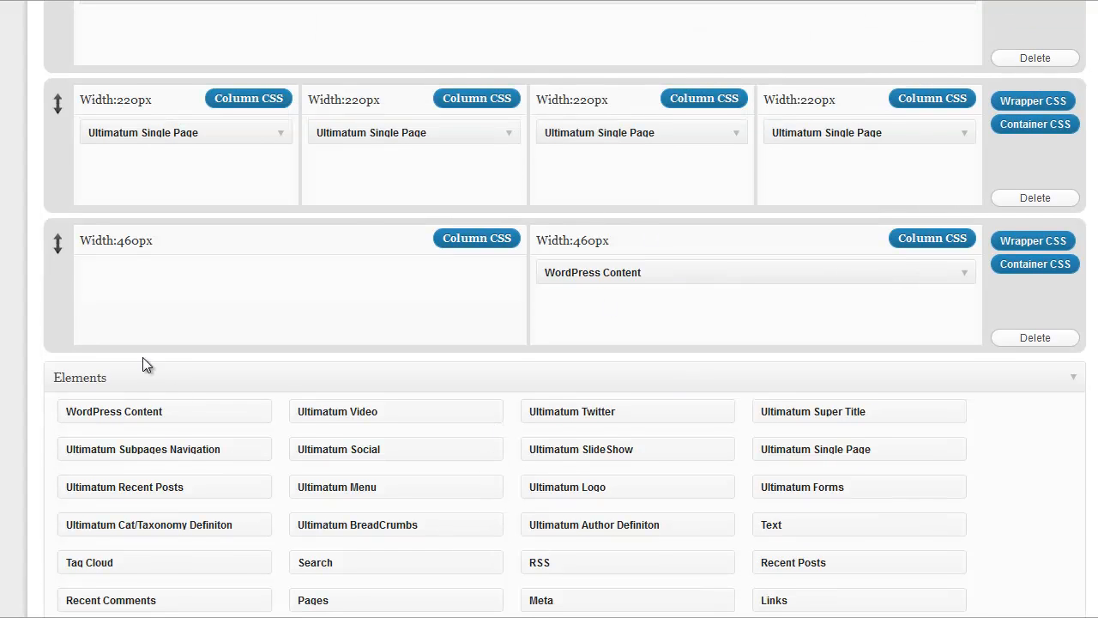
mouse_move(208, 418)
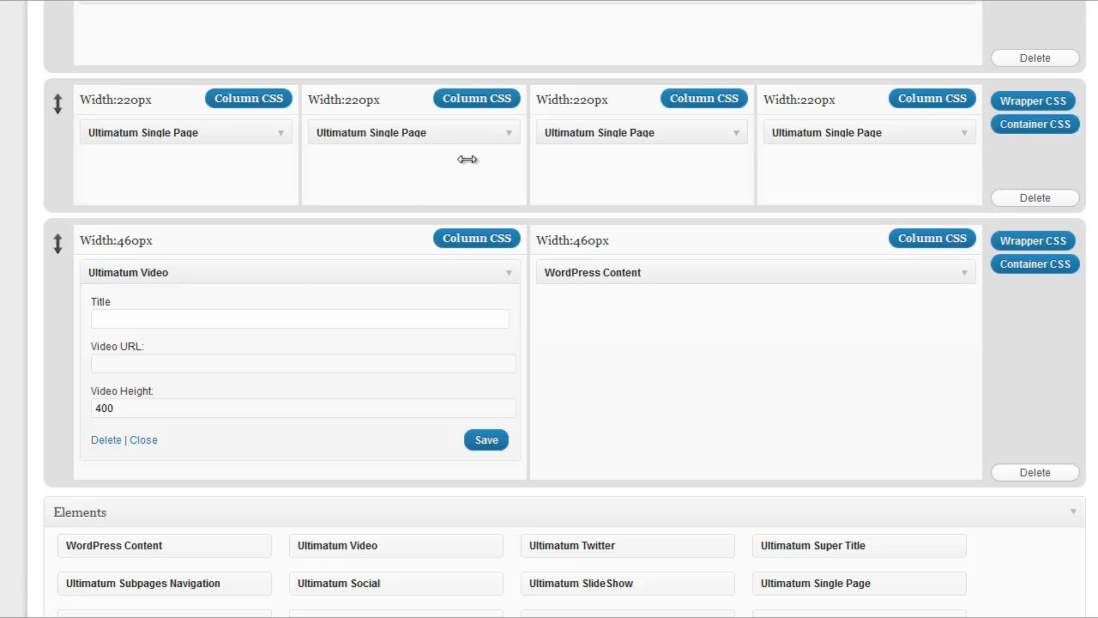
mouse_move(219, 338)
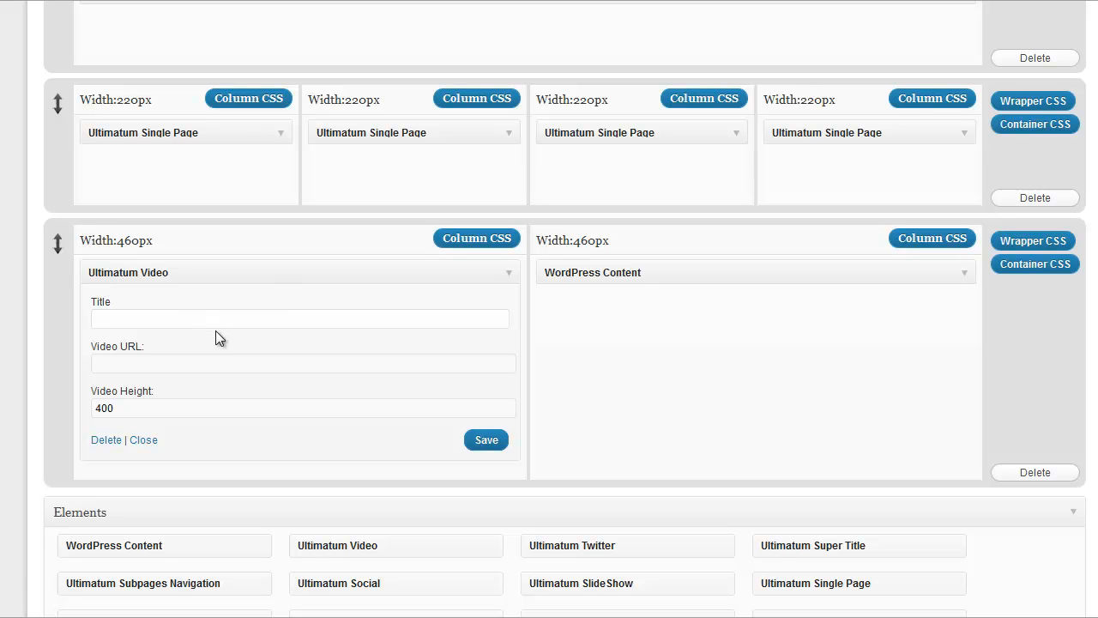
type("Lyaop")
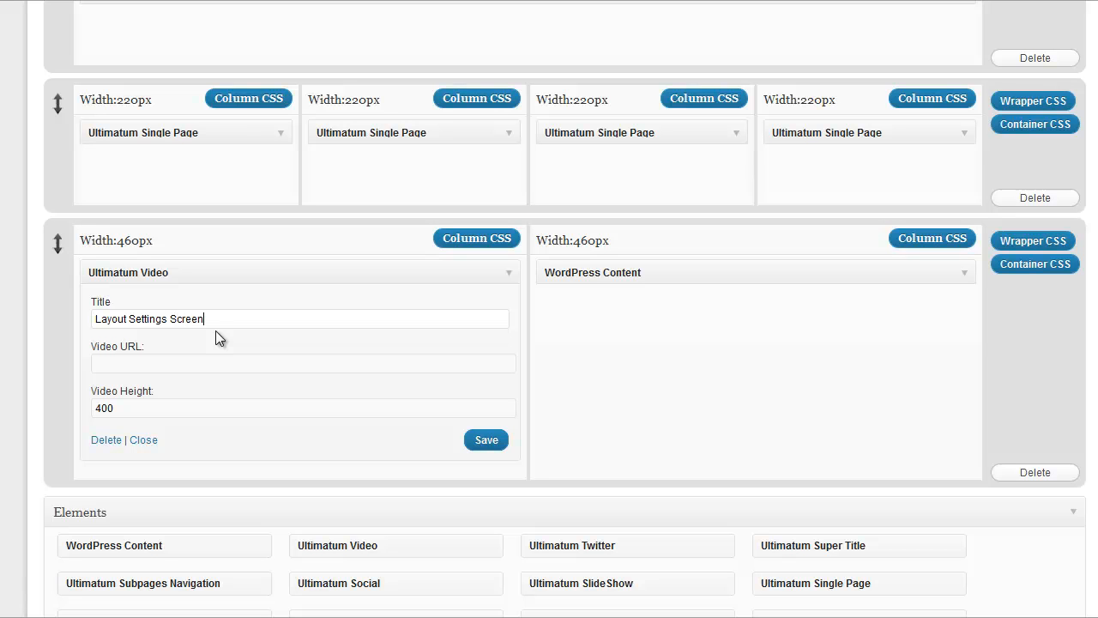
type("http://www.youtube.com/watch?v=vGUYe__G5lE")
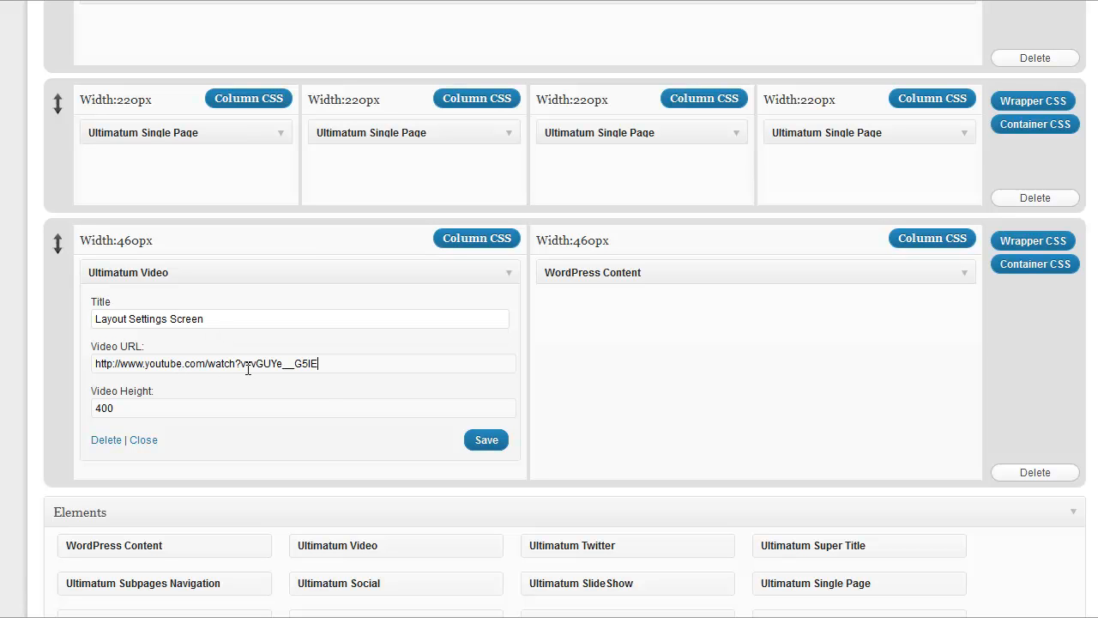
left_click(486, 440)
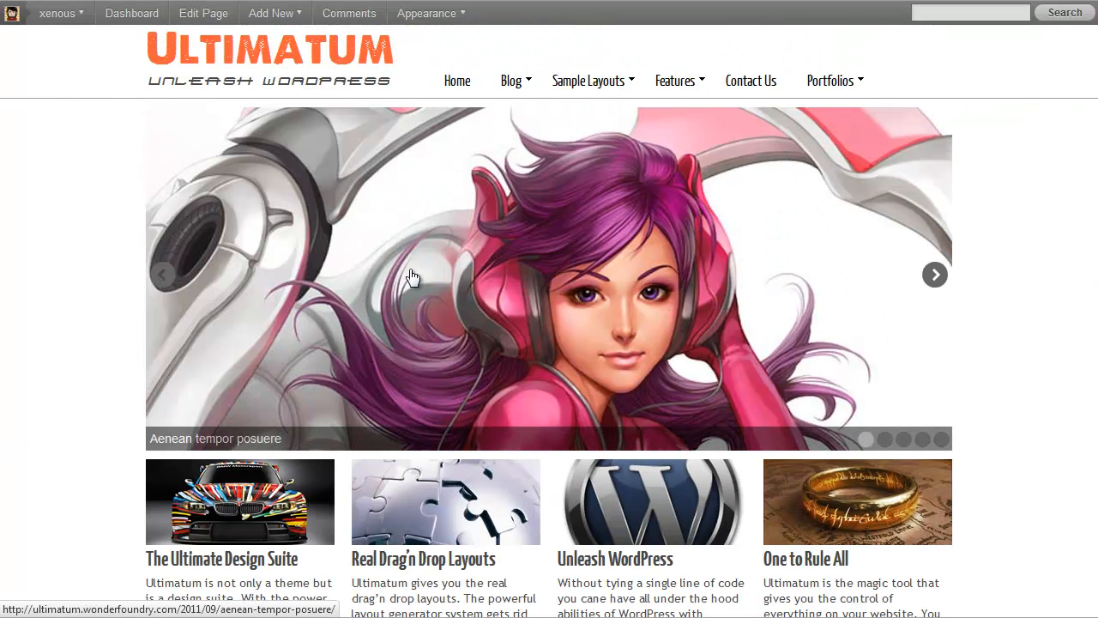
Scroll the test page to the video beside the Test Title text, then back up
scroll("down", 3)
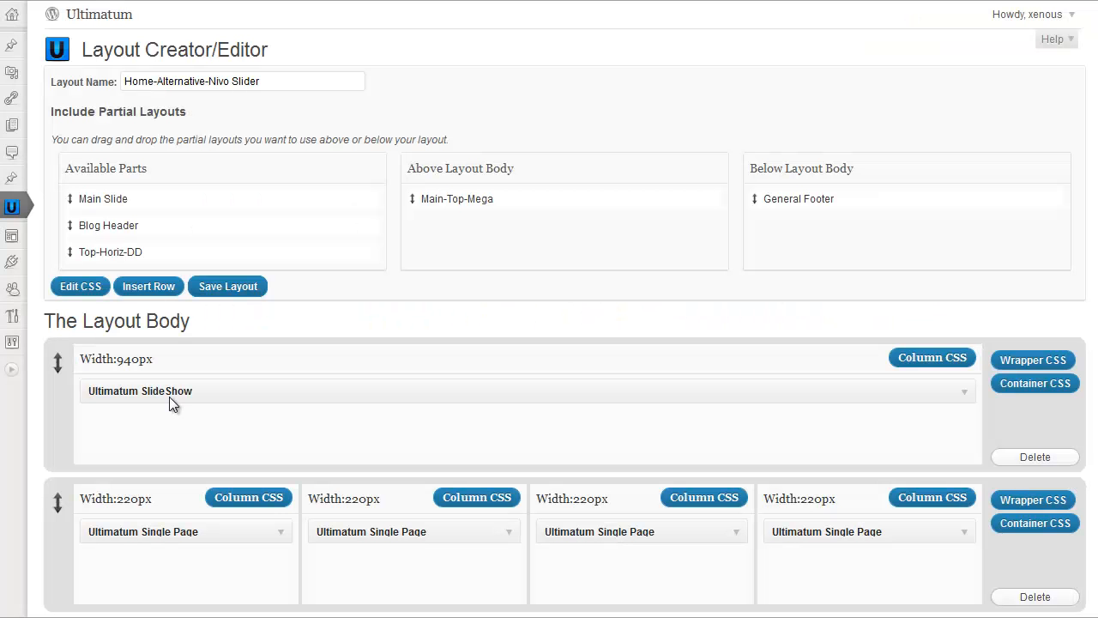
scroll("down", 3)
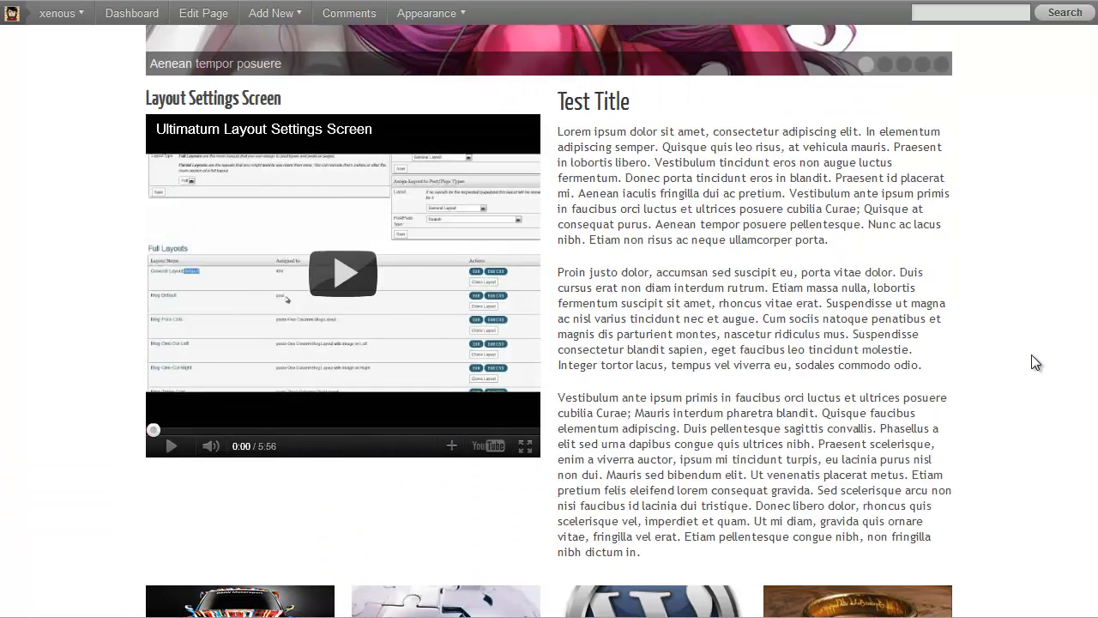
scroll("up", 3)
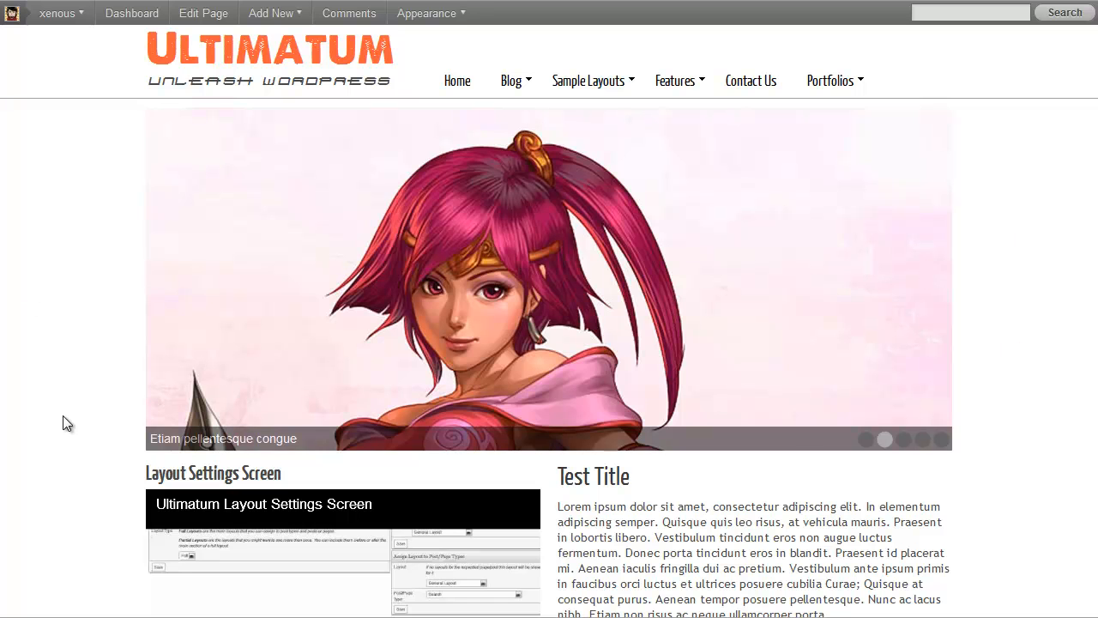
mouse_move(696, 340)
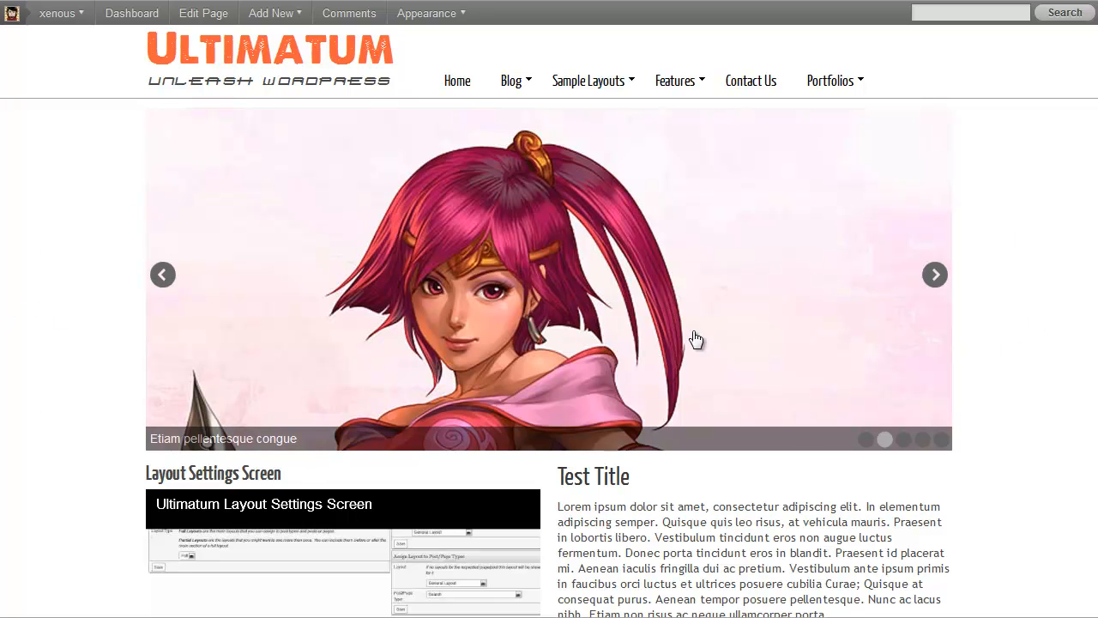
mouse_move(950, 343)
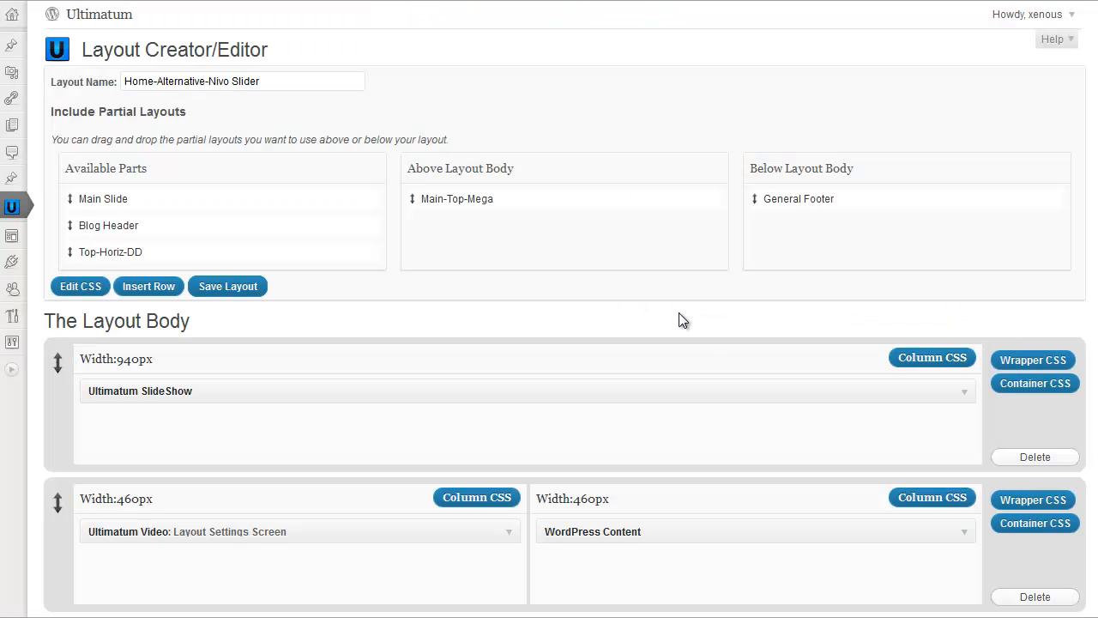
In the slideshow row's Wrapper CSS, set the background colour to d3d3d3
left_click(1033, 360)
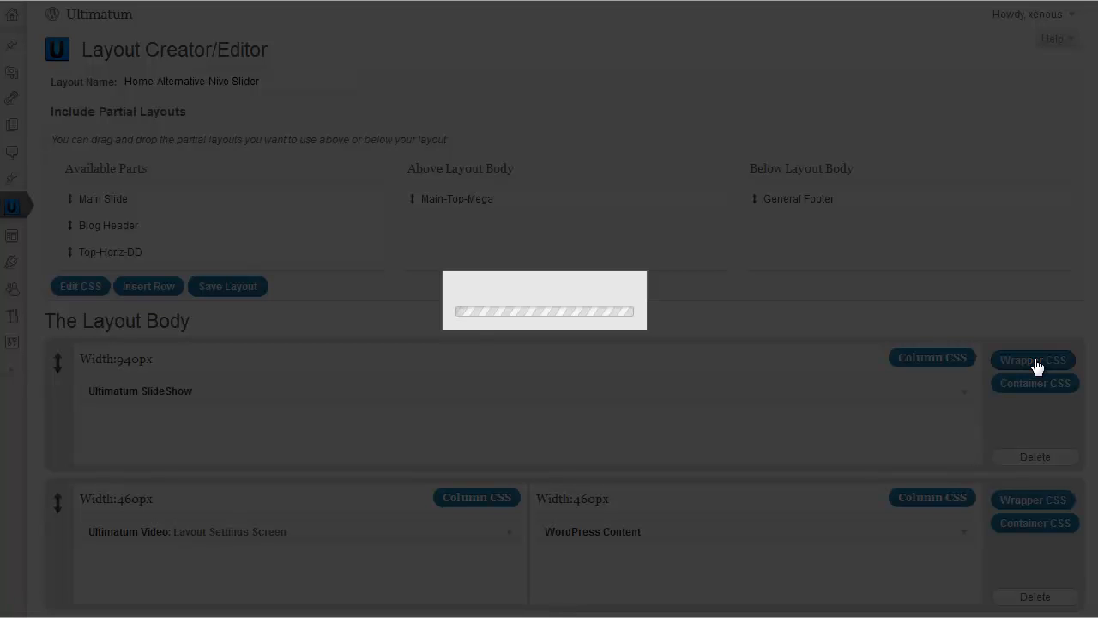
mouse_move(776, 349)
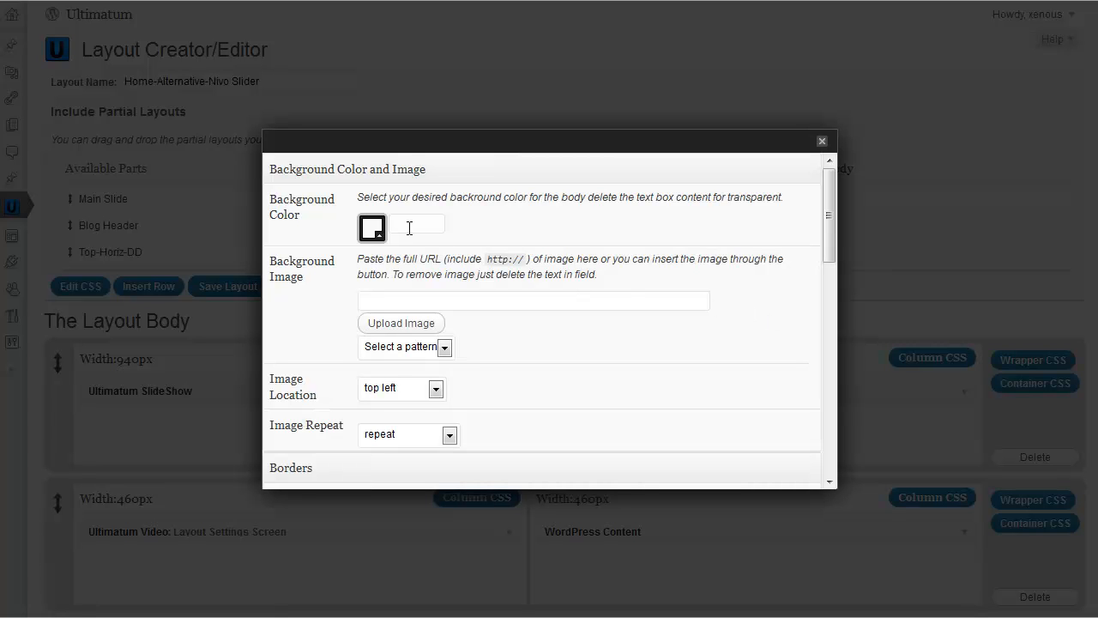
mouse_move(419, 225)
type("d3d3d3")
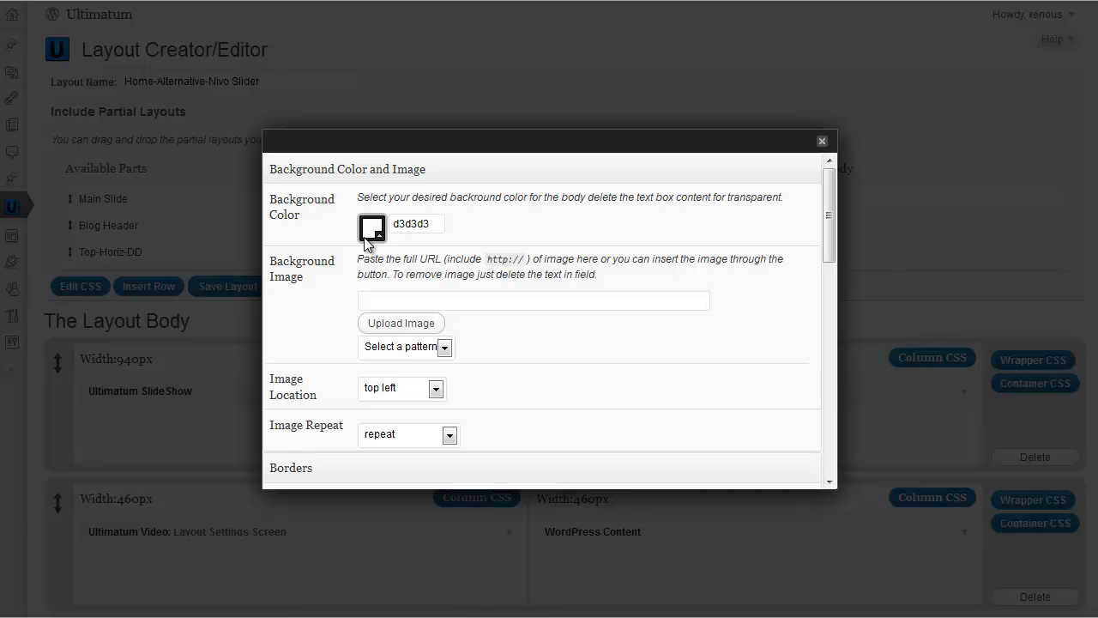
left_click(373, 228)
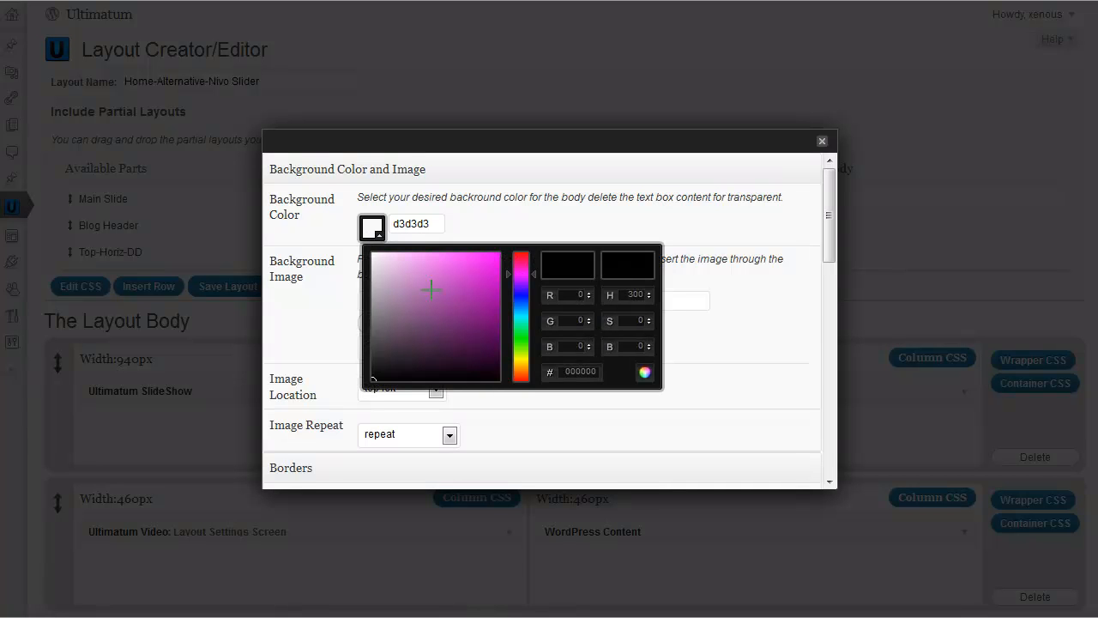
left_click(374, 283)
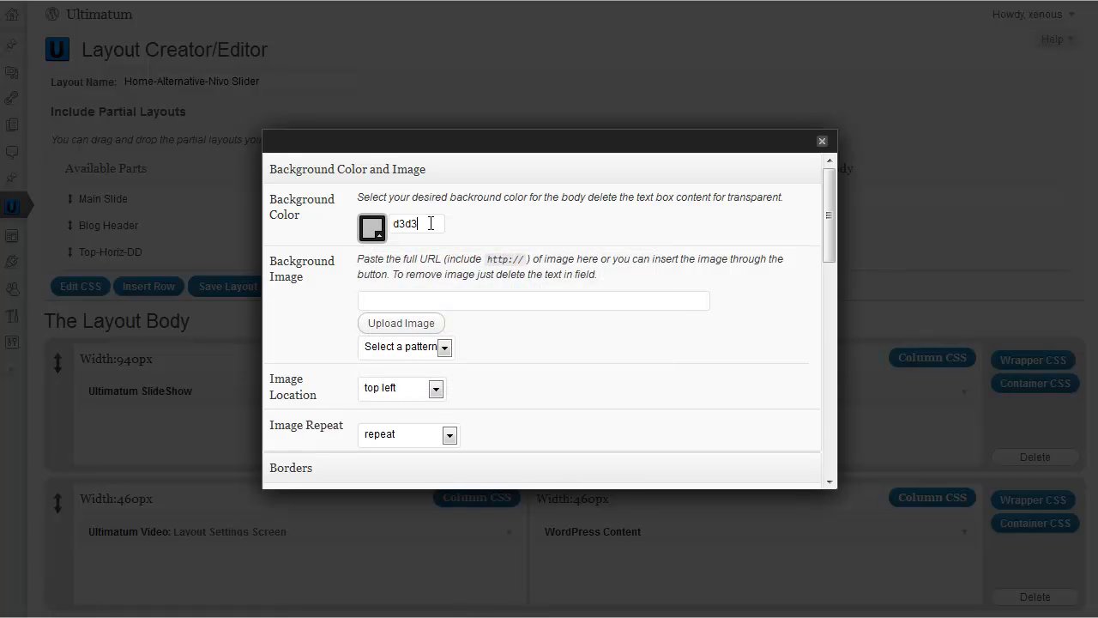
scroll("down", 3)
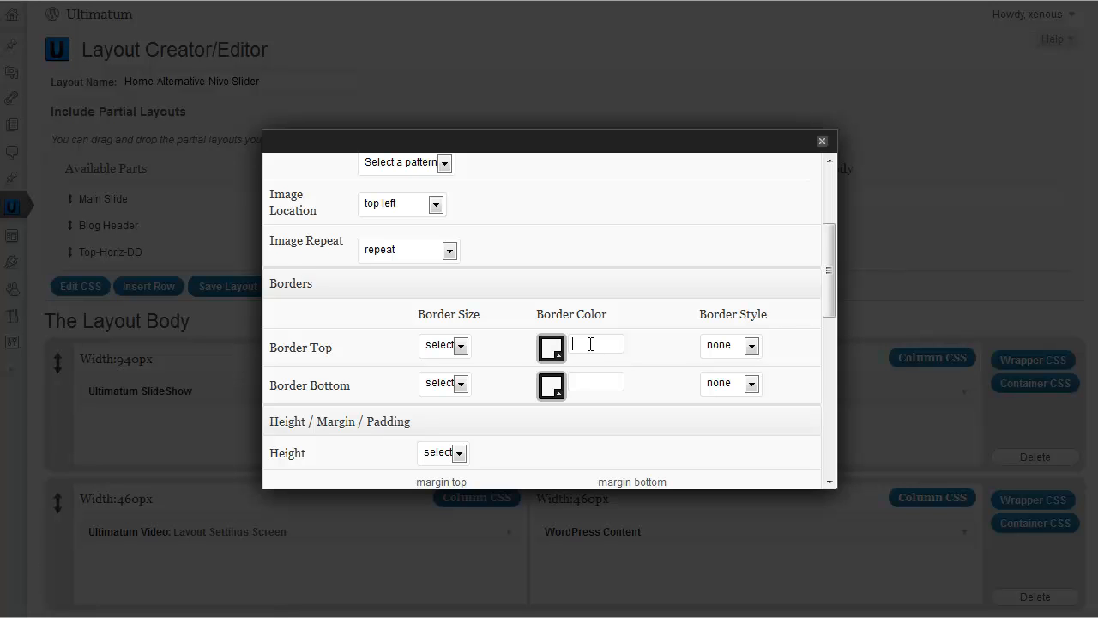
type("d3")
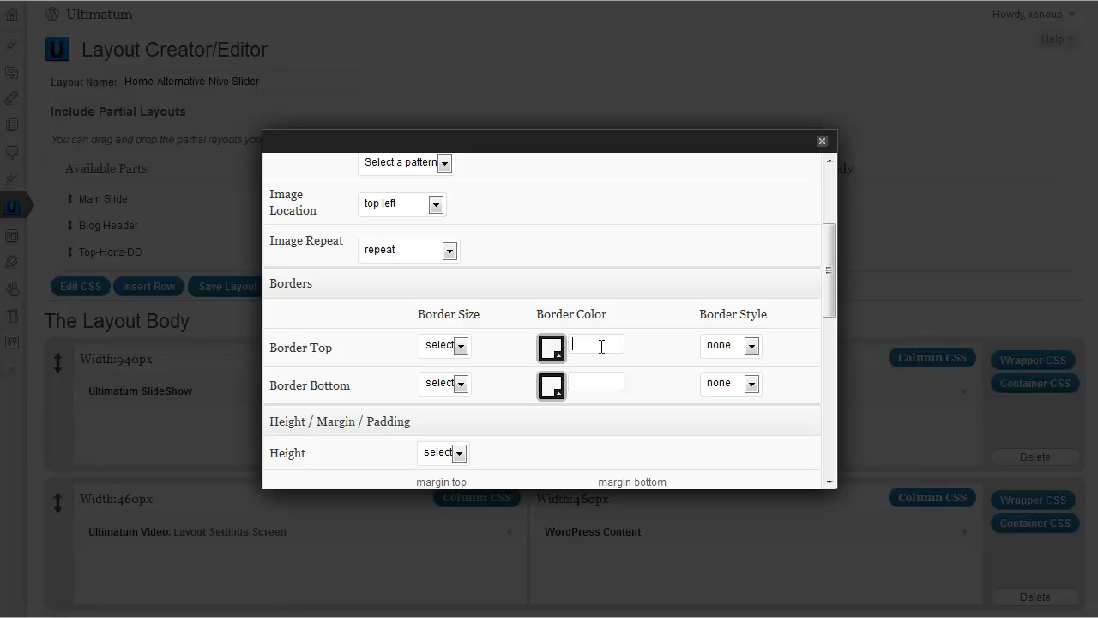
Give the wrapper a 1px solid e3e3e3 top border and adjust the bottom border options
type("e3e3e3")
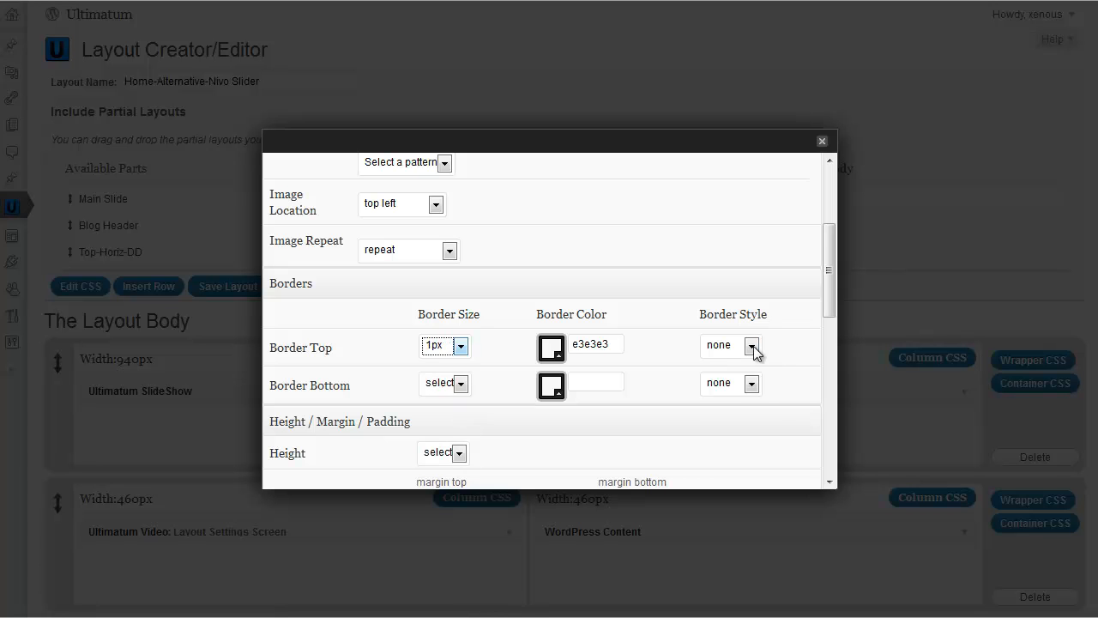
left_click(751, 344)
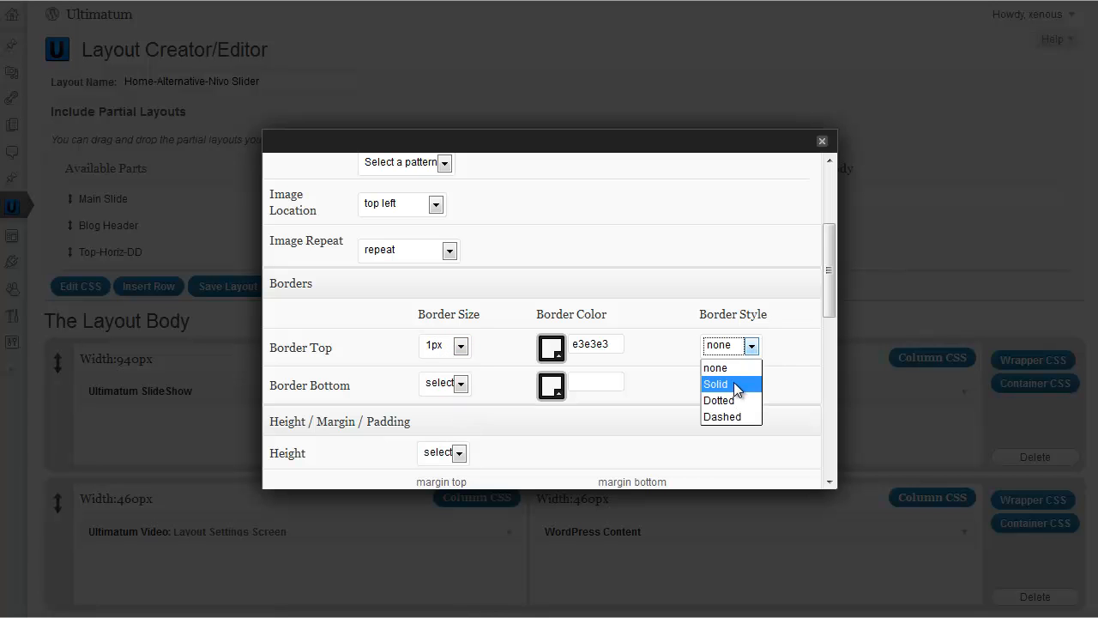
left_click(714, 384)
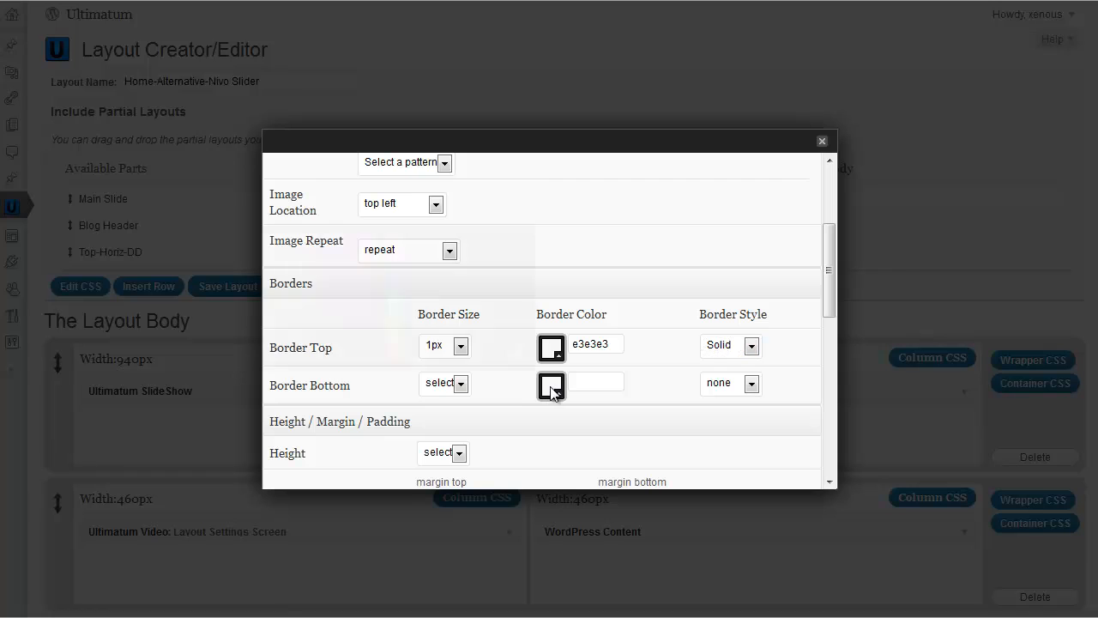
left_click(551, 386)
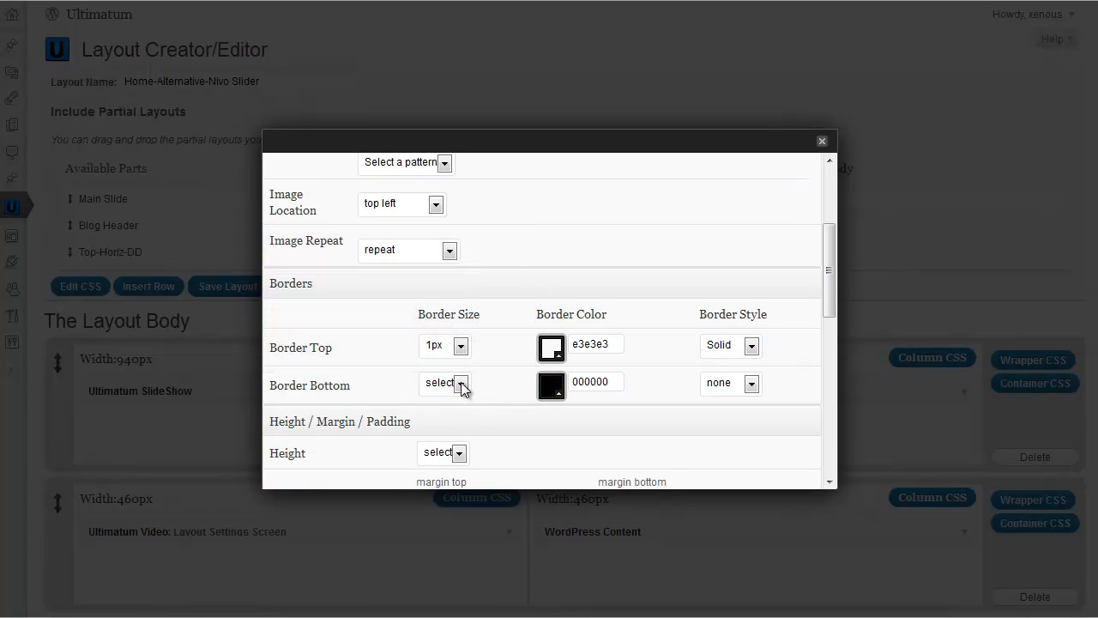
left_click(459, 382)
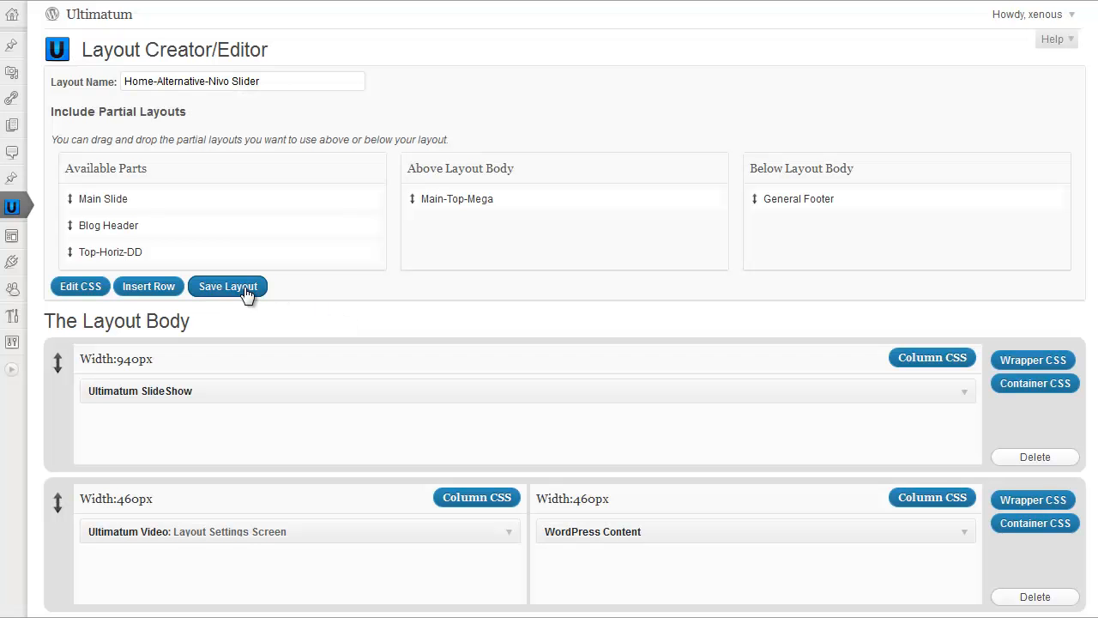
Save the Home-Alternative-Nivo Slider layout with its new grey wrapper styling
left_click(226, 284)
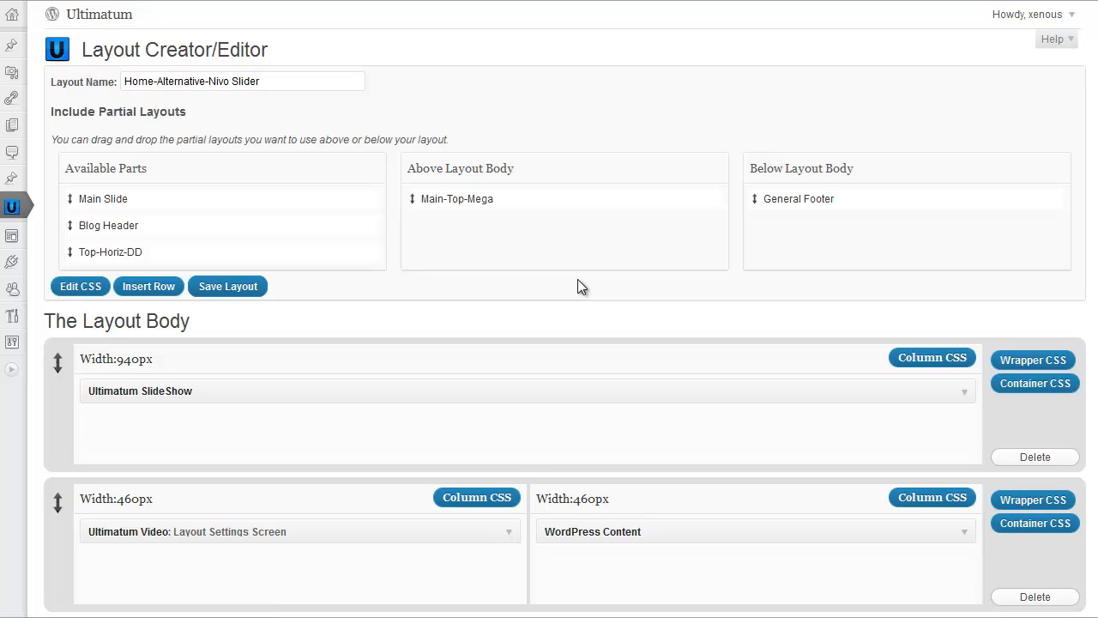
mouse_move(484, 156)
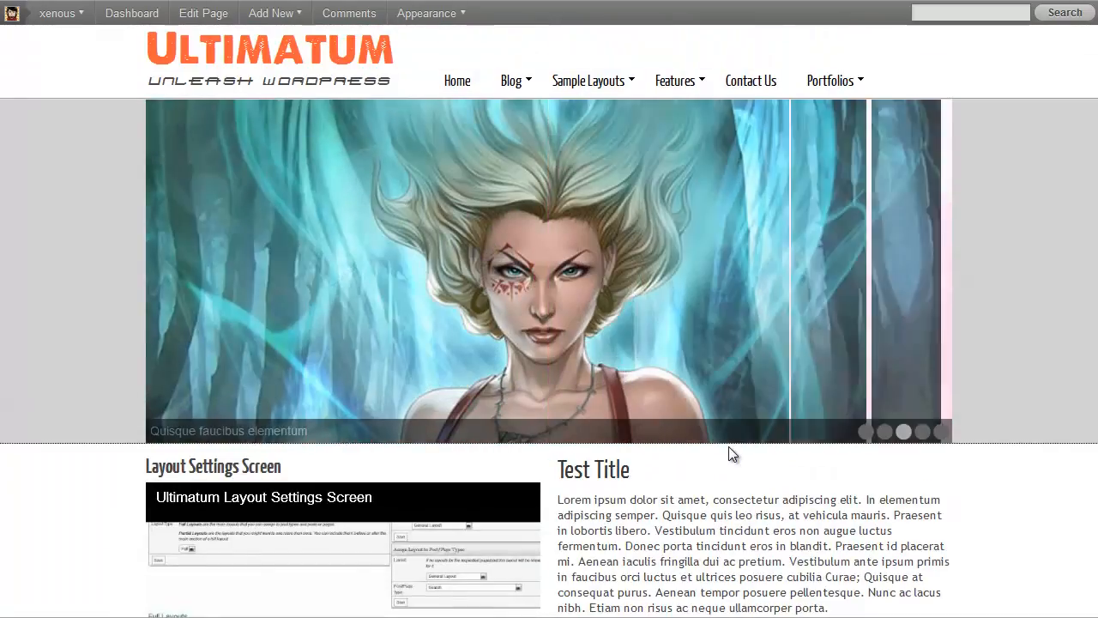
scroll("down", 3)
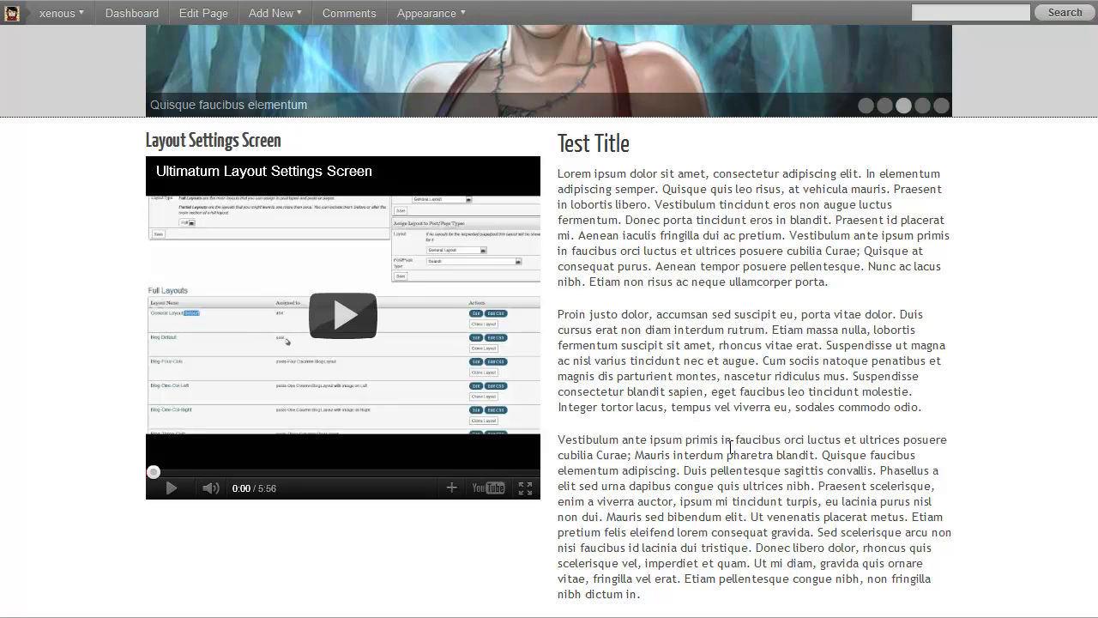
scroll("down", 3)
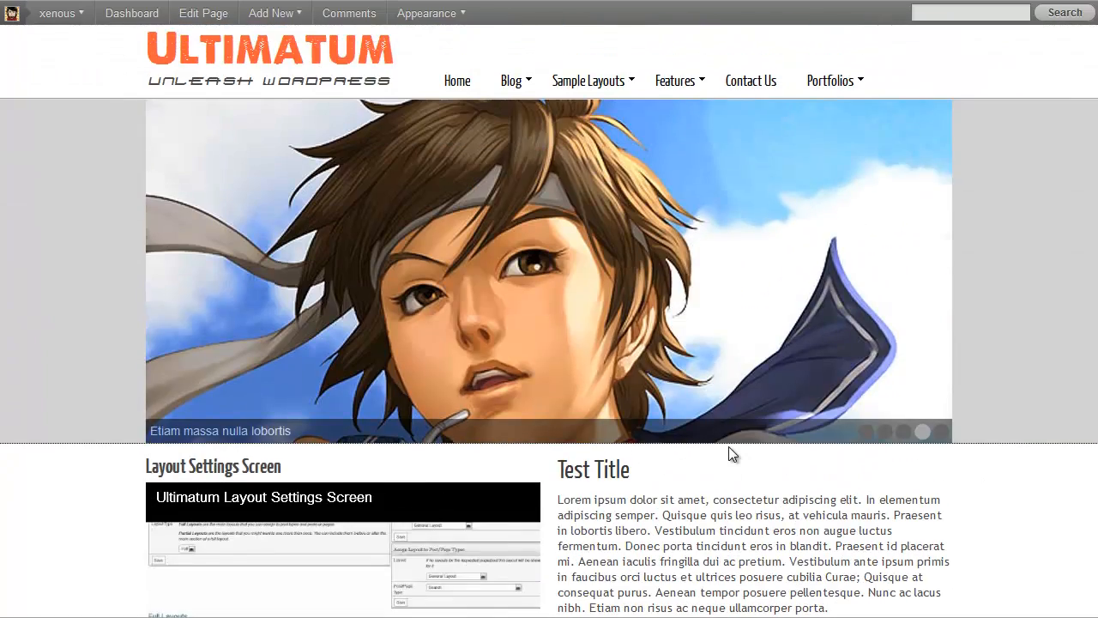
scroll("down", 3)
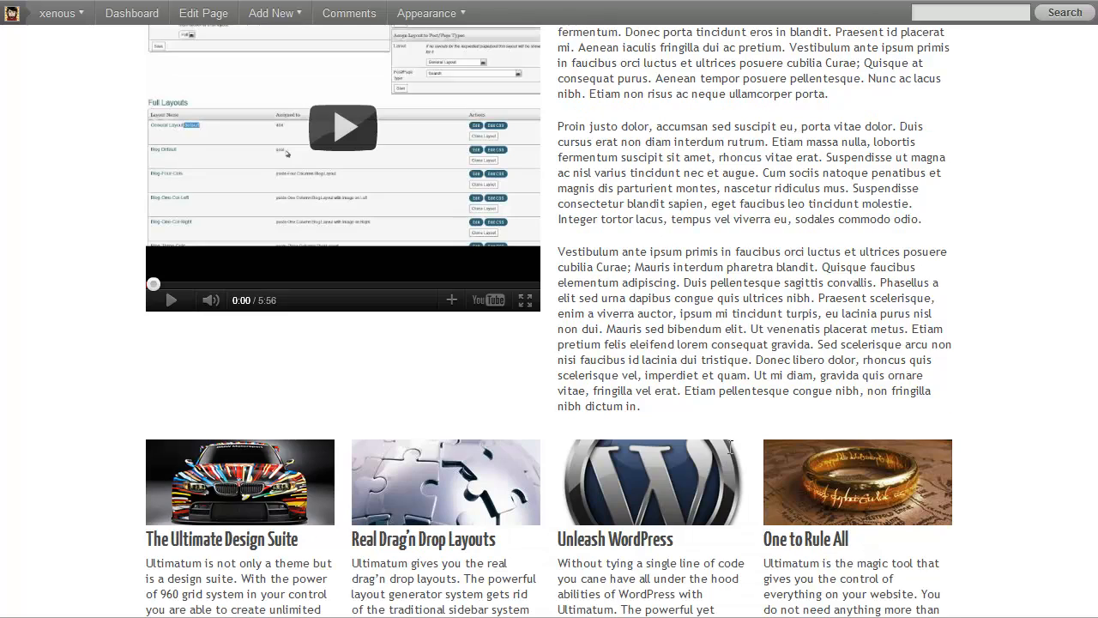